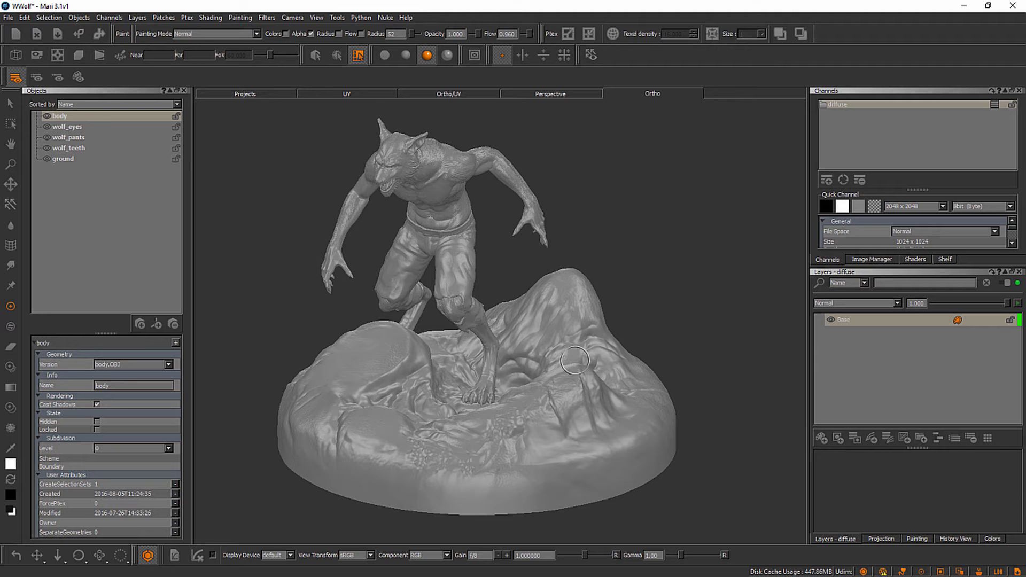
{"action": "mouse_move", "coordinate": [444, 241]}
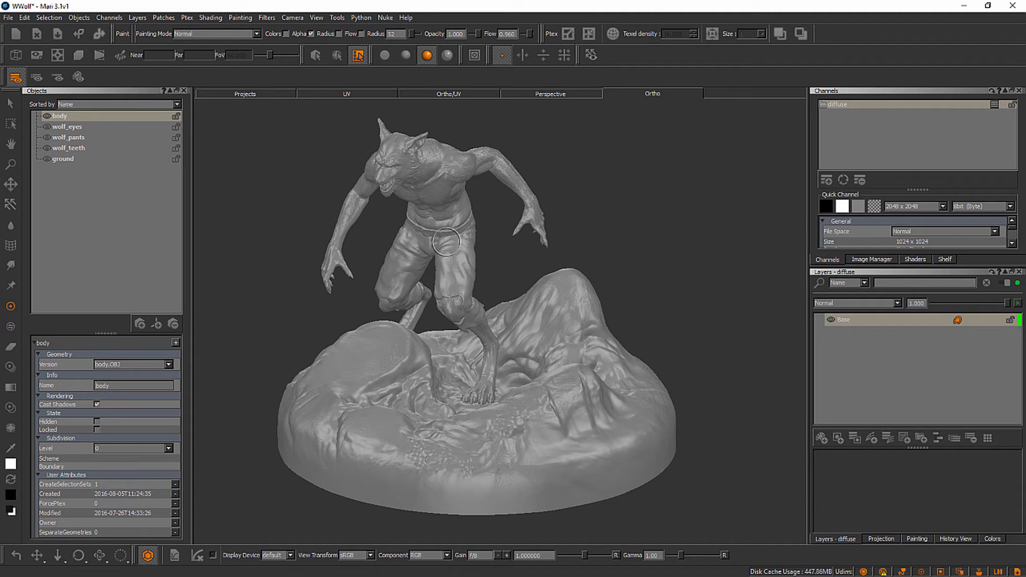
{"action": "mouse_move", "coordinate": [526, 330]}
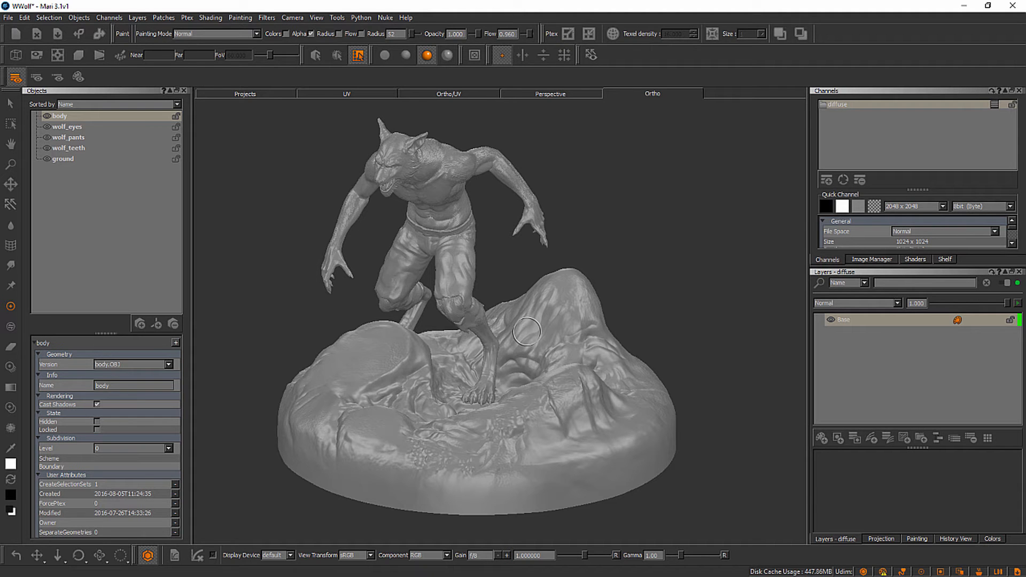
{"action": "mouse_move", "coordinate": [624, 161]}
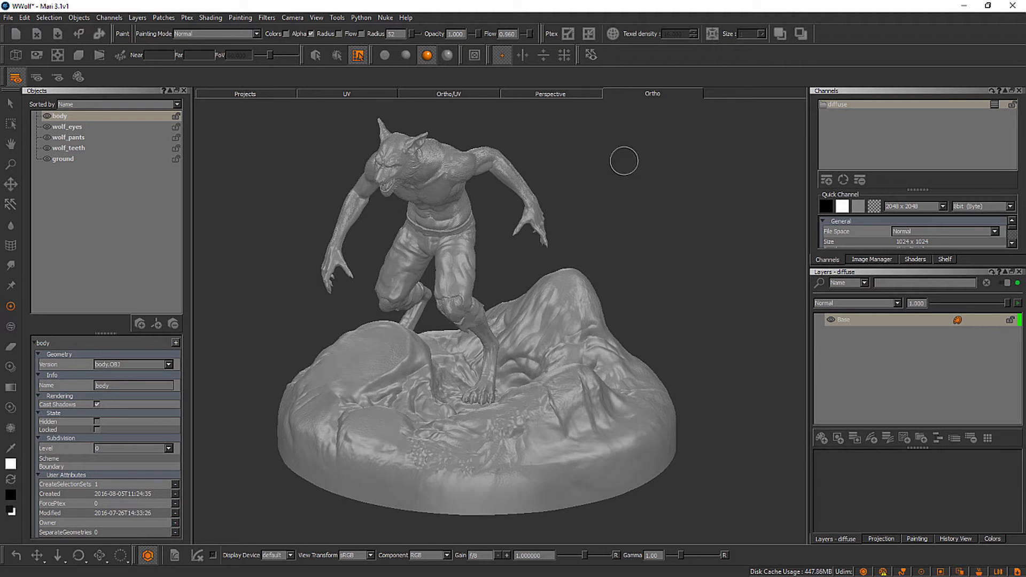
{"action": "mouse_move", "coordinate": [469, 310]}
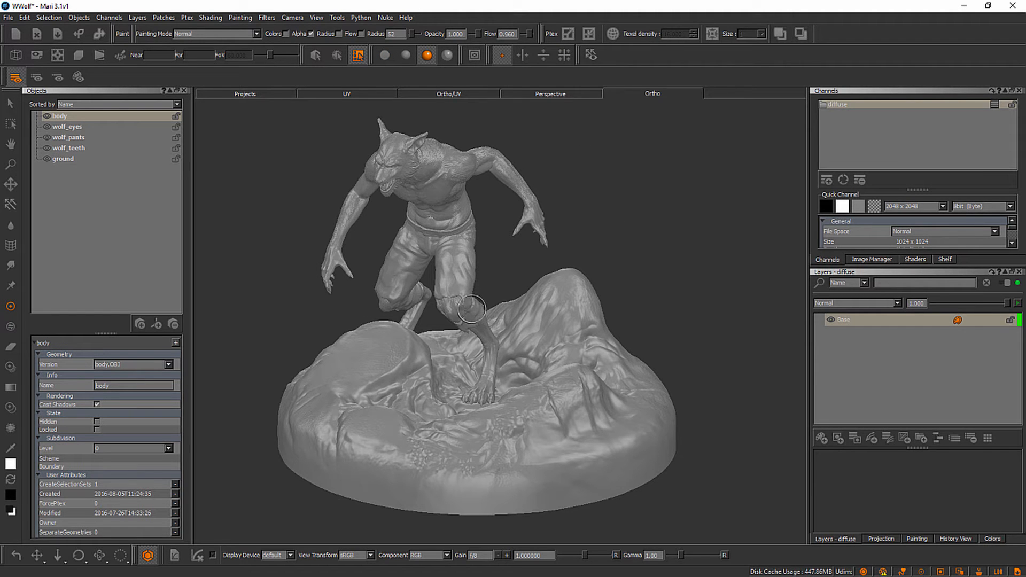
{"action": "mouse_move", "coordinate": [396, 187]}
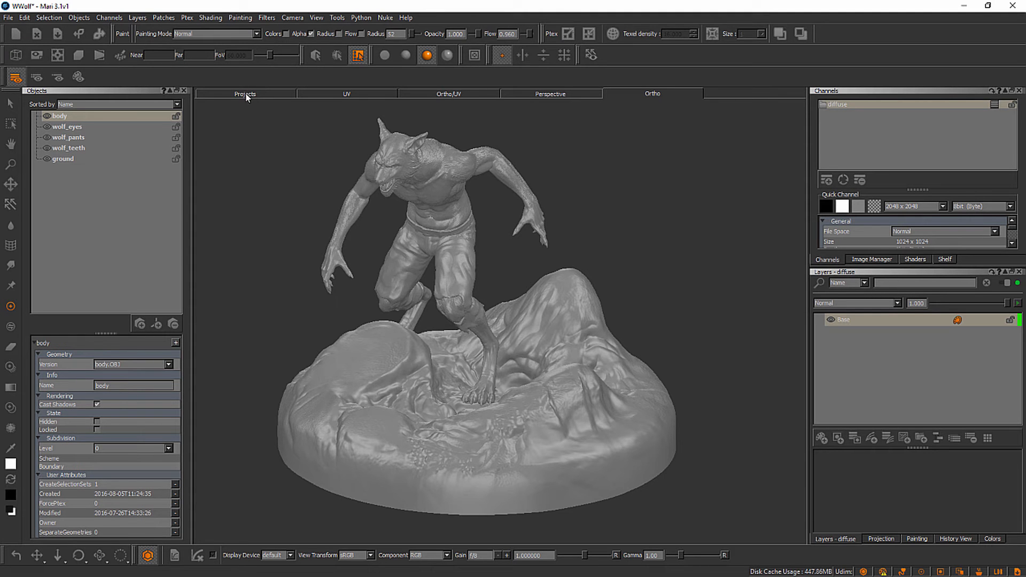
Step: Show the Projects gallery listing saved projects alongside the loaded werewolf scene
{"action": "left_click", "coordinate": [245, 93]}
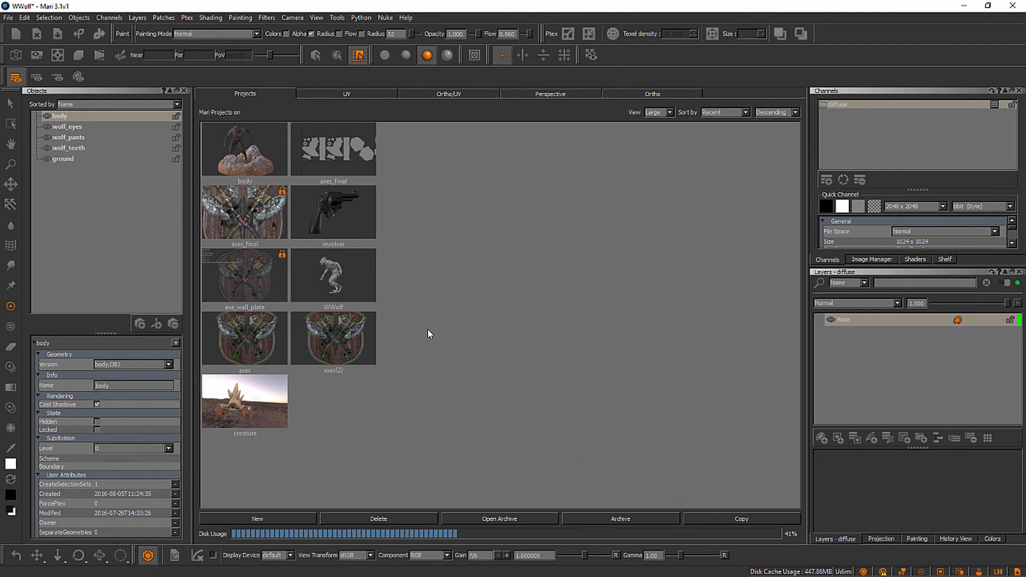
{"action": "mouse_move", "coordinate": [288, 324]}
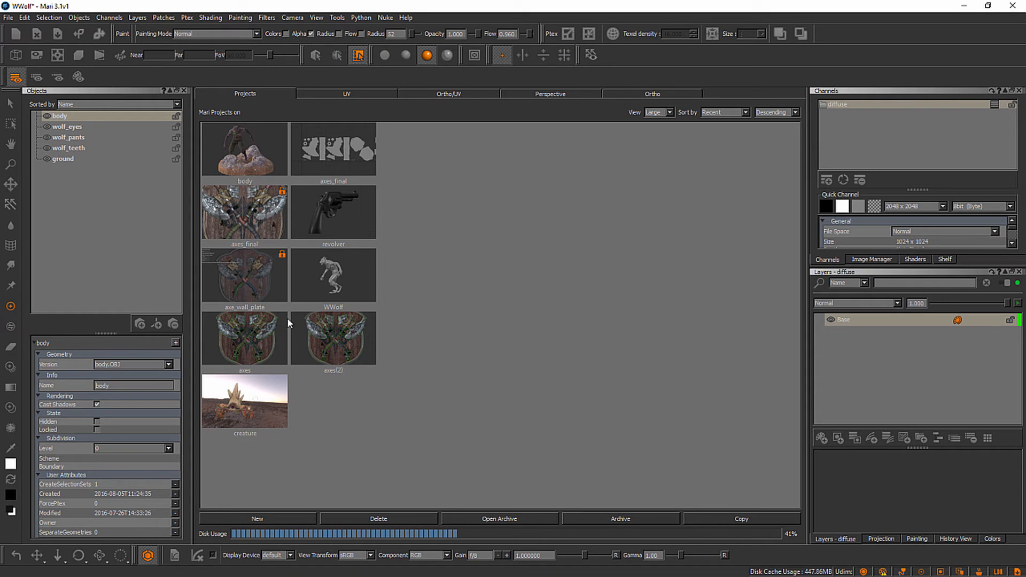
{"action": "mouse_move", "coordinate": [340, 282]}
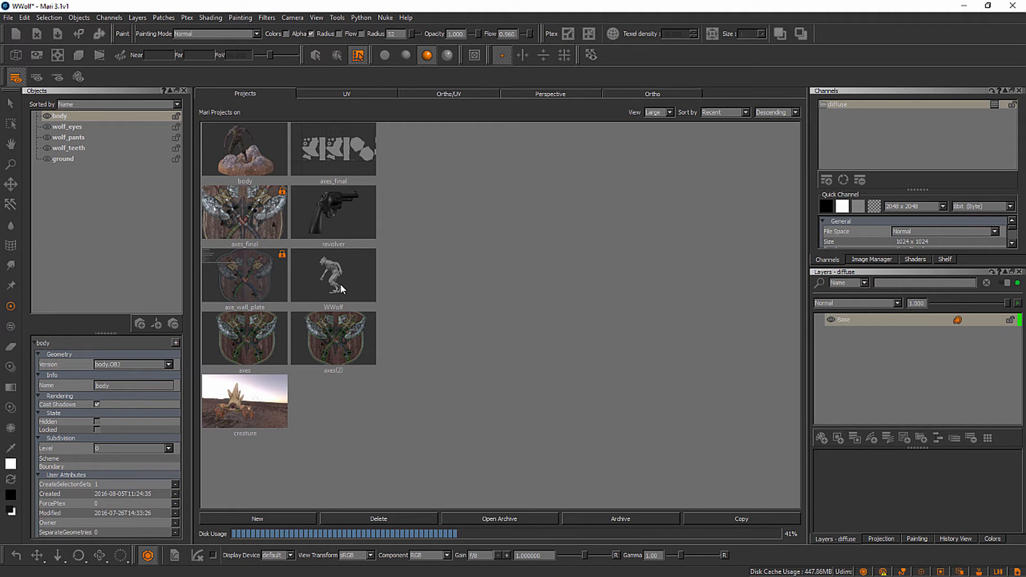
{"action": "mouse_move", "coordinate": [445, 102]}
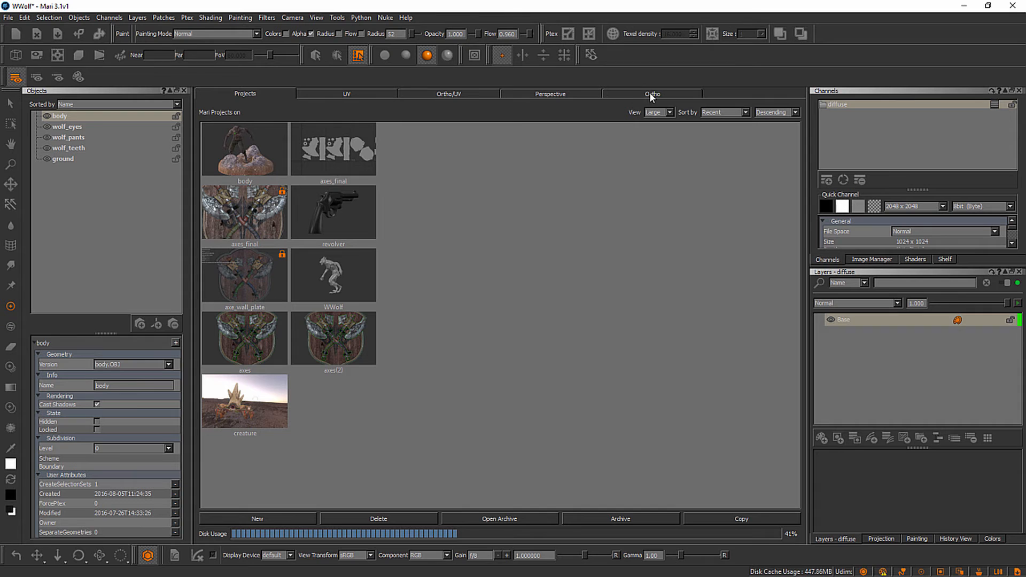
{"action": "left_click", "coordinate": [653, 93]}
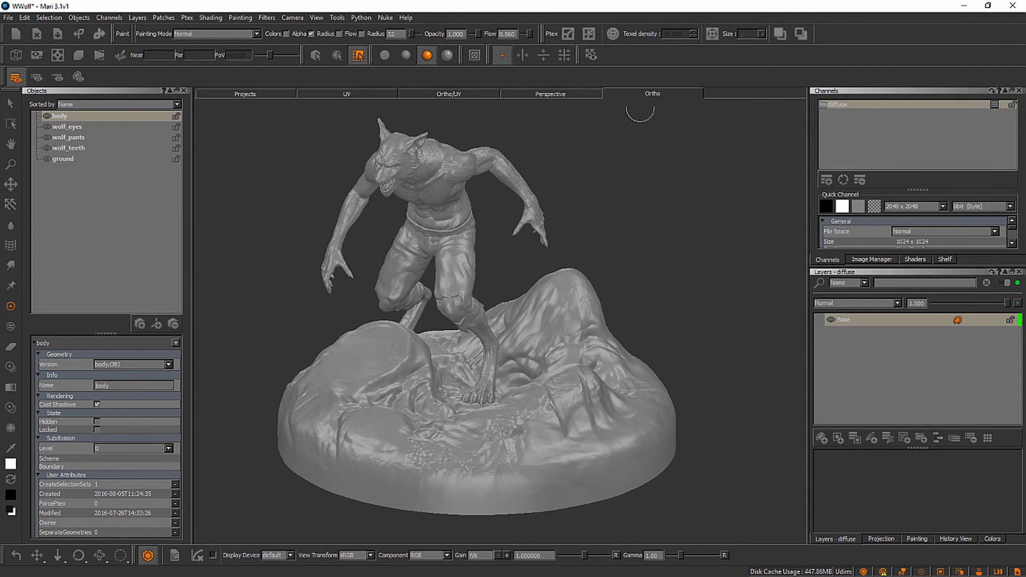
{"action": "mouse_move", "coordinate": [658, 103]}
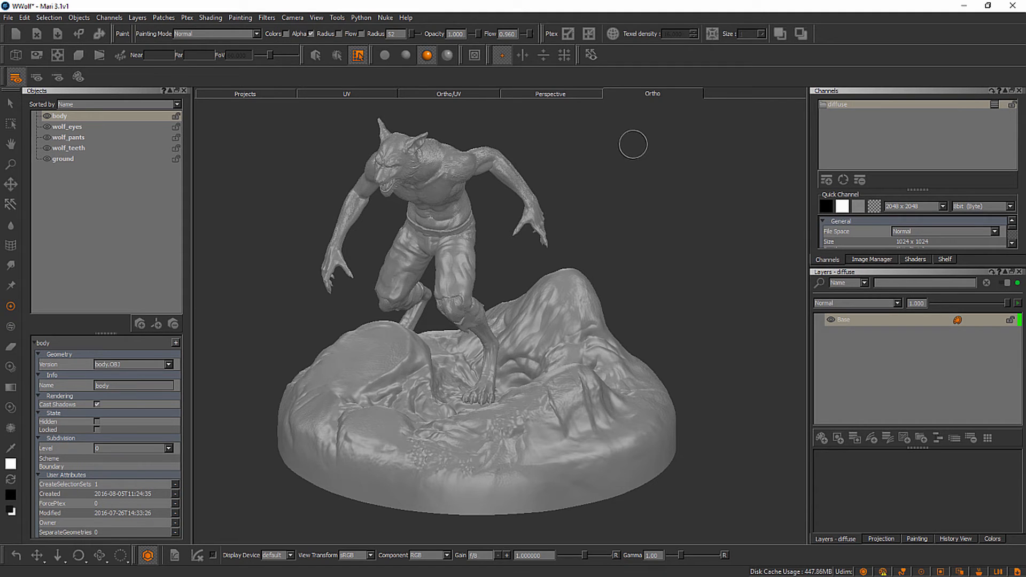
{"action": "mouse_move", "coordinate": [641, 105]}
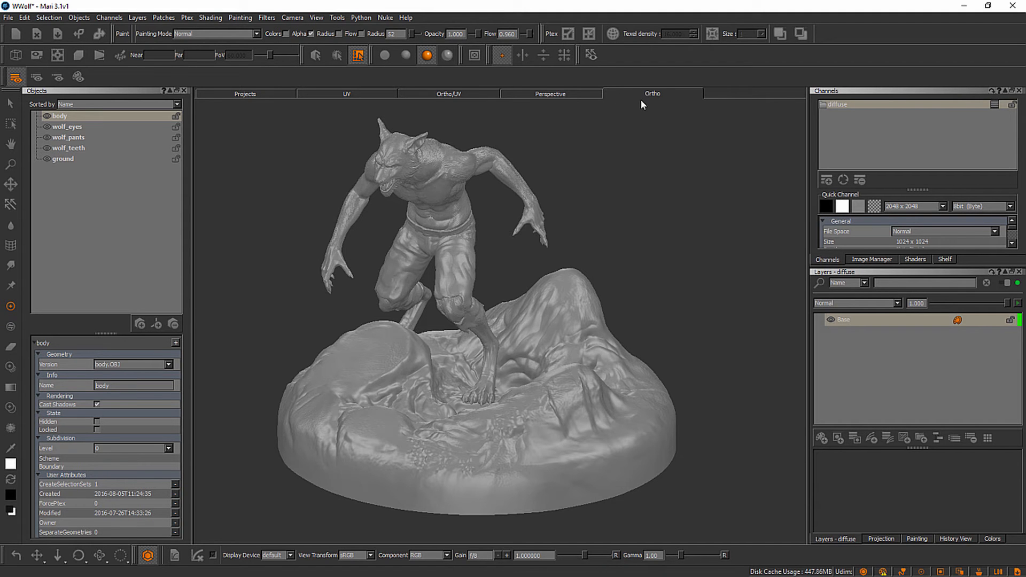
{"action": "mouse_move", "coordinate": [537, 254]}
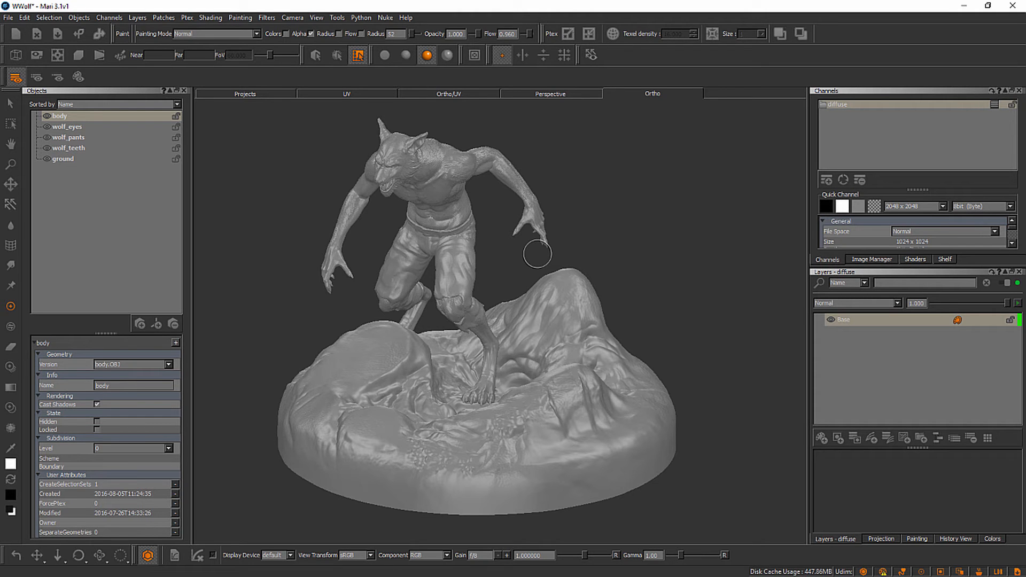
{"action": "mouse_move", "coordinate": [386, 335]}
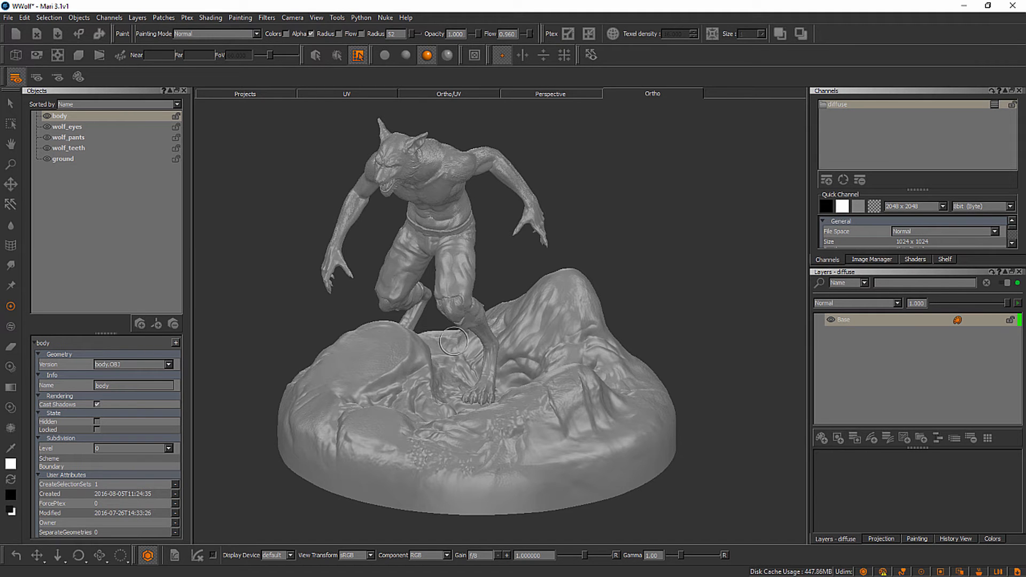
{"action": "mouse_move", "coordinate": [434, 245]}
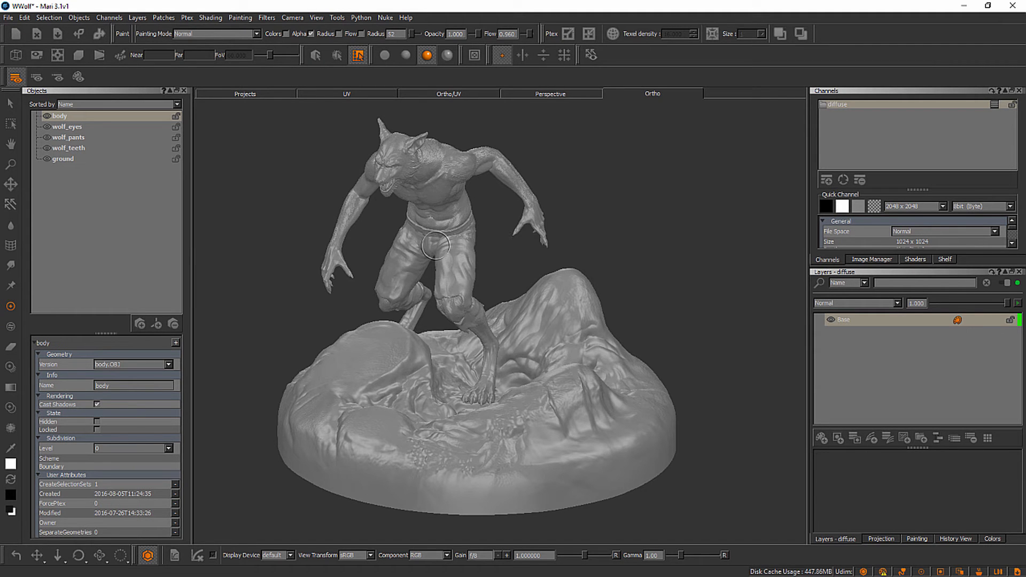
{"action": "left_click", "coordinate": [245, 93]}
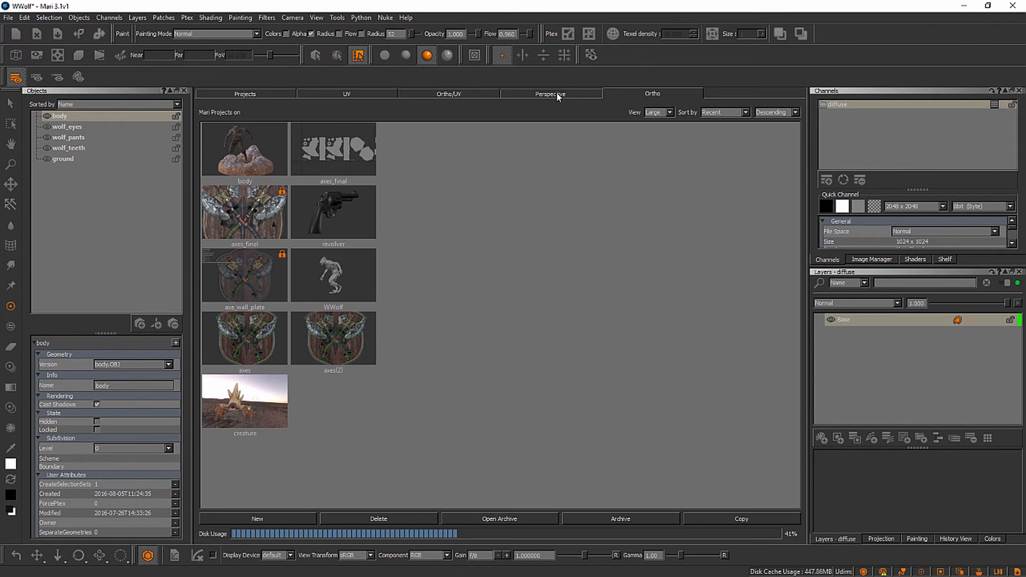
Step: Switch the canvas to the Perspective viewport of the werewolf sculpt
{"action": "left_click", "coordinate": [550, 93]}
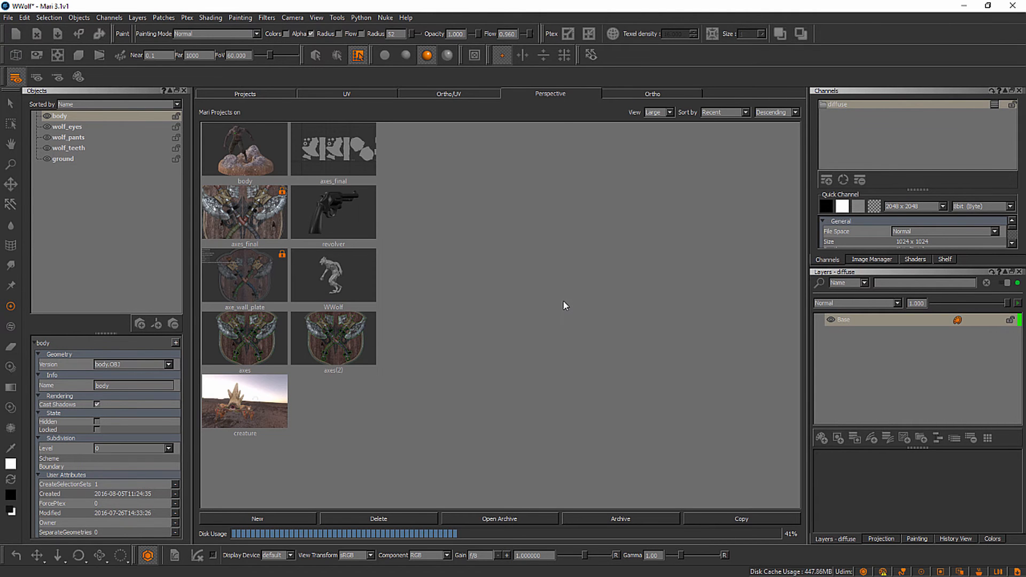
{"action": "mouse_move", "coordinate": [470, 193]}
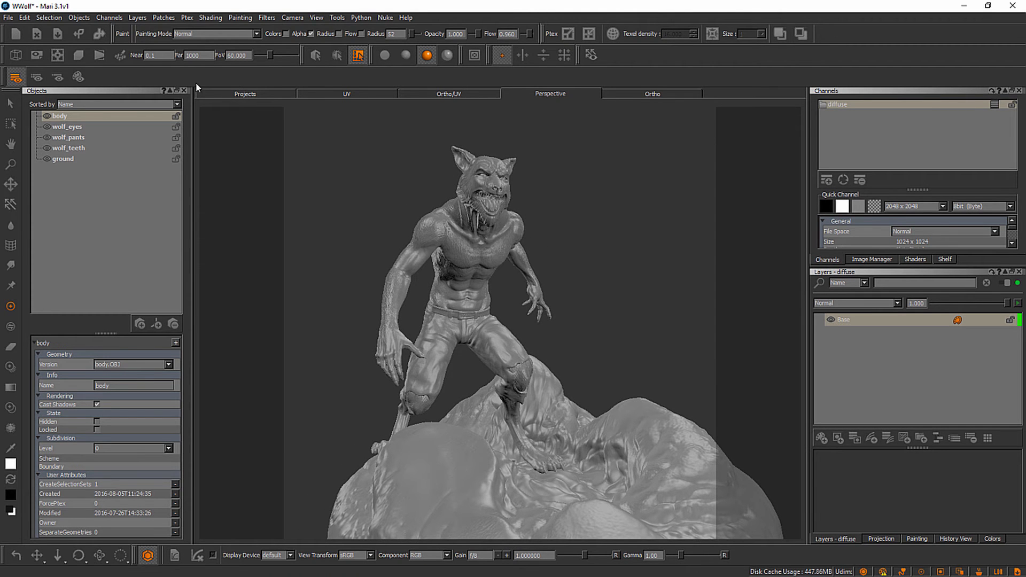
{"action": "mouse_move", "coordinate": [187, 73]}
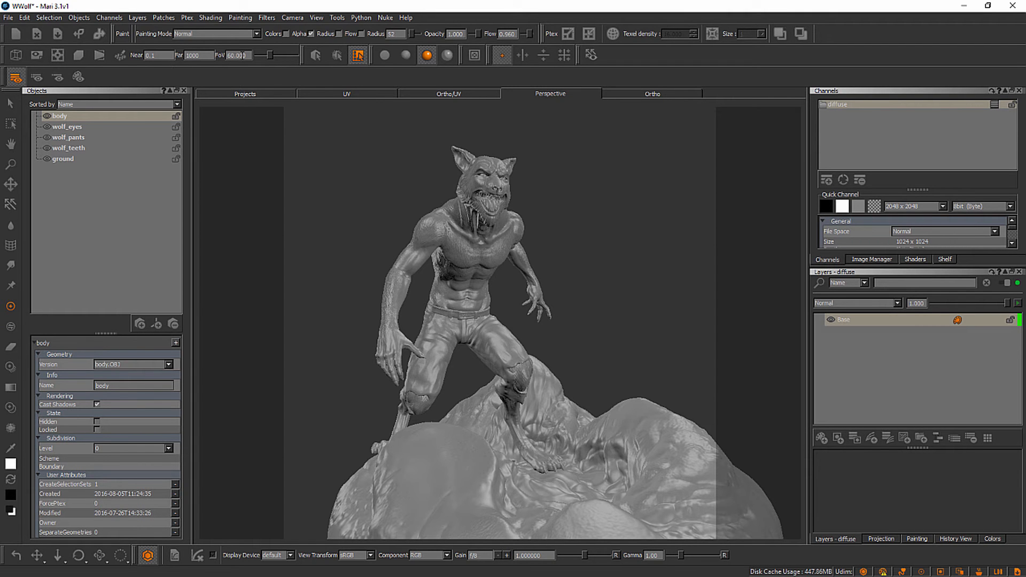
{"action": "mouse_move", "coordinate": [516, 234]}
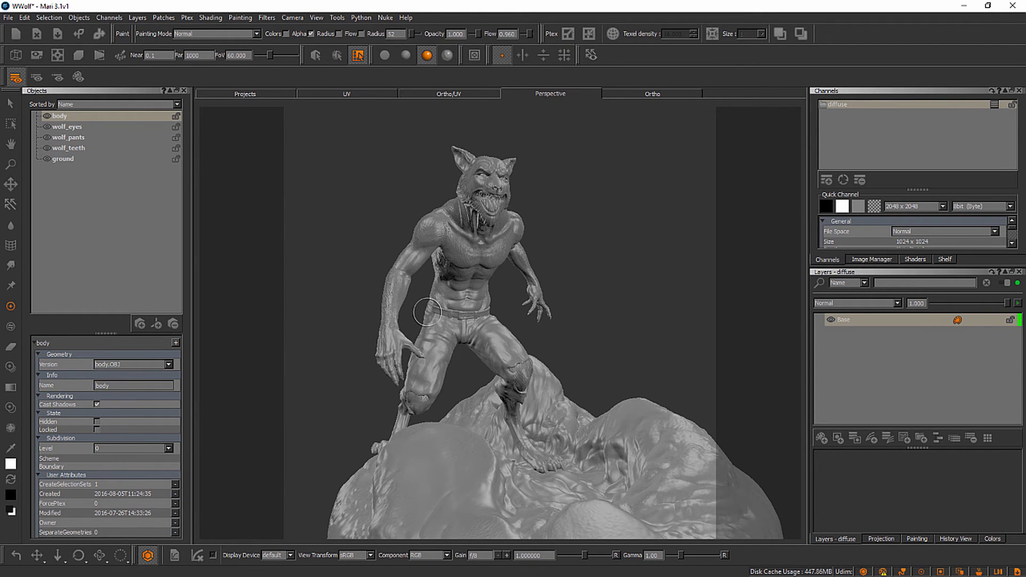
Step: Switch the canvas to the split Ortho/UV layout
{"action": "left_click", "coordinate": [652, 94]}
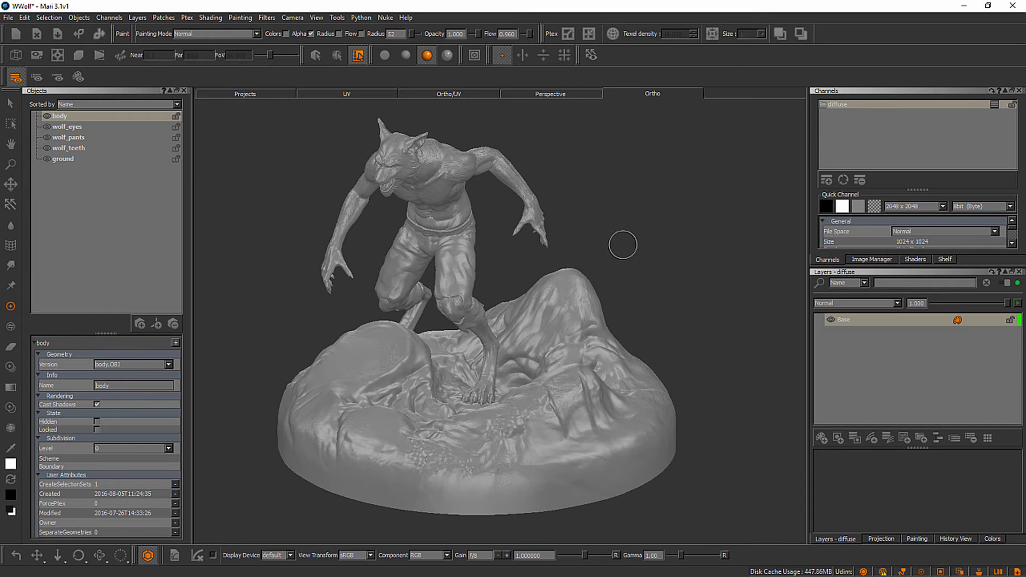
{"action": "mouse_move", "coordinate": [480, 291]}
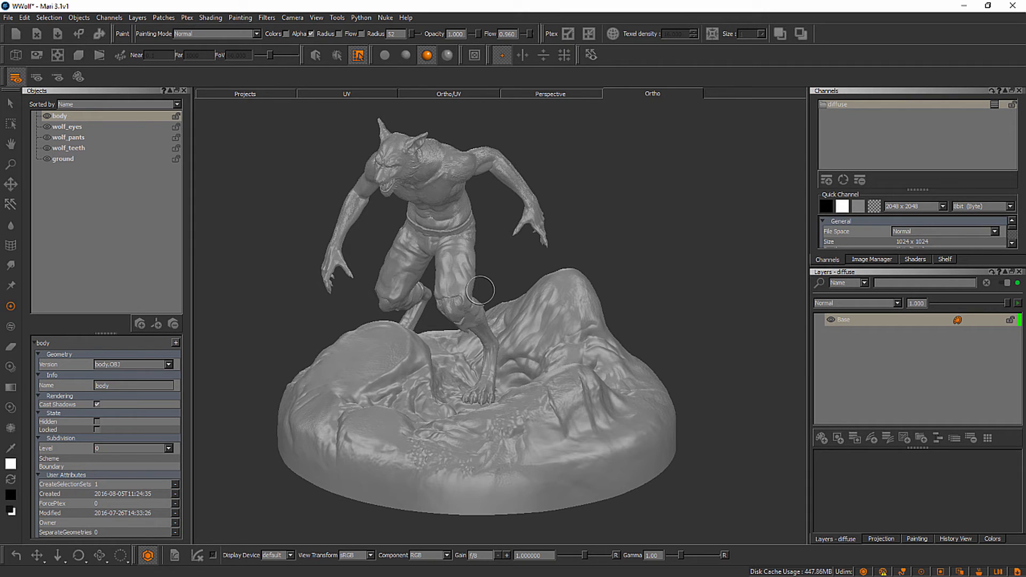
{"action": "mouse_move", "coordinate": [545, 205]}
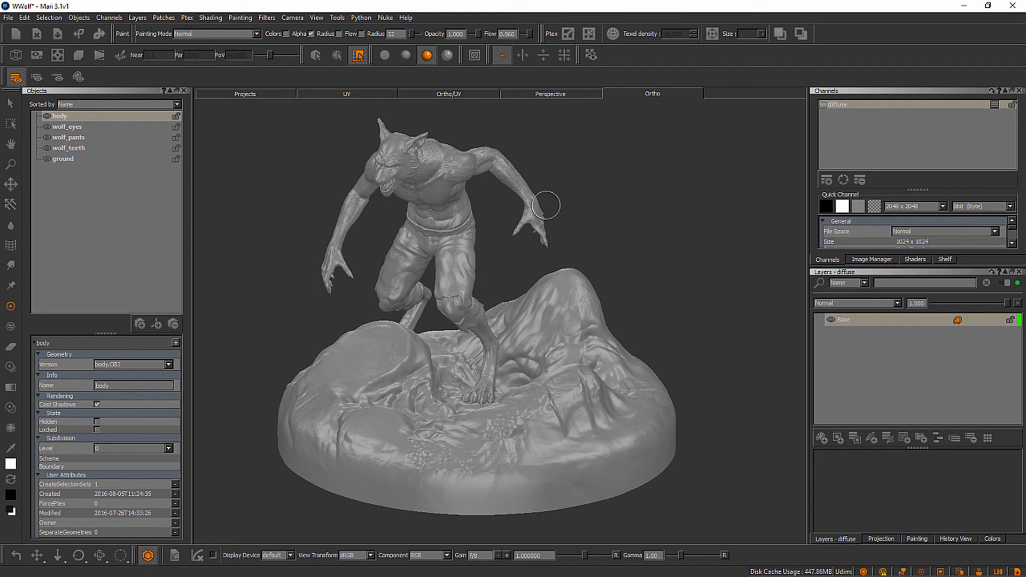
{"action": "mouse_move", "coordinate": [452, 101]}
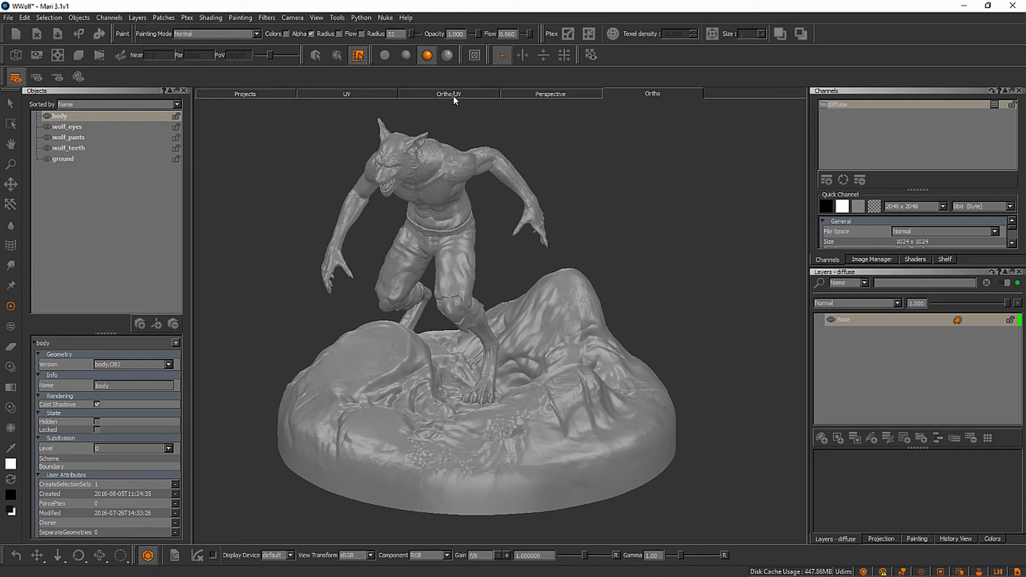
{"action": "mouse_move", "coordinate": [630, 167]}
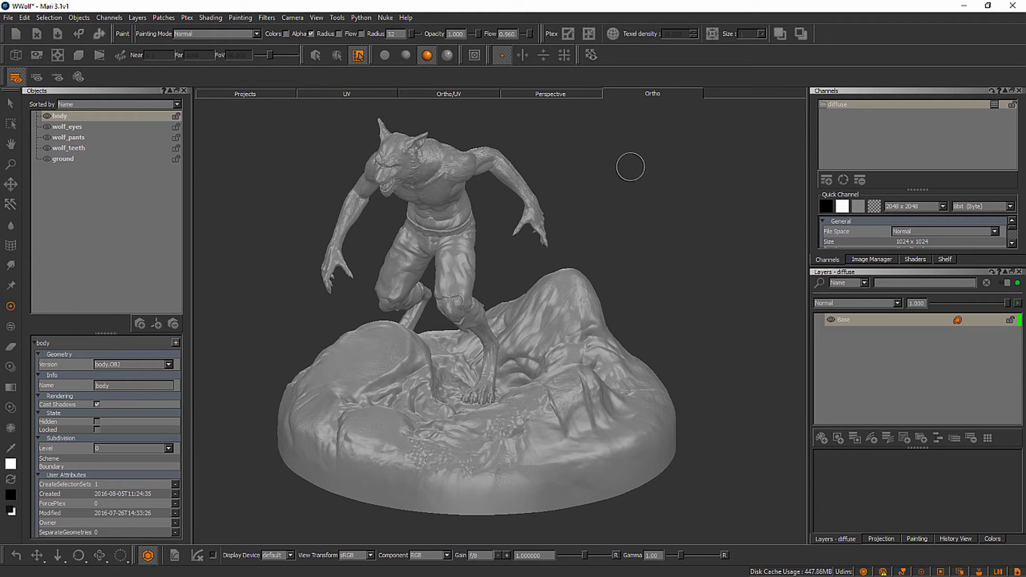
{"action": "mouse_move", "coordinate": [687, 276]}
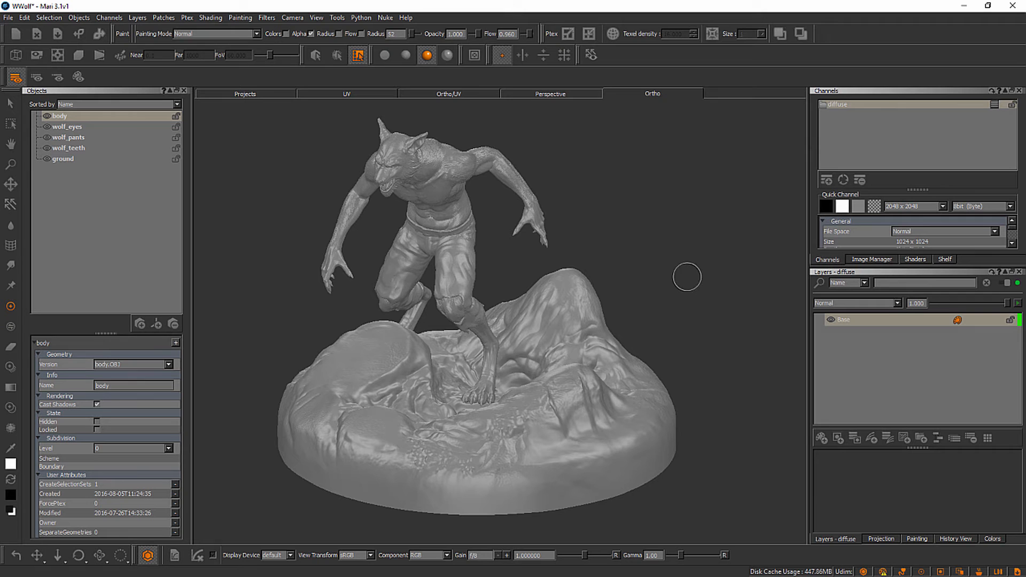
{"action": "mouse_move", "coordinate": [473, 450]}
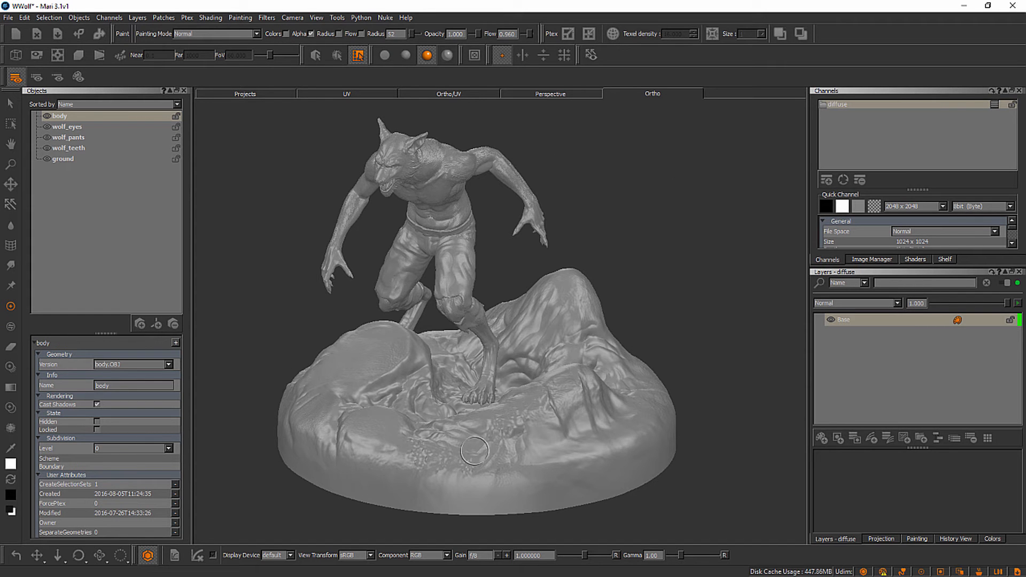
{"action": "mouse_move", "coordinate": [587, 156]}
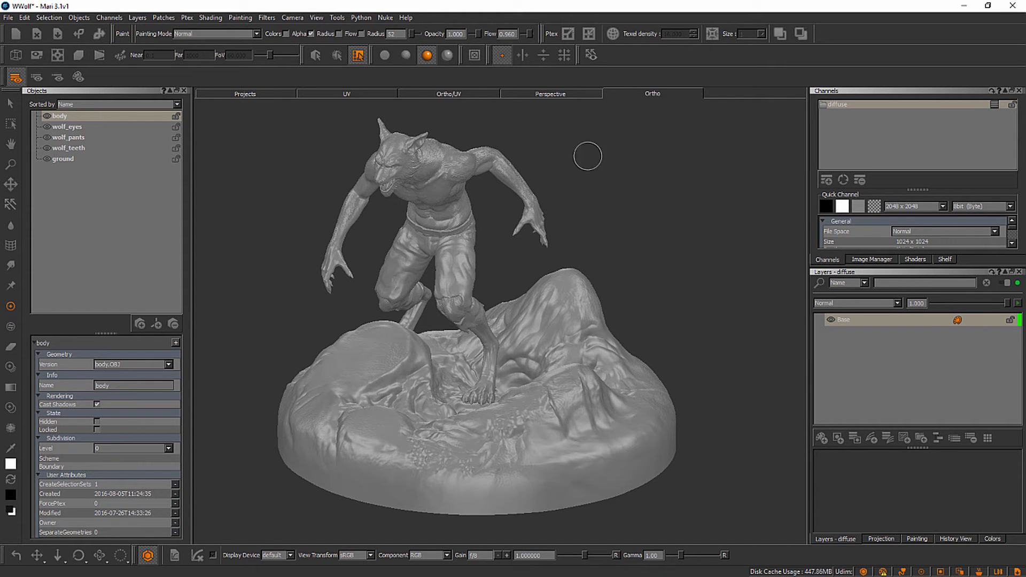
{"action": "mouse_move", "coordinate": [581, 436]}
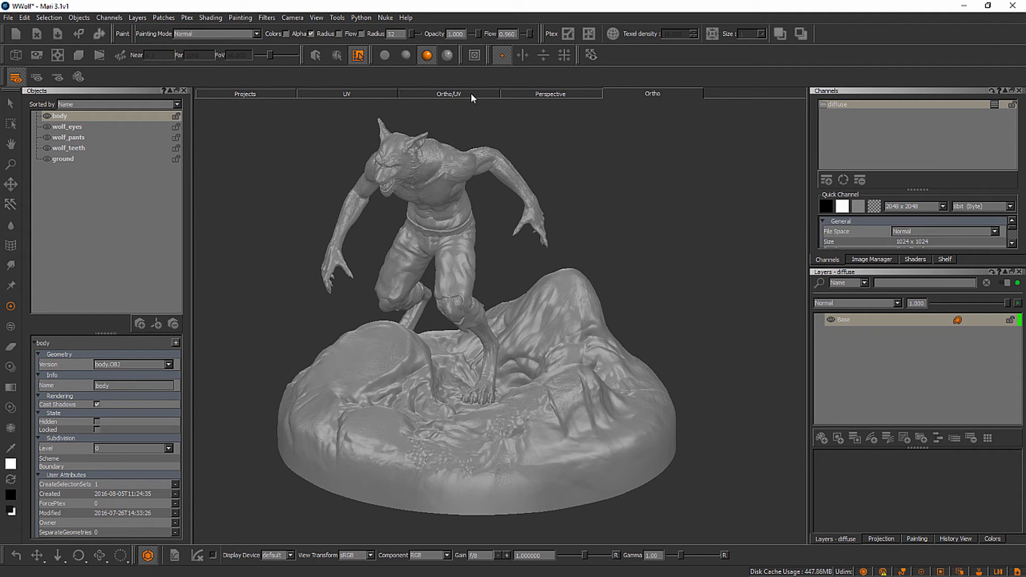
{"action": "mouse_move", "coordinate": [475, 100]}
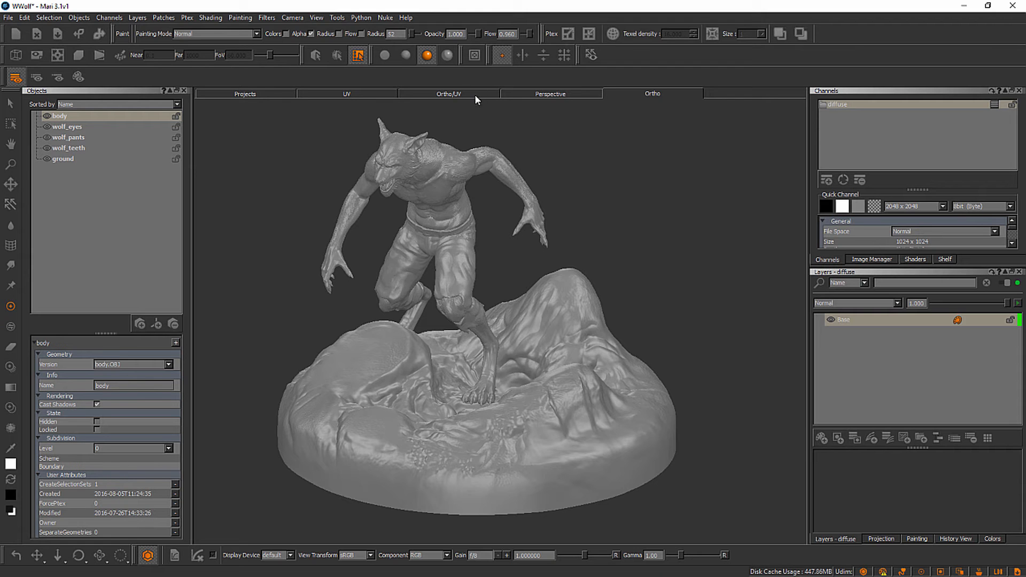
{"action": "mouse_move", "coordinate": [484, 100]}
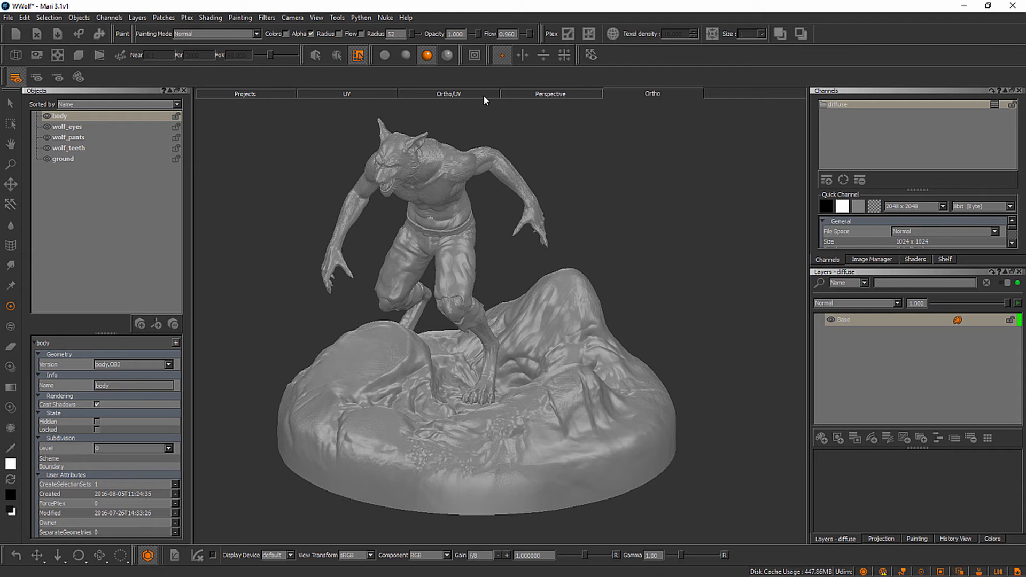
{"action": "mouse_move", "coordinate": [476, 131]}
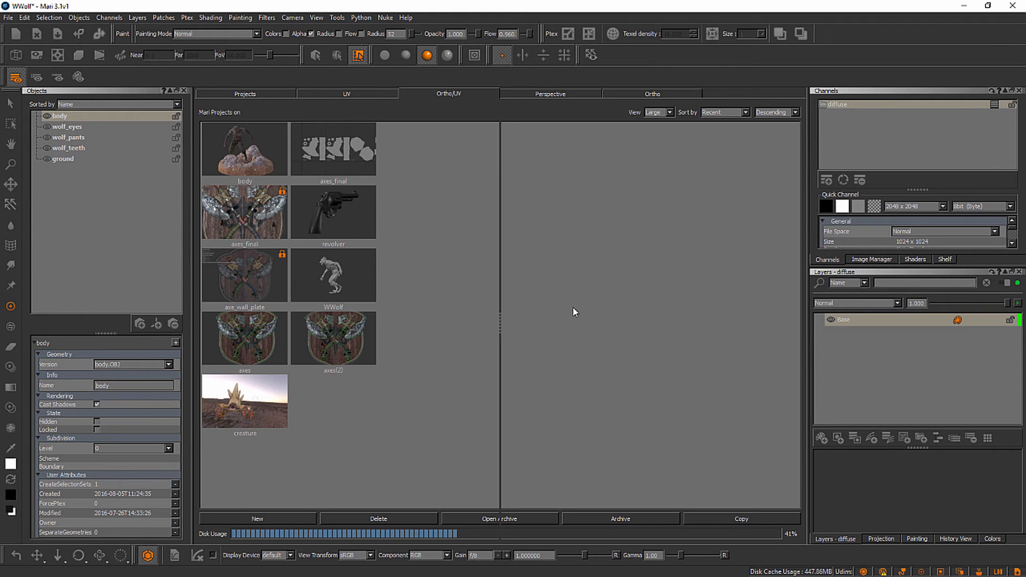
{"action": "mouse_move", "coordinate": [567, 326]}
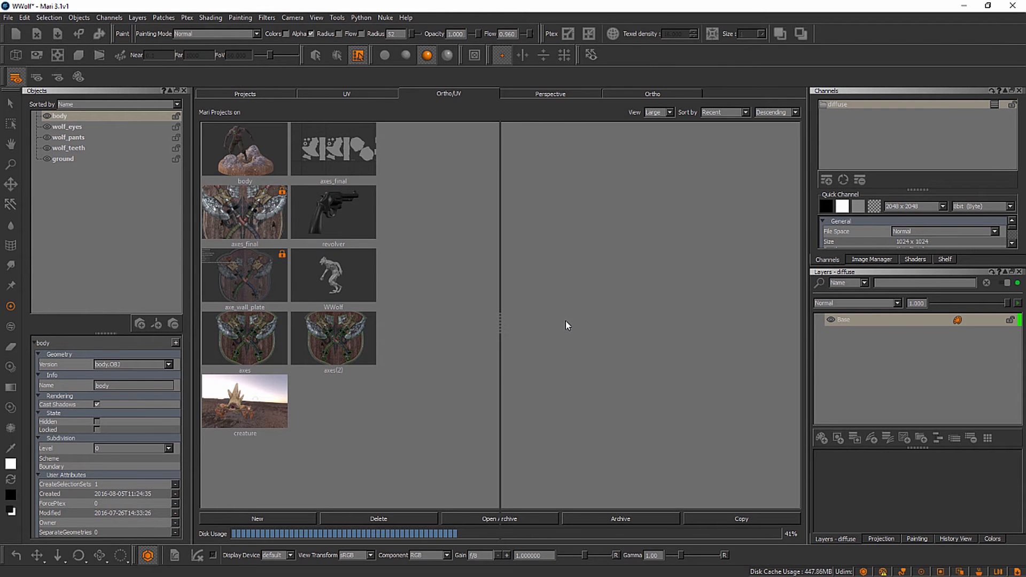
Step: Show the werewolf in the left pane and pan the UV pane to tiles 1001 and 1002
{"action": "double_click", "coordinate": [333, 275]}
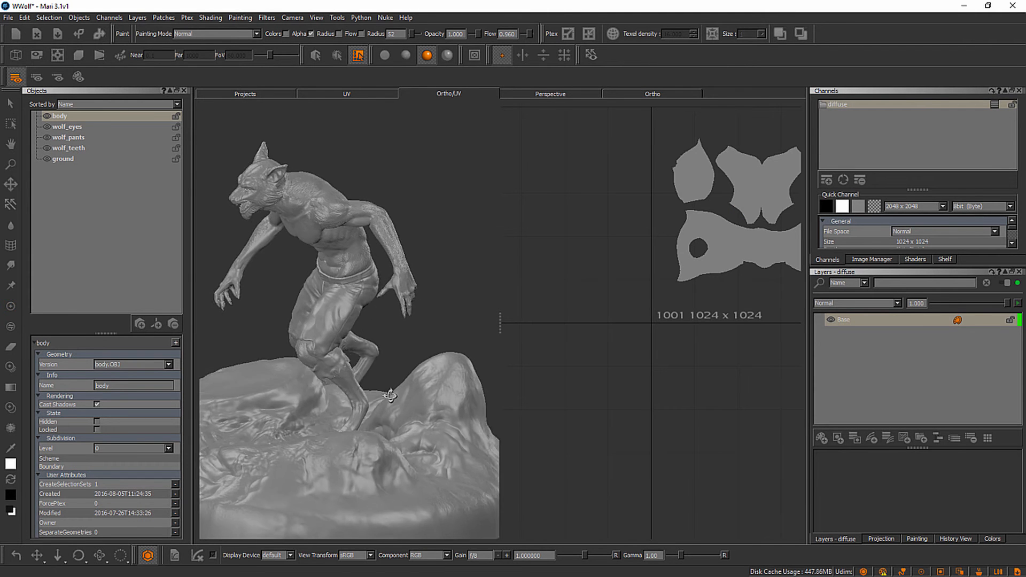
{"action": "left_click_drag", "start_coordinate": [390, 394], "coordinate": [579, 335]}
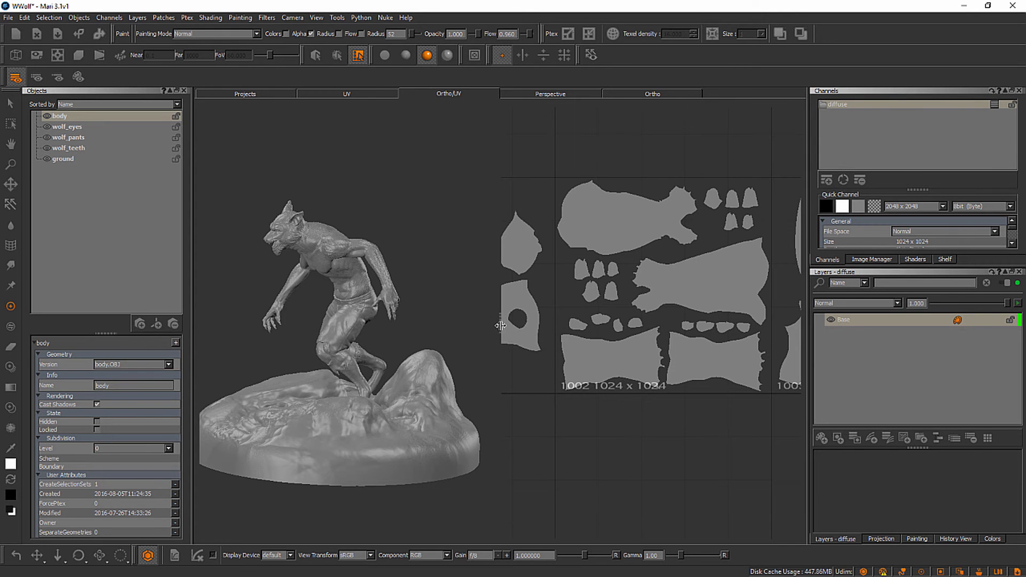
{"action": "mouse_move", "coordinate": [461, 333]}
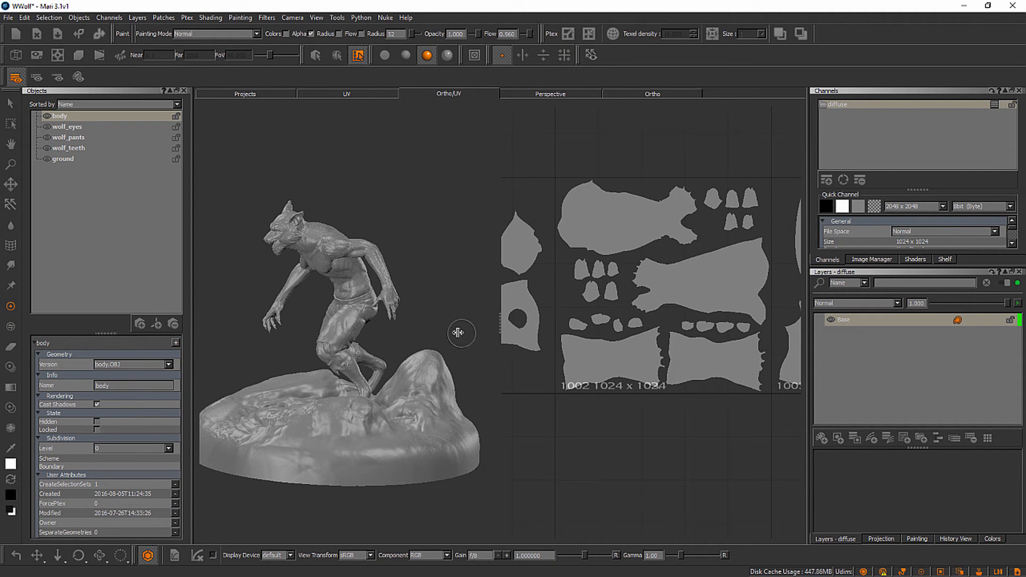
{"action": "mouse_move", "coordinate": [603, 345]}
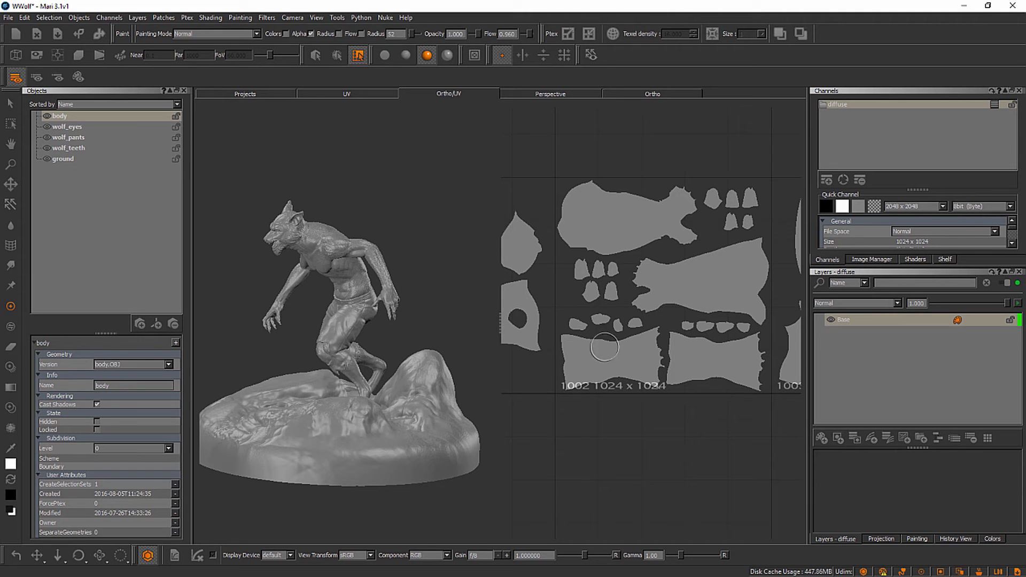
{"action": "mouse_move", "coordinate": [587, 367]}
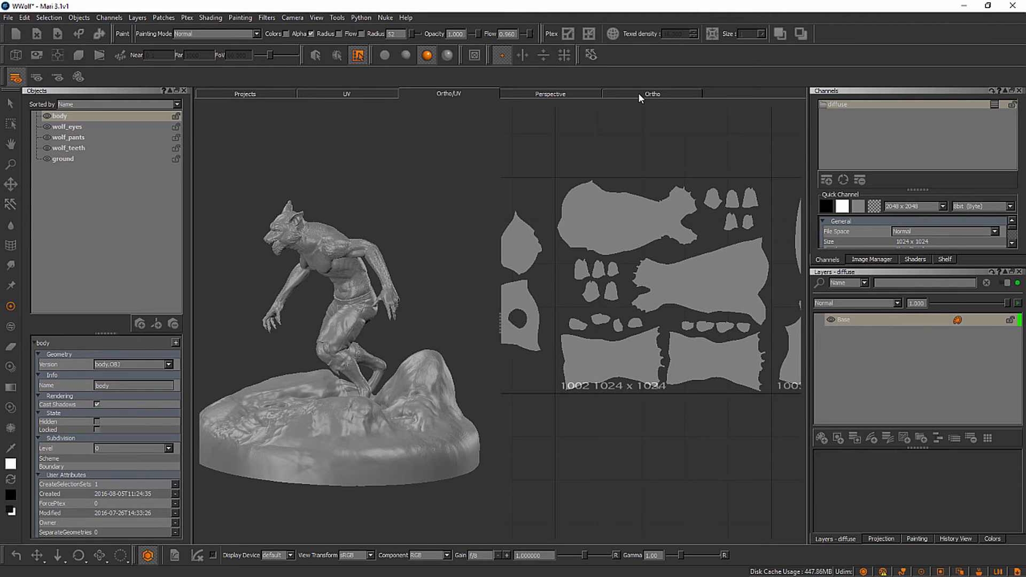
Step: Show the werewolf sculpt alone in the full-width Ortho viewport
{"action": "left_click", "coordinate": [652, 93]}
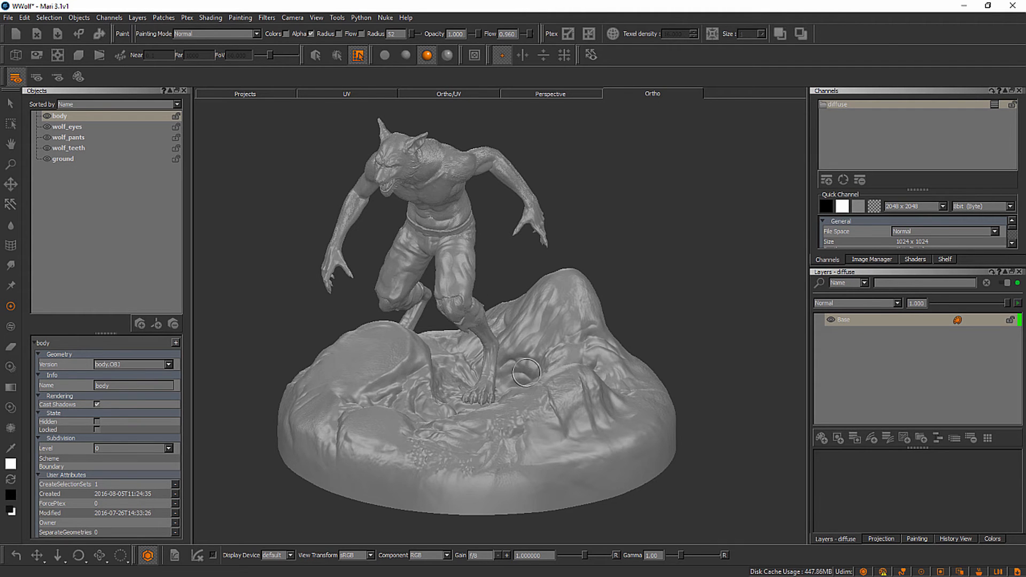
{"action": "mouse_move", "coordinate": [532, 319]}
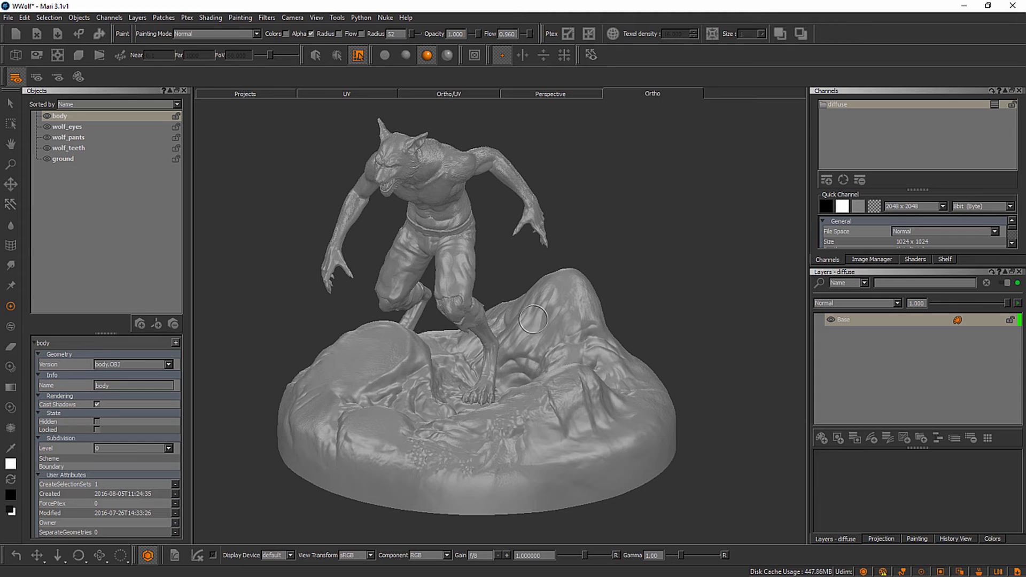
{"action": "mouse_move", "coordinate": [522, 315]}
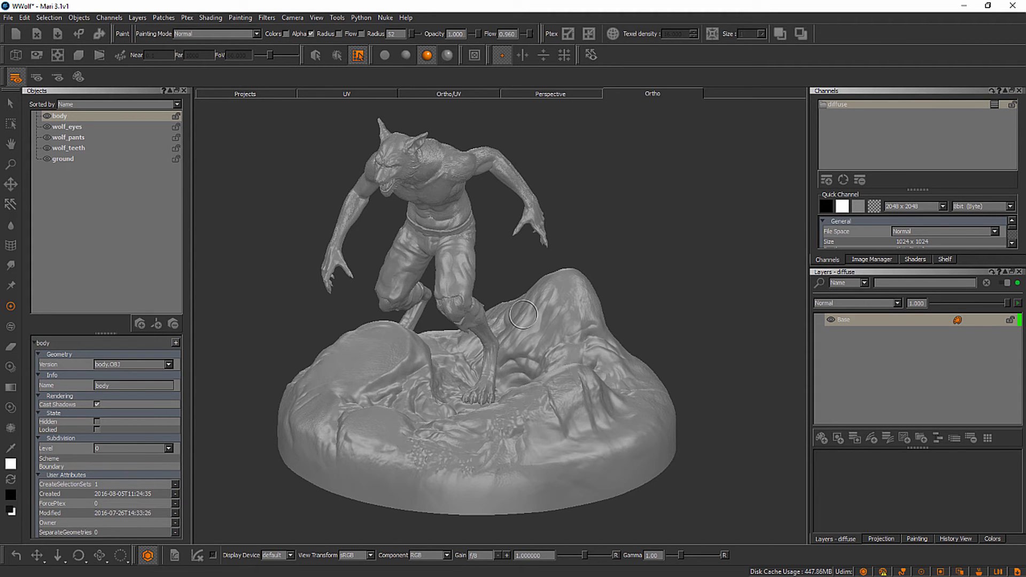
{"action": "mouse_move", "coordinate": [592, 271]}
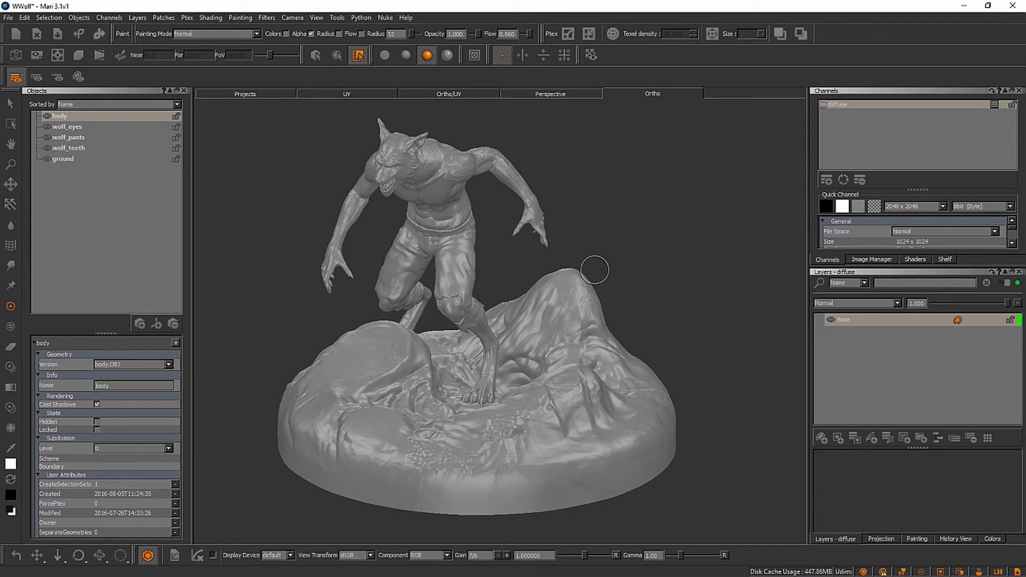
{"action": "mouse_move", "coordinate": [576, 291]}
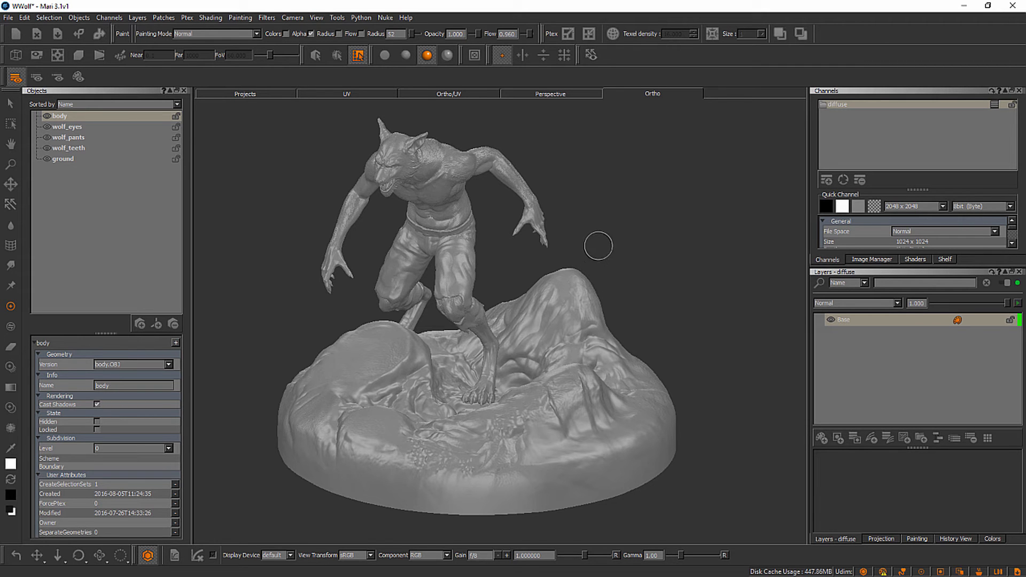
{"action": "mouse_move", "coordinate": [549, 253]}
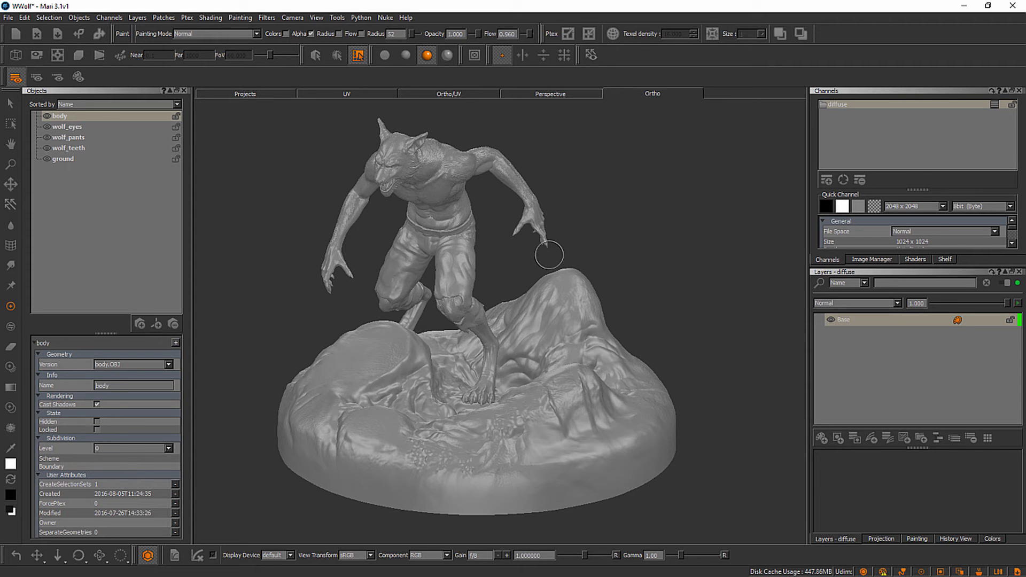
{"action": "mouse_move", "coordinate": [571, 245]}
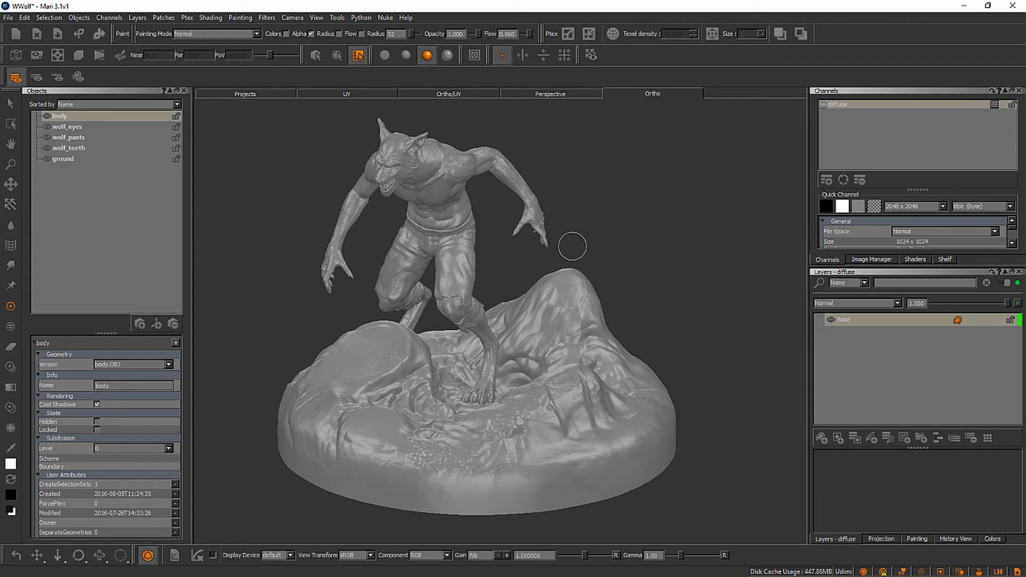
{"action": "mouse_move", "coordinate": [585, 245]}
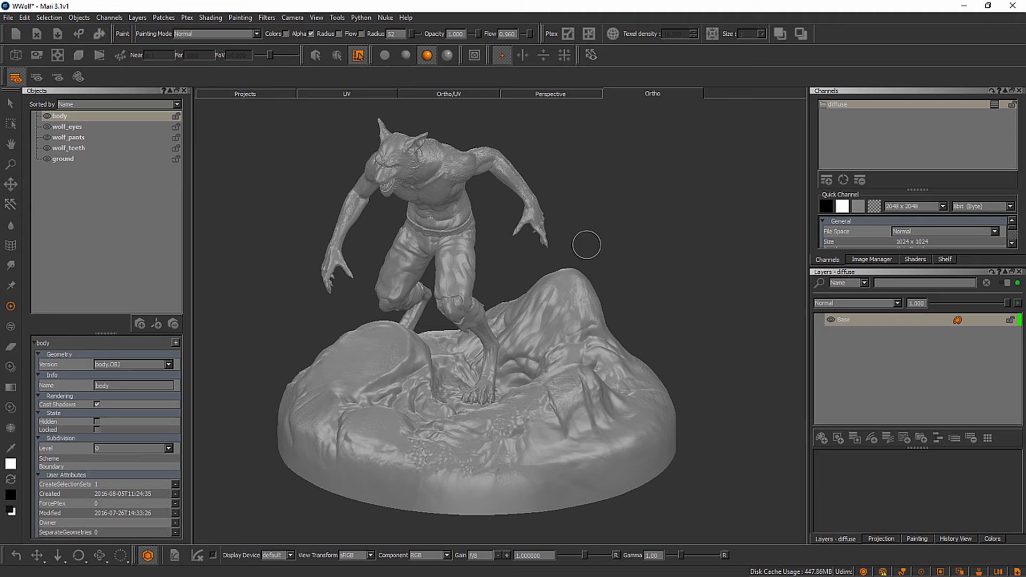
{"action": "mouse_move", "coordinate": [633, 219]}
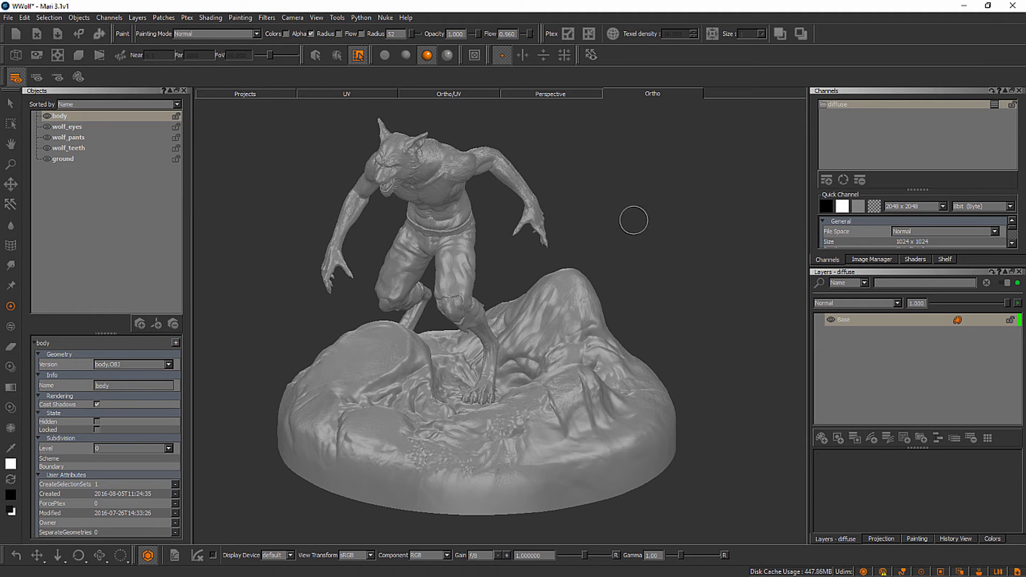
Step: Tumble and zoom the Ortho camera until the werewolf on its rocky base faces front-on
{"action": "left_click_drag", "start_coordinate": [633, 220], "coordinate": [627, 247]}
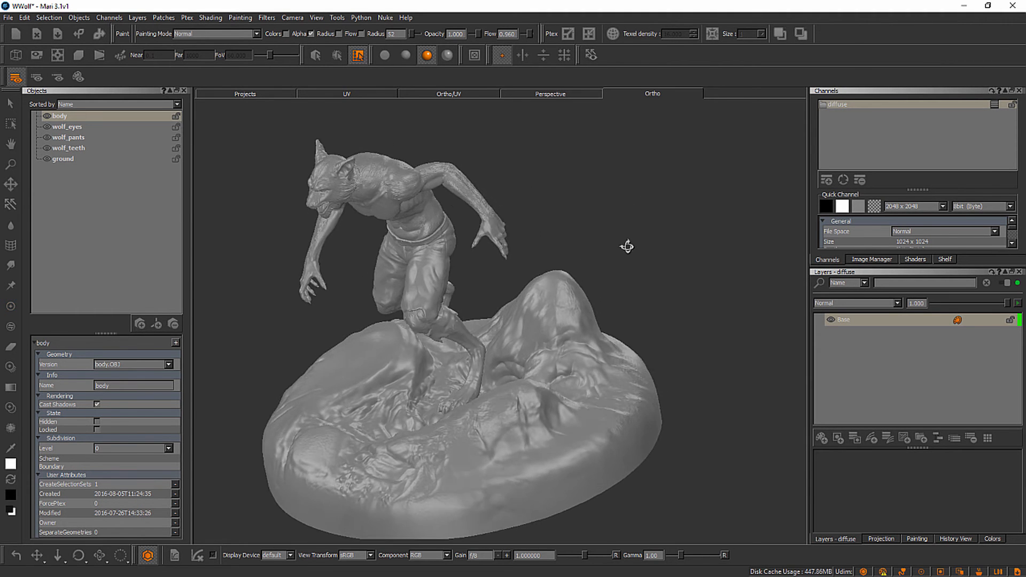
{"action": "left_click_drag", "start_coordinate": [627, 247], "coordinate": [657, 218]}
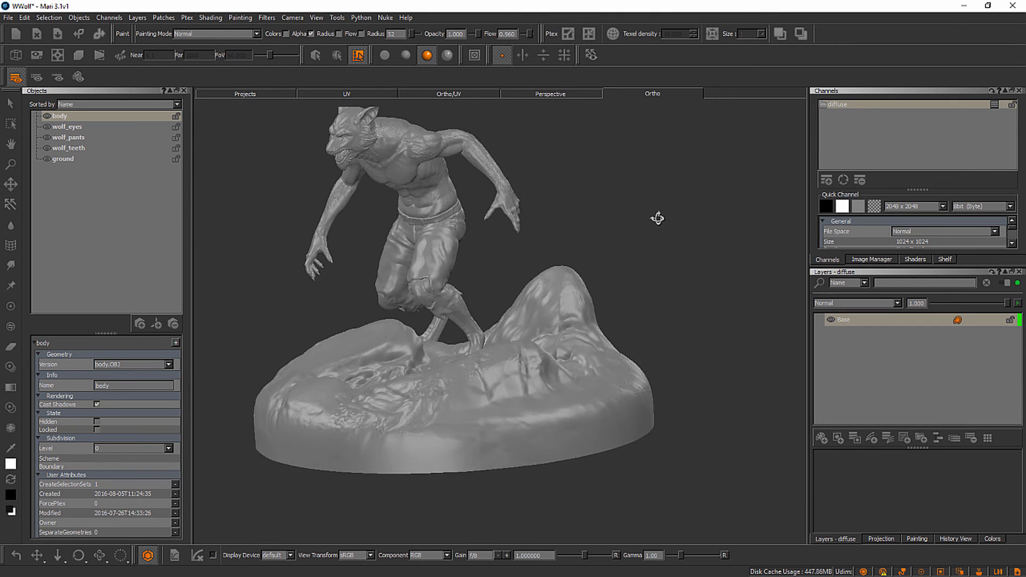
{"action": "left_click_drag", "start_coordinate": [658, 217], "coordinate": [525, 257]}
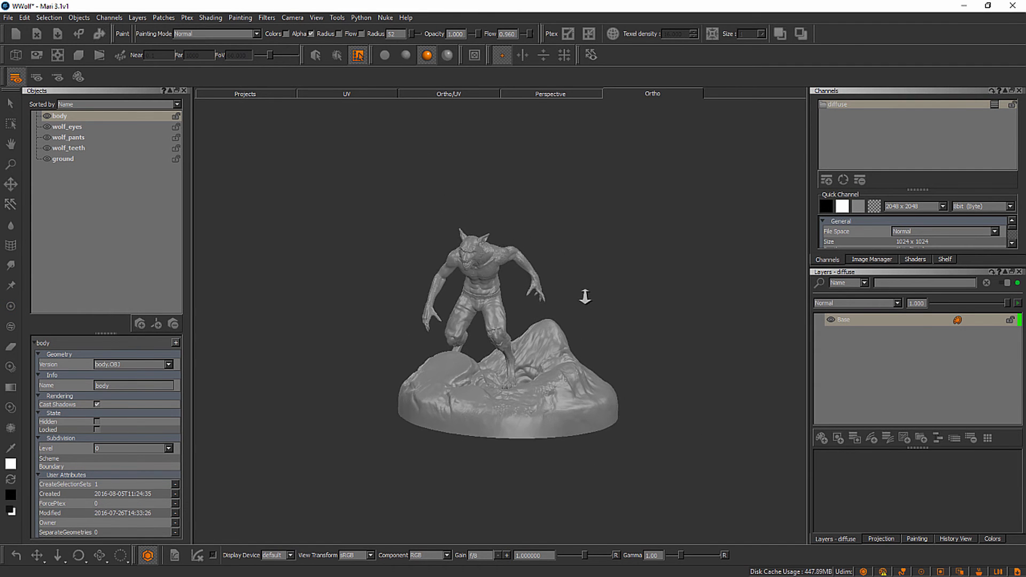
{"action": "left_click_drag", "start_coordinate": [586, 297], "coordinate": [618, 307]}
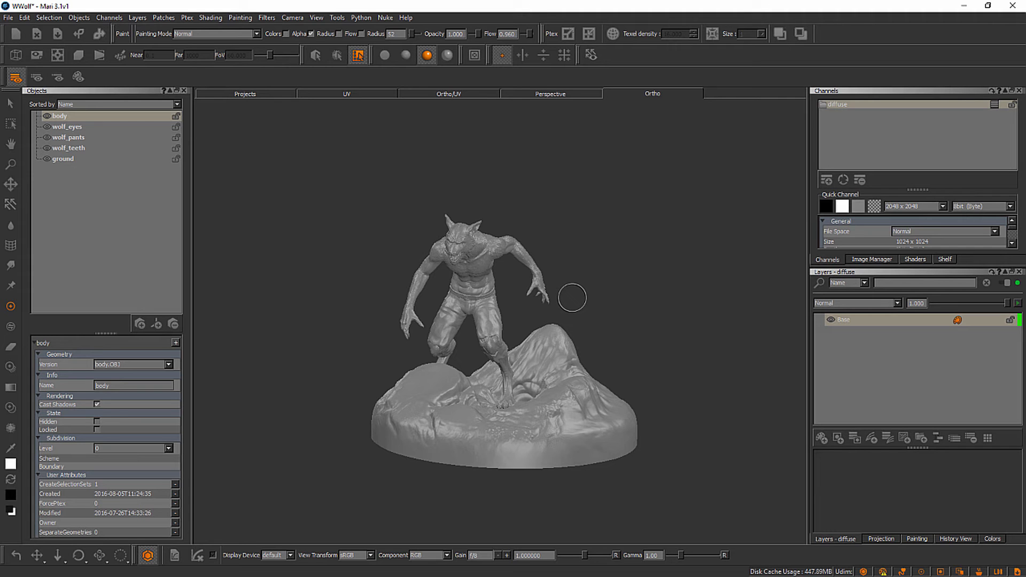
{"action": "mouse_move", "coordinate": [551, 268]}
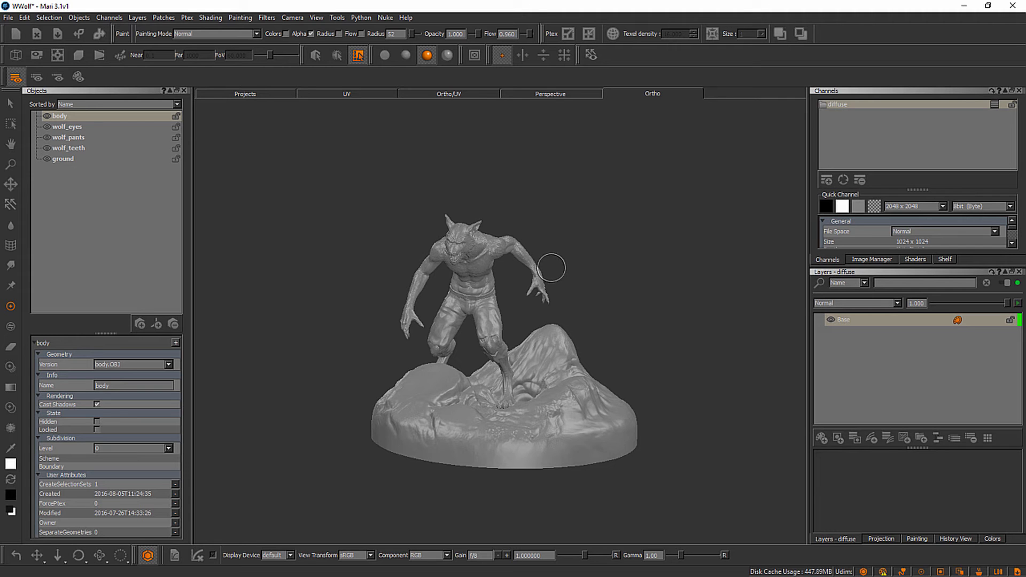
{"action": "mouse_move", "coordinate": [557, 256]}
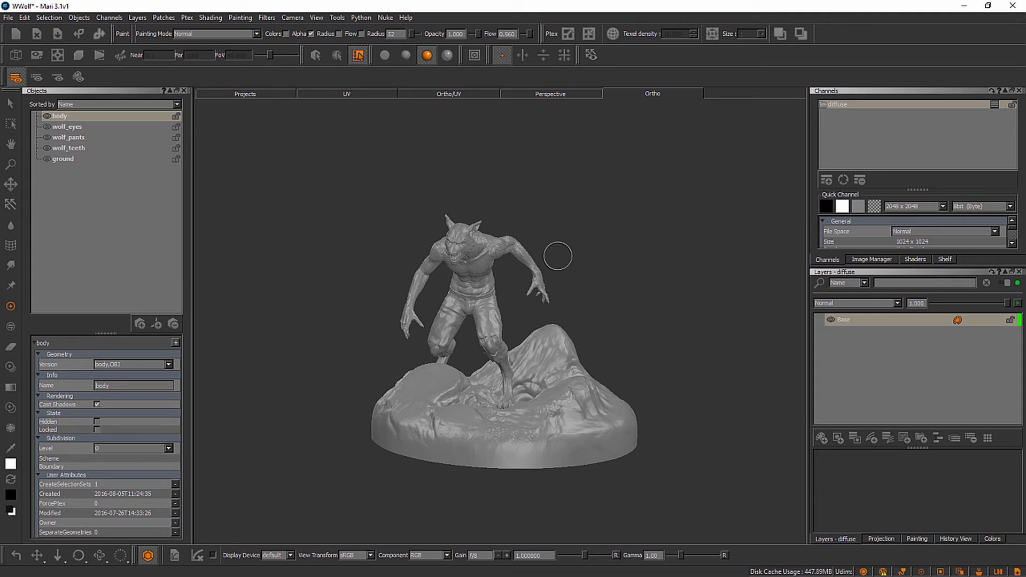
{"action": "mouse_move", "coordinate": [557, 251]}
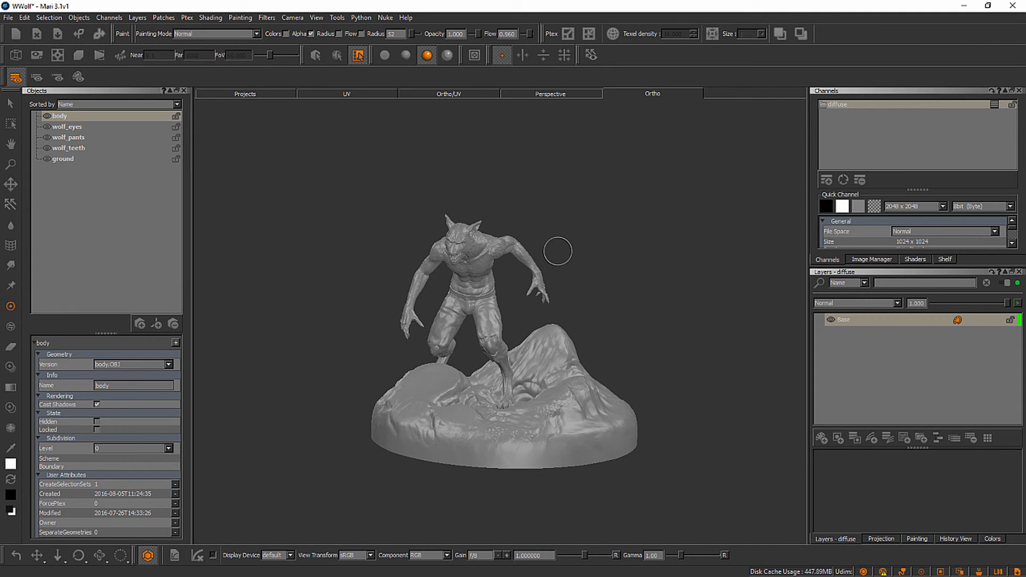
{"action": "mouse_move", "coordinate": [569, 246]}
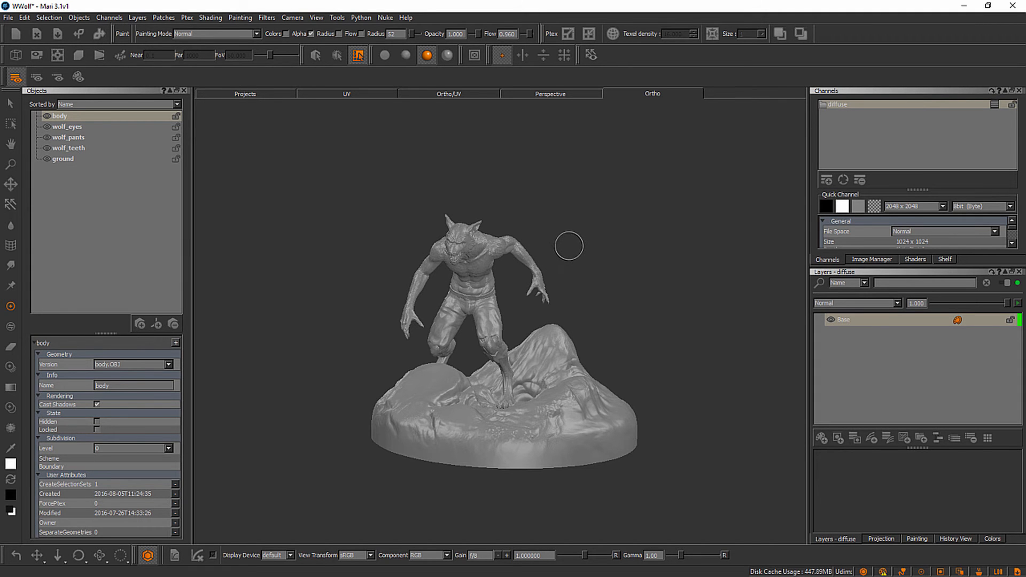
{"action": "mouse_move", "coordinate": [561, 250]}
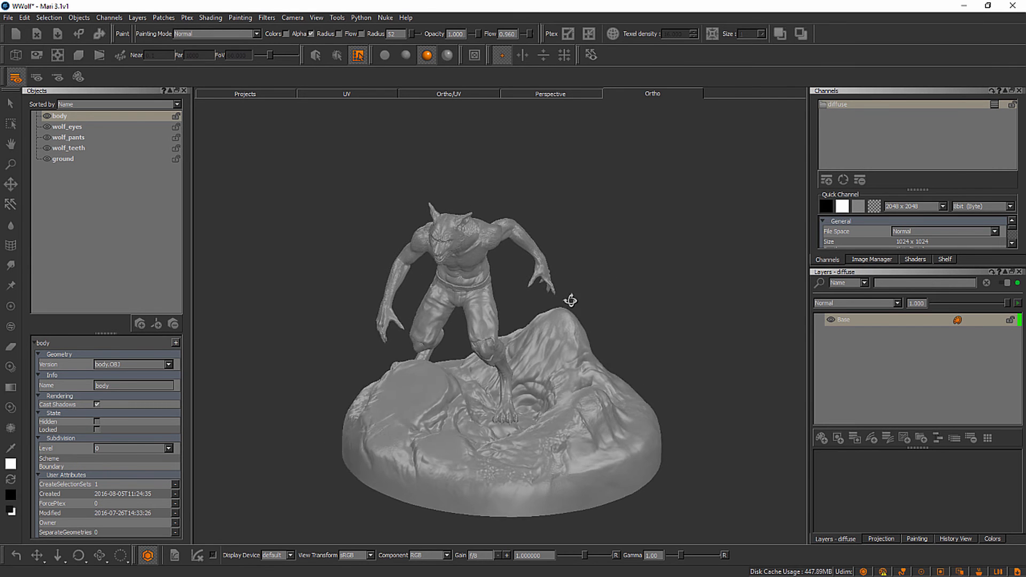
{"action": "left_click_drag", "start_coordinate": [569, 300], "coordinate": [564, 311]}
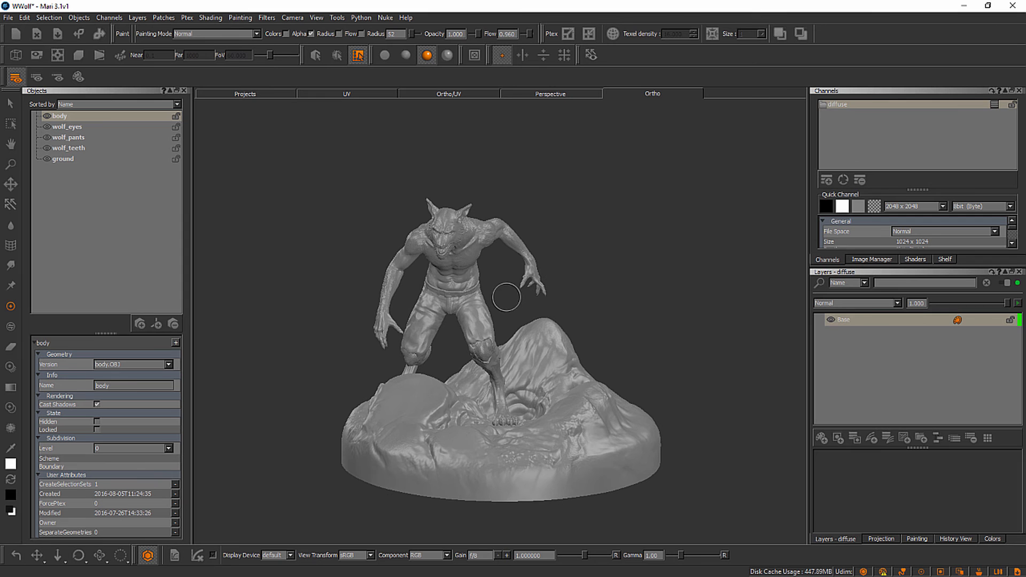
{"action": "mouse_move", "coordinate": [546, 275]}
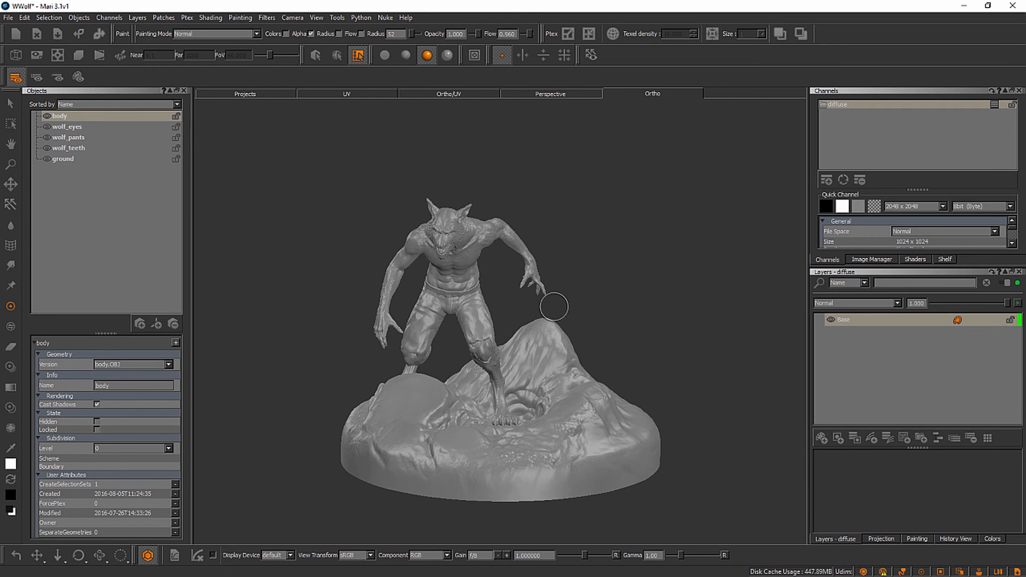
{"action": "mouse_move", "coordinate": [95, 72]}
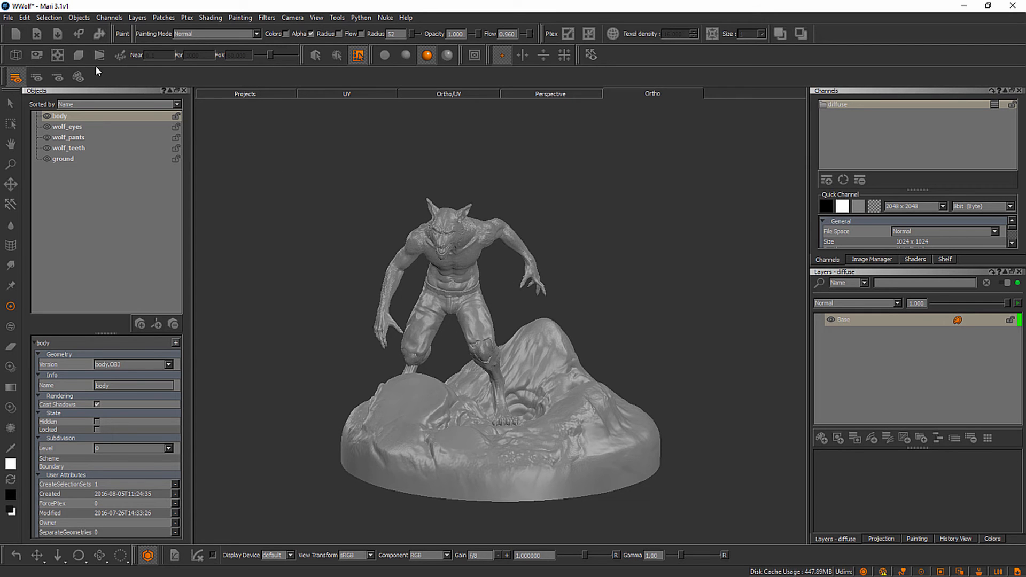
{"action": "left_click", "coordinate": [24, 18]}
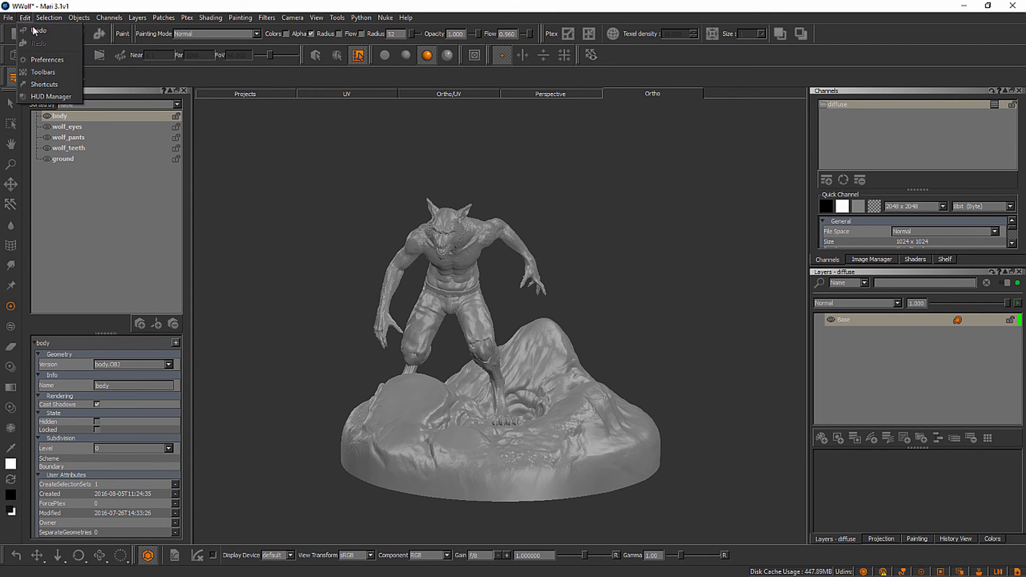
{"action": "left_click", "coordinate": [46, 60]}
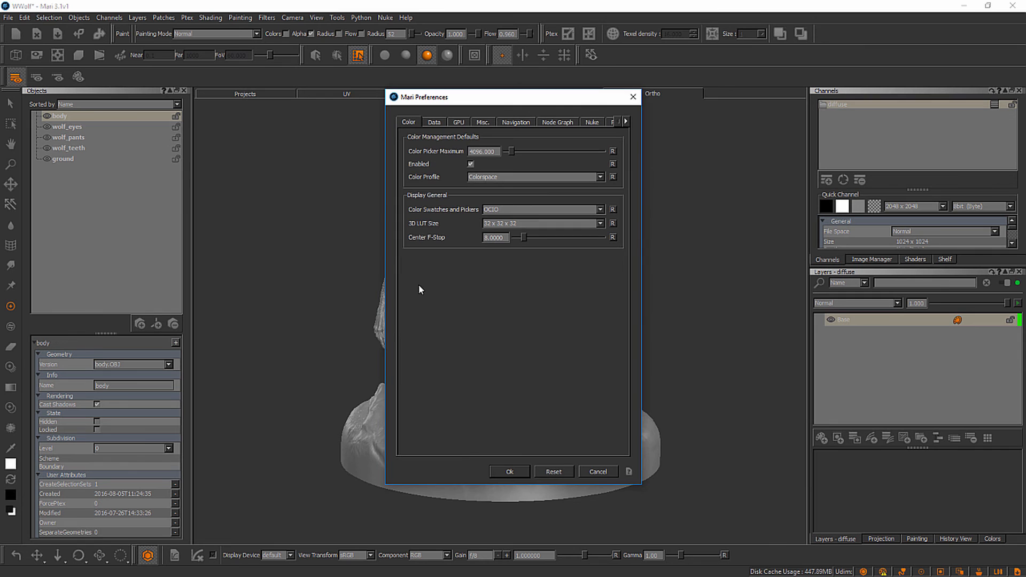
{"action": "mouse_move", "coordinate": [427, 210]}
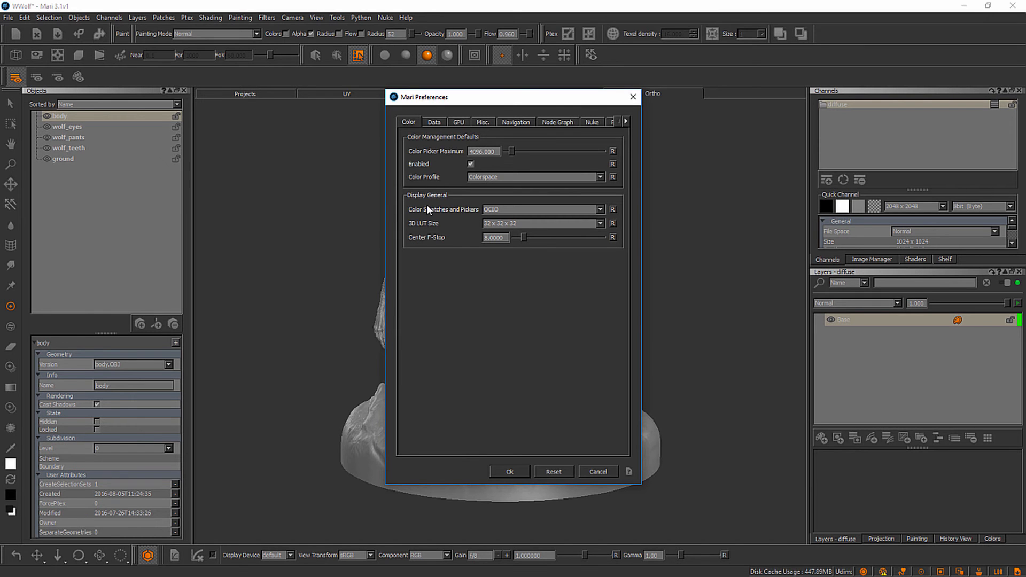
{"action": "mouse_move", "coordinate": [467, 133]}
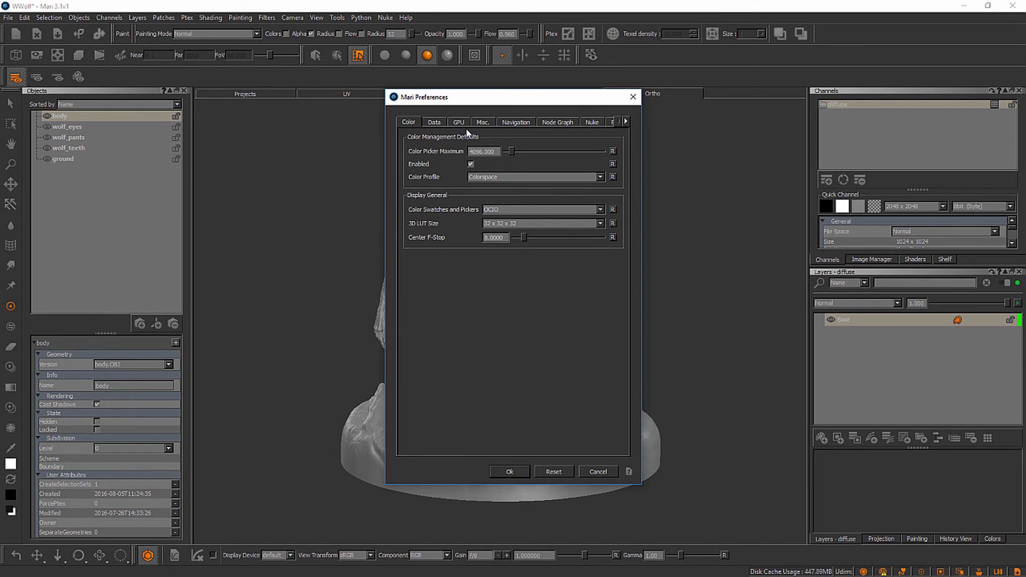
{"action": "left_click", "coordinate": [516, 122]}
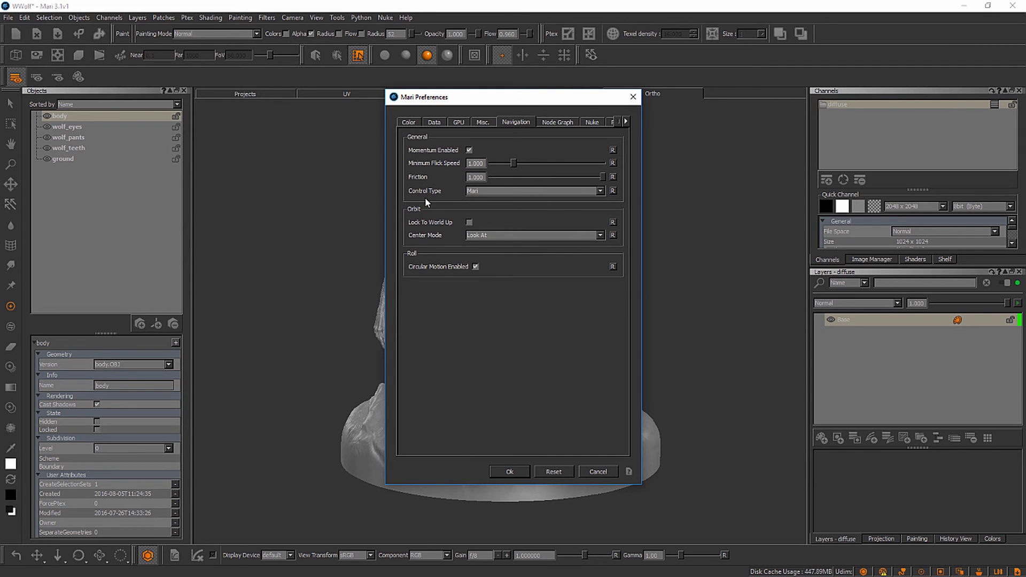
{"action": "mouse_move", "coordinate": [464, 209]}
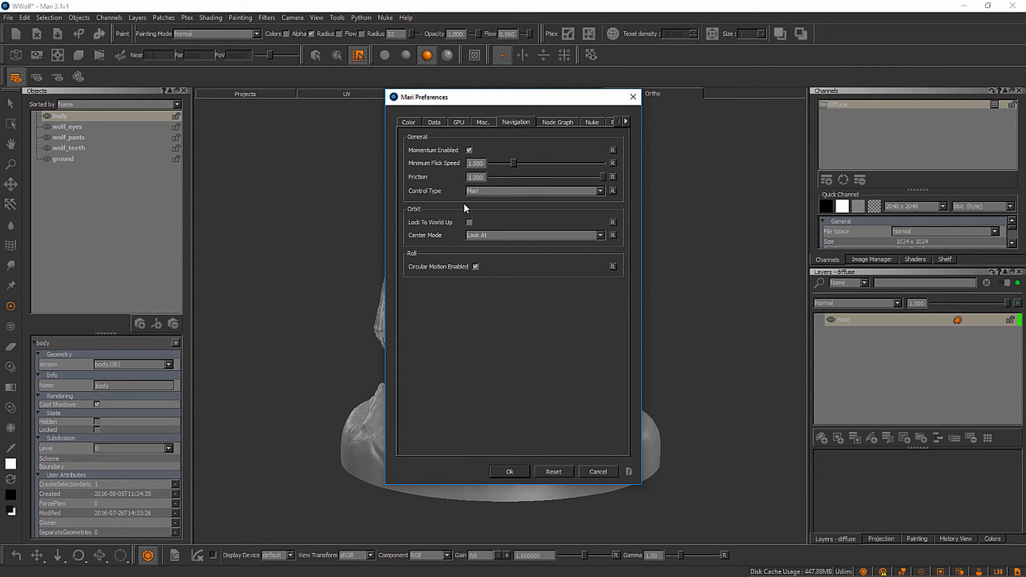
{"action": "mouse_move", "coordinate": [581, 199]}
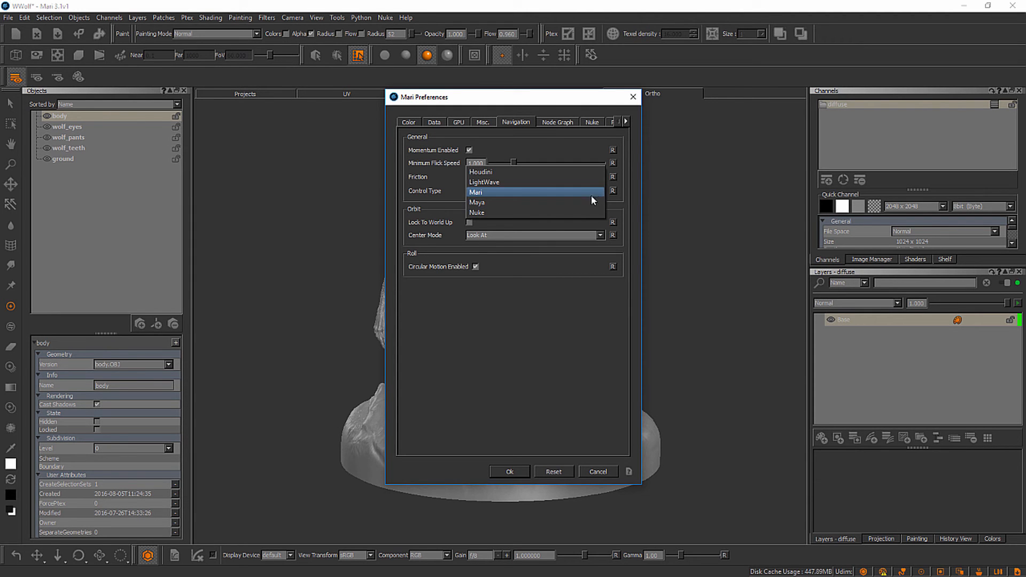
{"action": "mouse_move", "coordinate": [542, 204]}
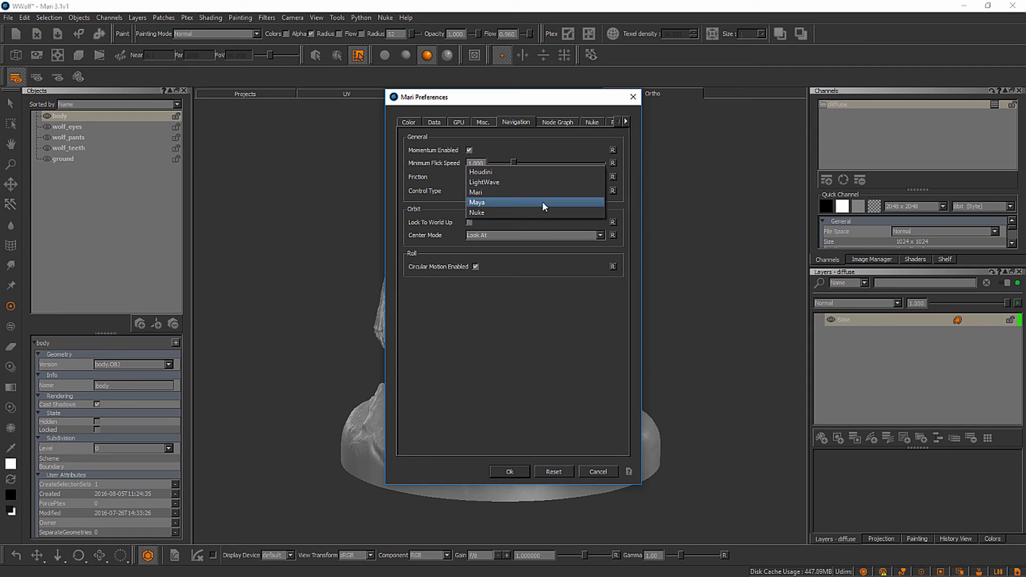
{"action": "mouse_move", "coordinate": [544, 172]}
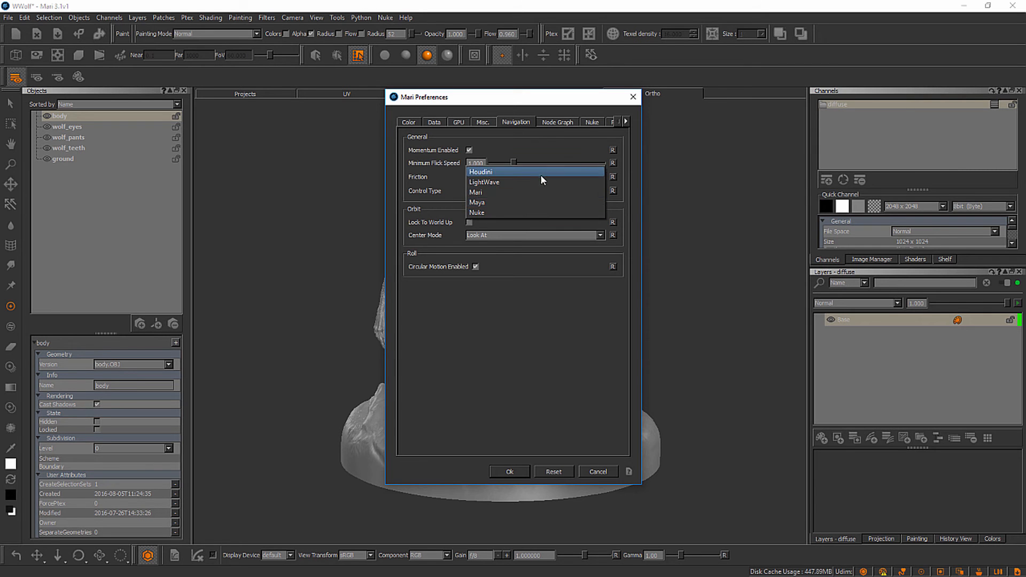
{"action": "mouse_move", "coordinate": [546, 192]}
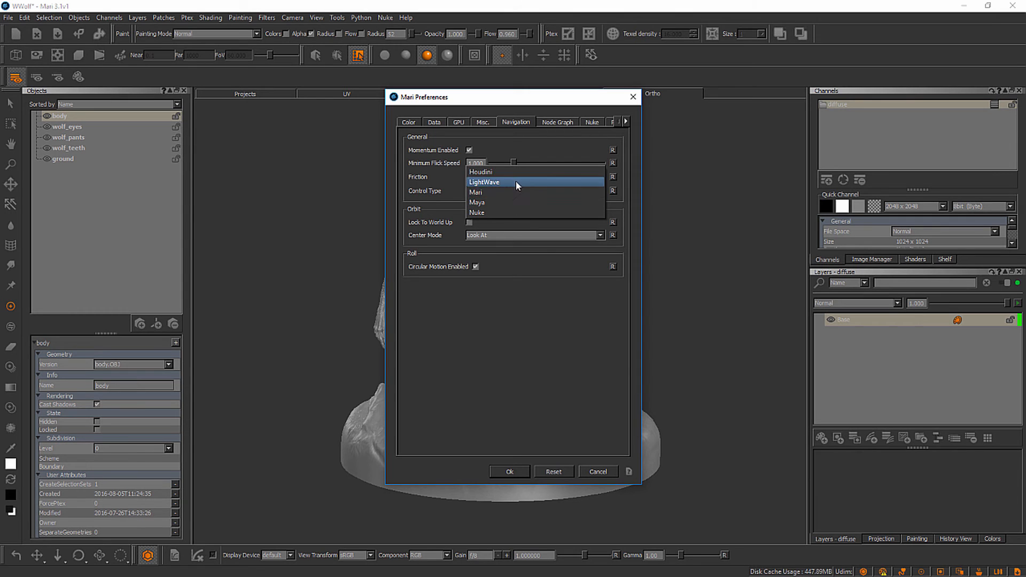
{"action": "mouse_move", "coordinate": [513, 204]}
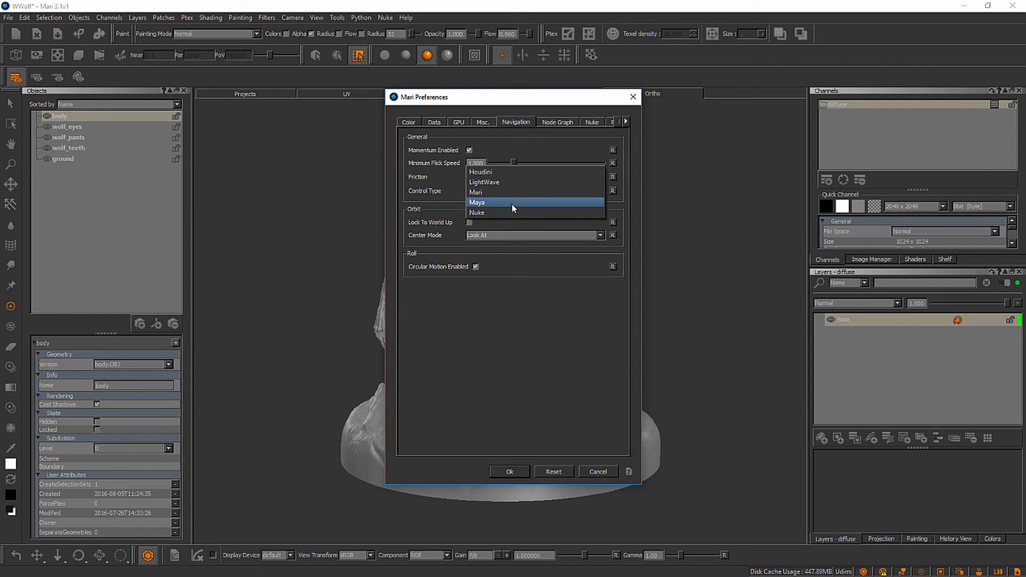
{"action": "mouse_move", "coordinate": [487, 171]}
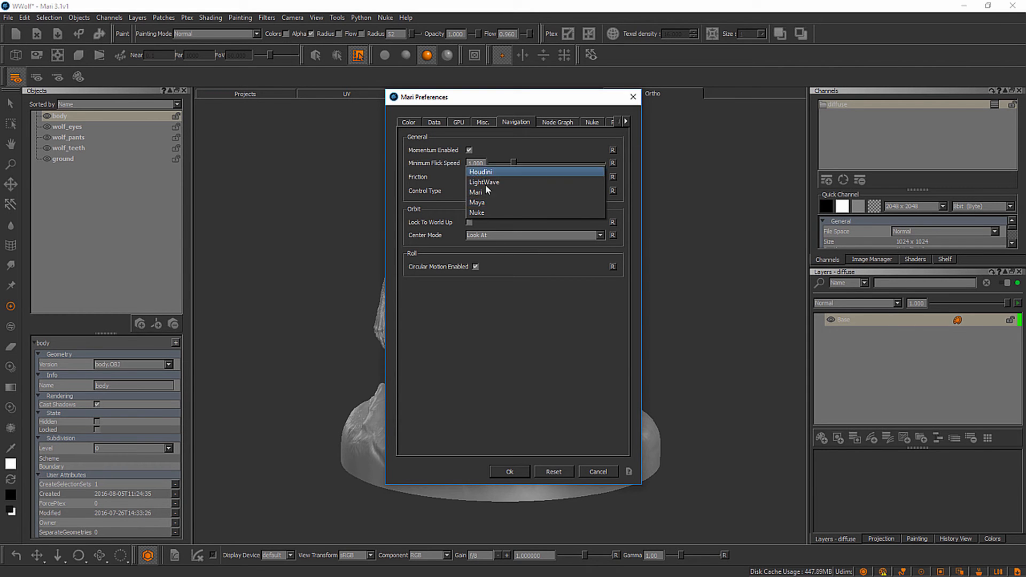
{"action": "left_click", "coordinate": [475, 190]}
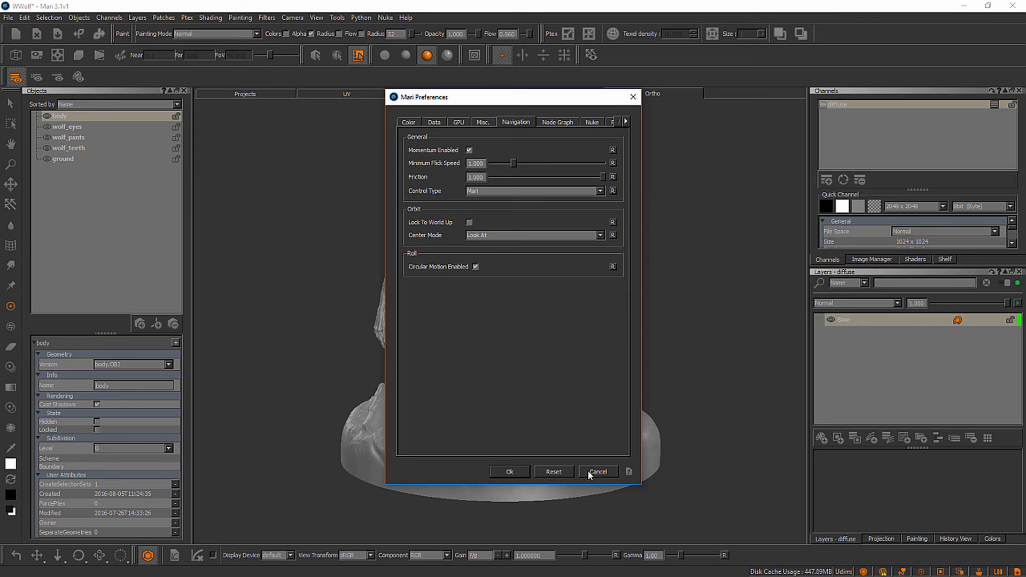
{"action": "left_click", "coordinate": [597, 472]}
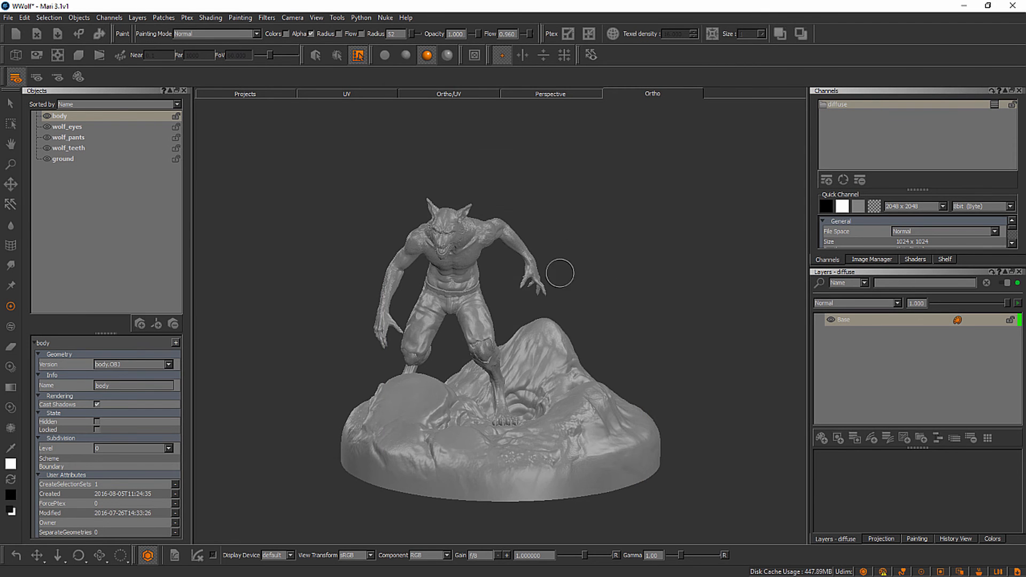
{"action": "mouse_move", "coordinate": [335, 248]}
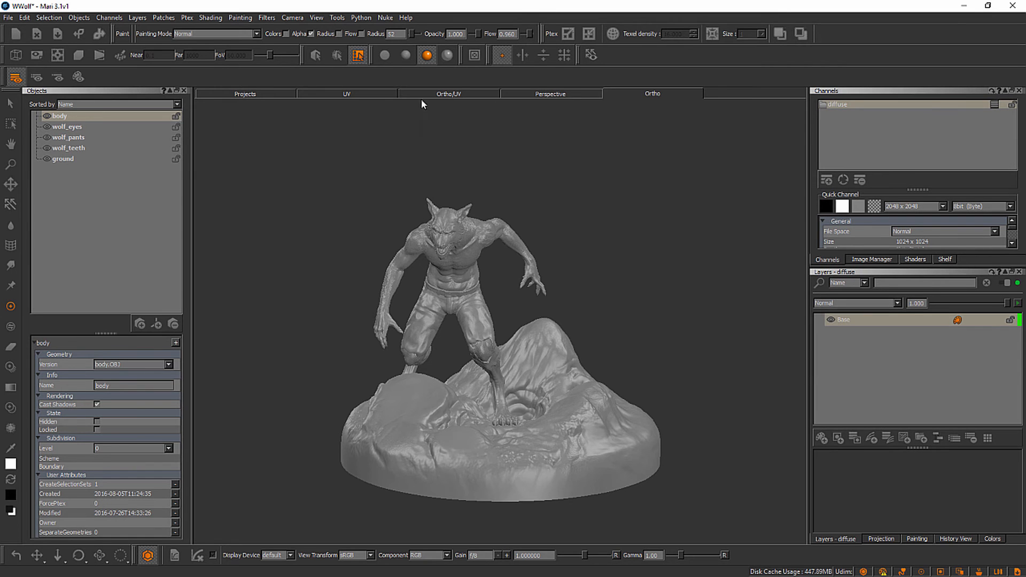
{"action": "left_click", "coordinate": [346, 93]}
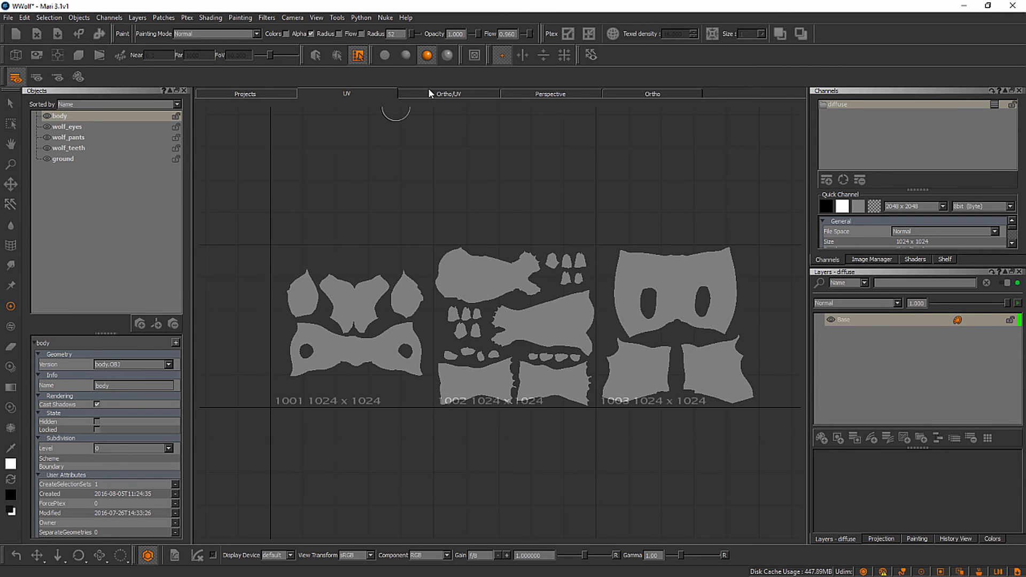
{"action": "left_click", "coordinate": [651, 94]}
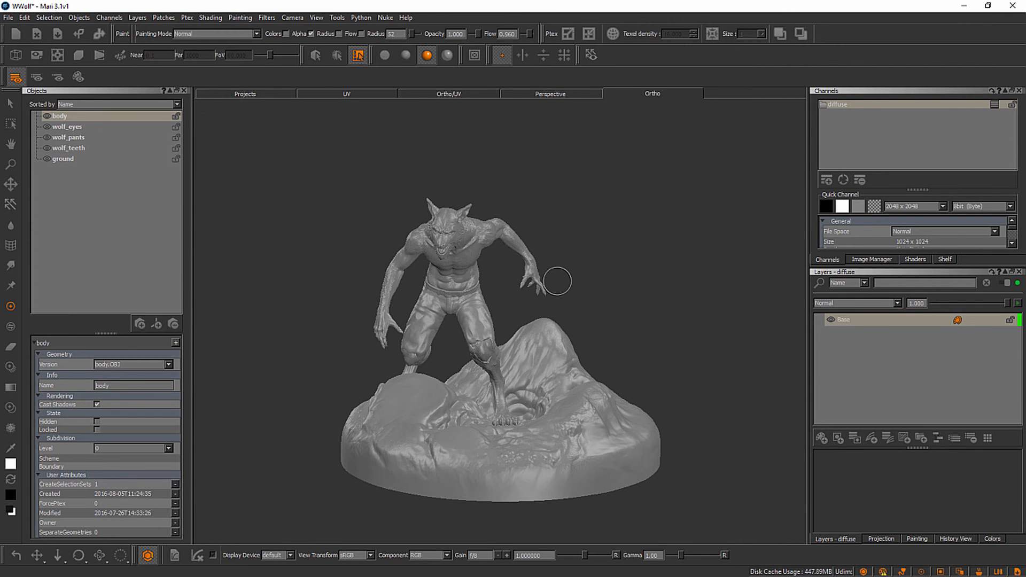
{"action": "mouse_move", "coordinate": [197, 370]}
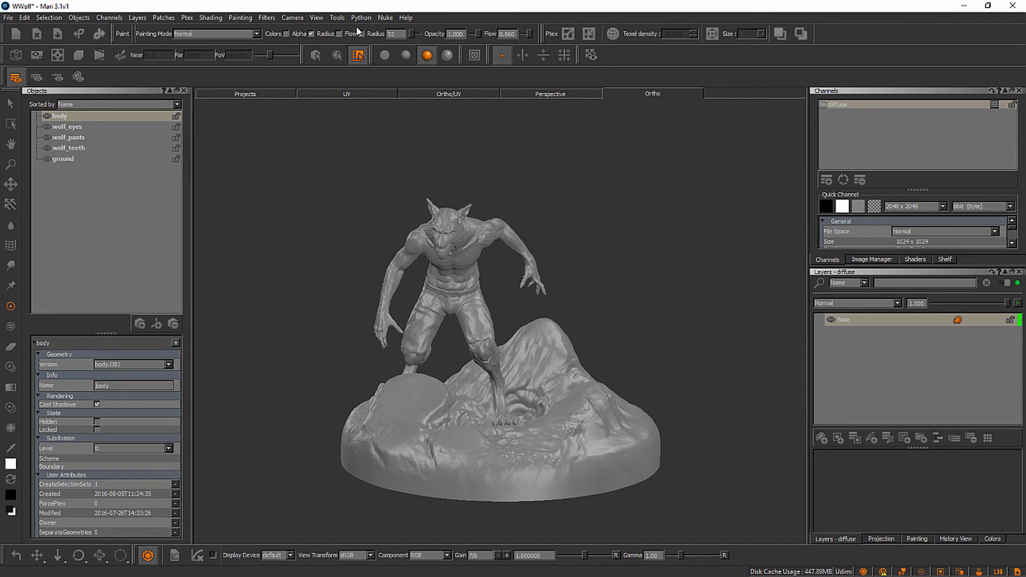
{"action": "mouse_move", "coordinate": [304, 29]}
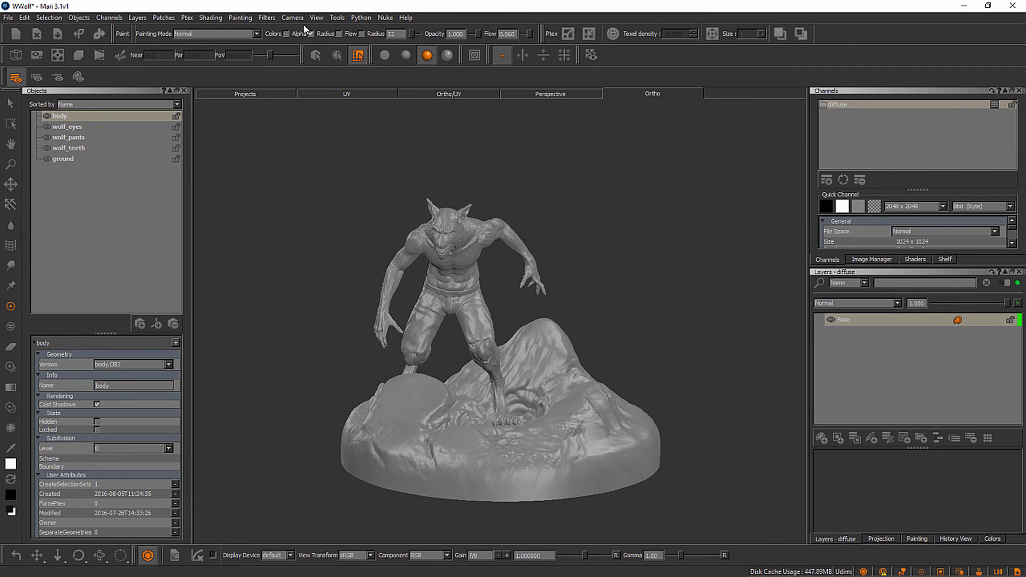
{"action": "left_click", "coordinate": [266, 18]}
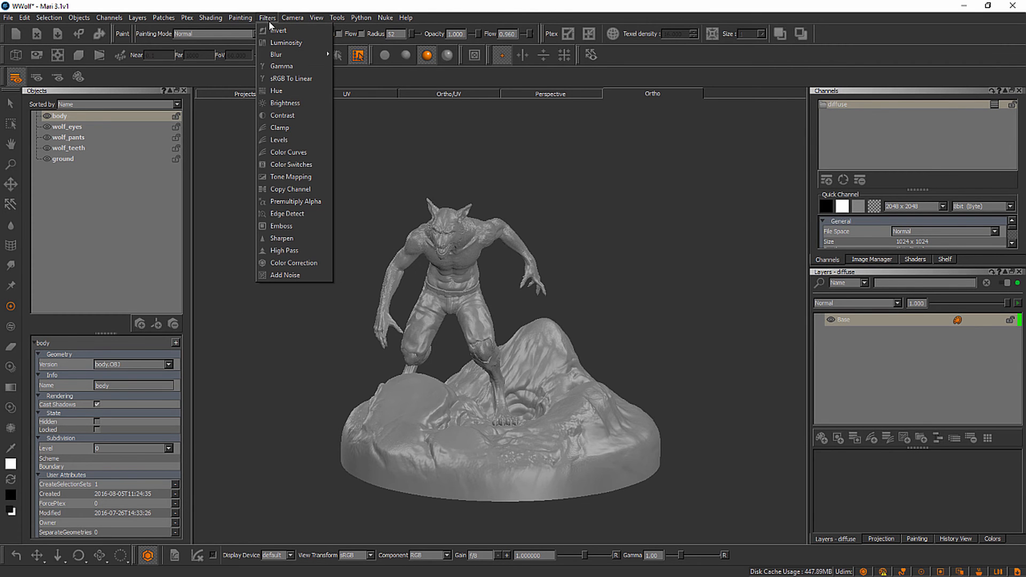
{"action": "mouse_move", "coordinate": [285, 42]}
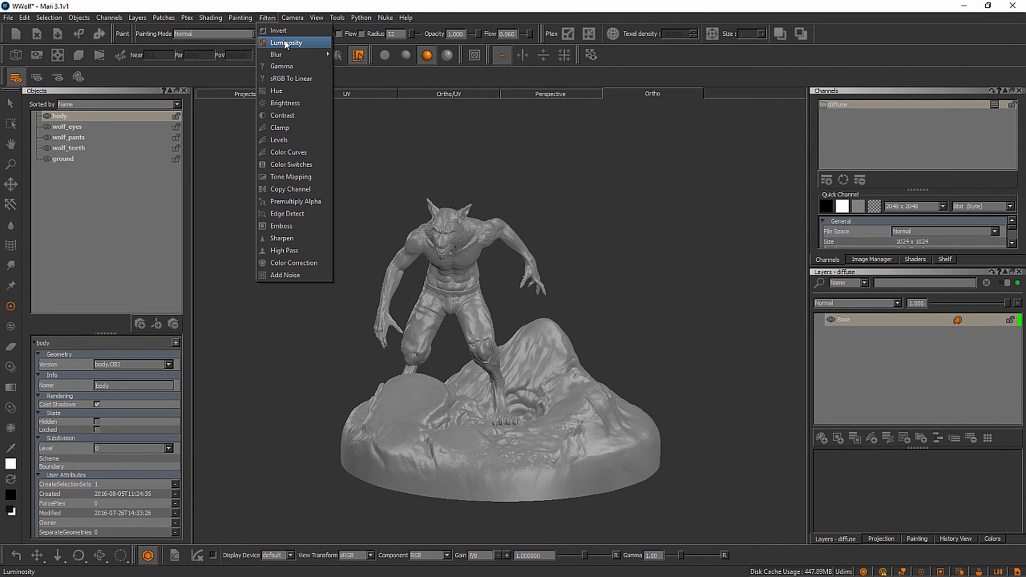
{"action": "mouse_move", "coordinate": [287, 213]}
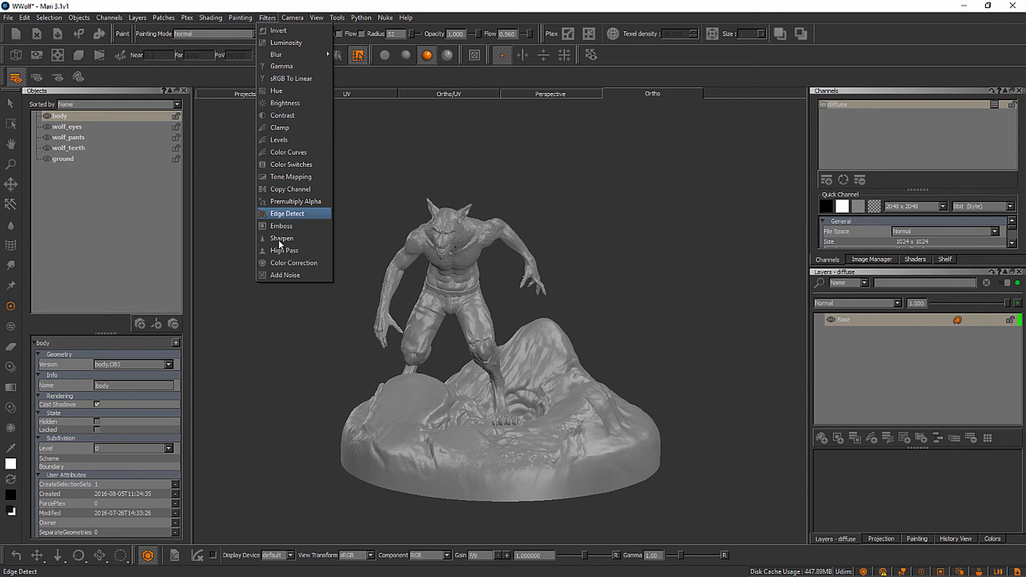
{"action": "left_click", "coordinate": [240, 18]}
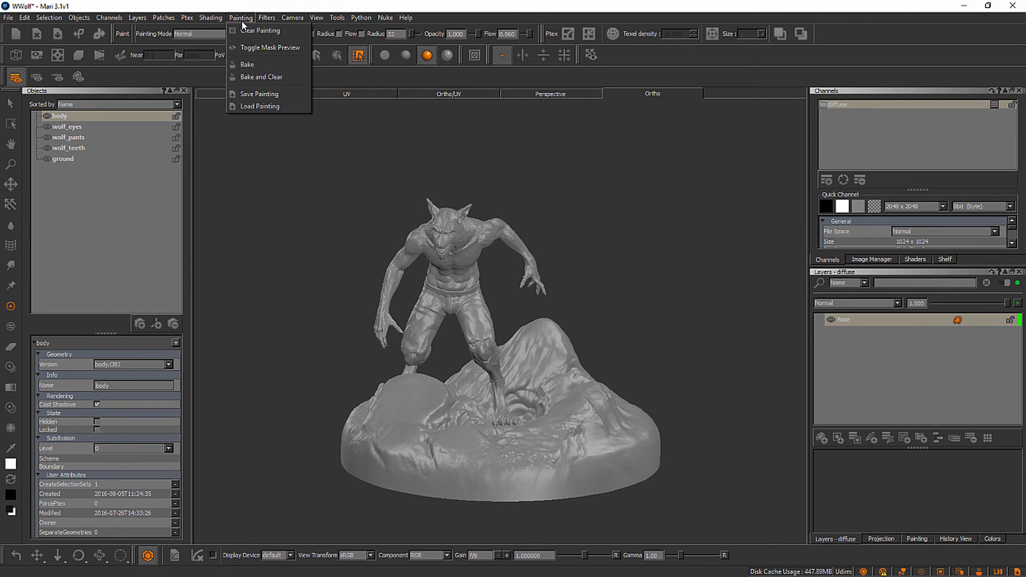
{"action": "mouse_move", "coordinate": [261, 77]}
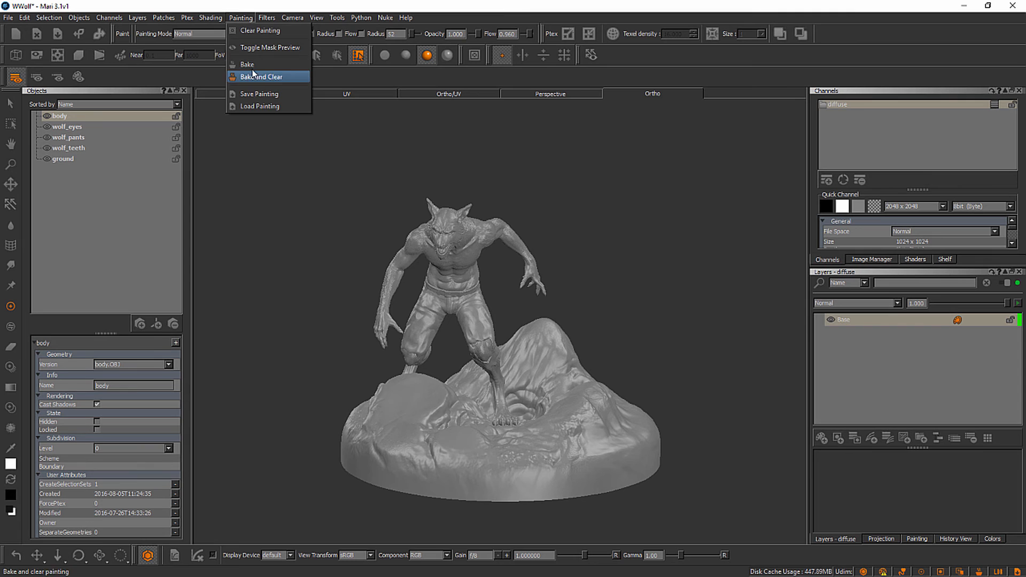
{"action": "left_click", "coordinate": [210, 18]}
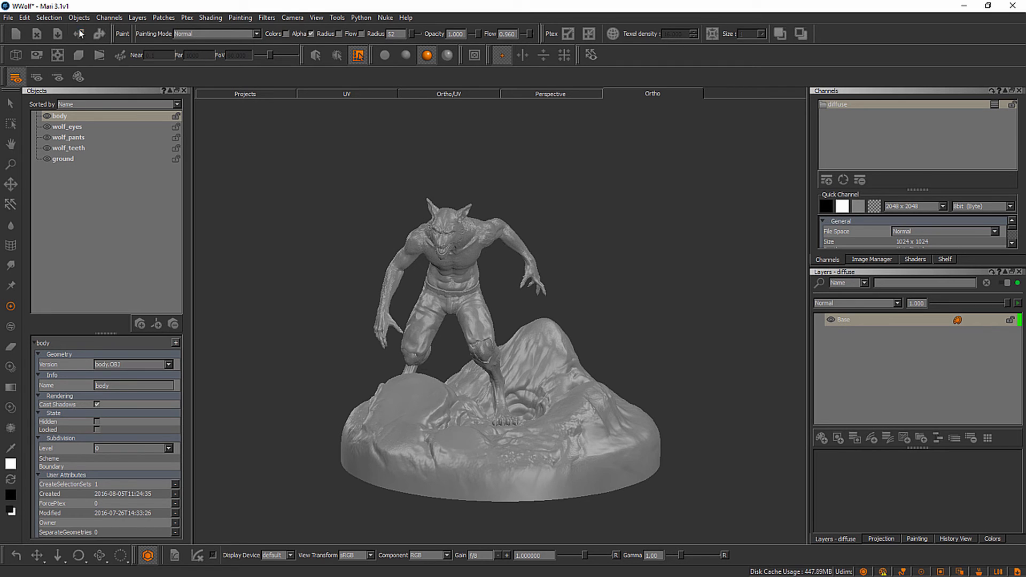
{"action": "mouse_move", "coordinate": [671, 81]}
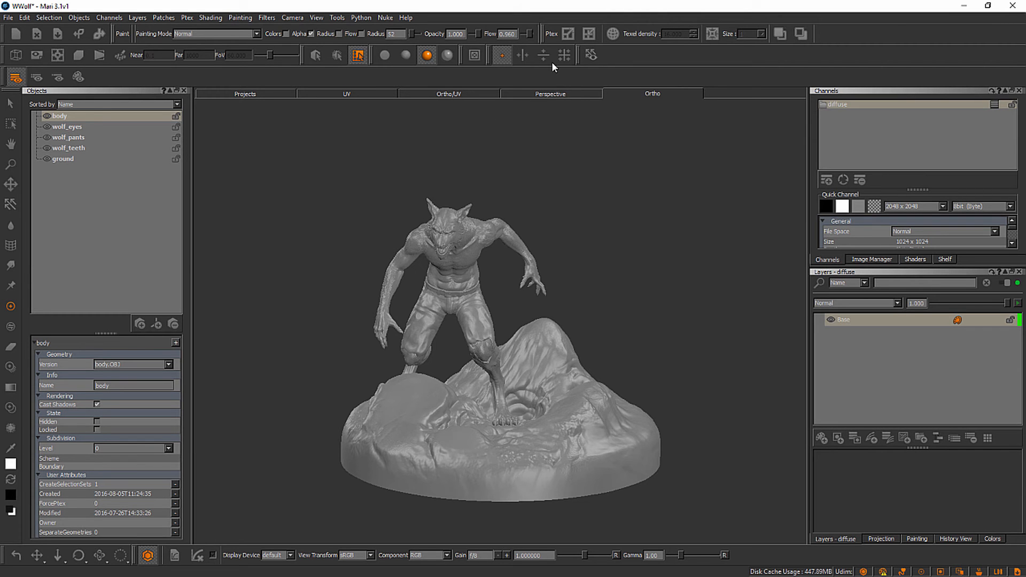
{"action": "mouse_move", "coordinate": [77, 75]}
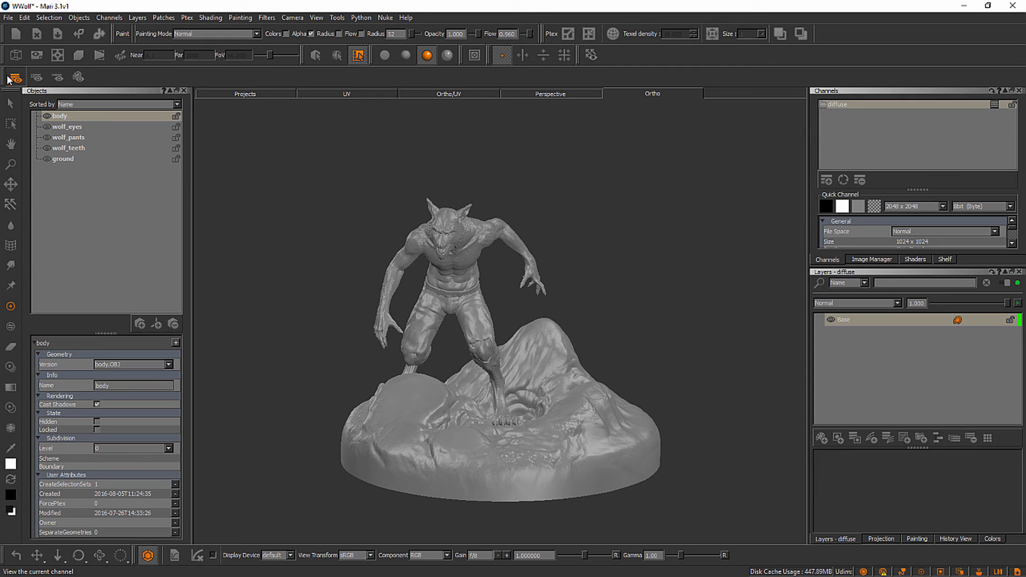
{"action": "mouse_move", "coordinate": [12, 72]}
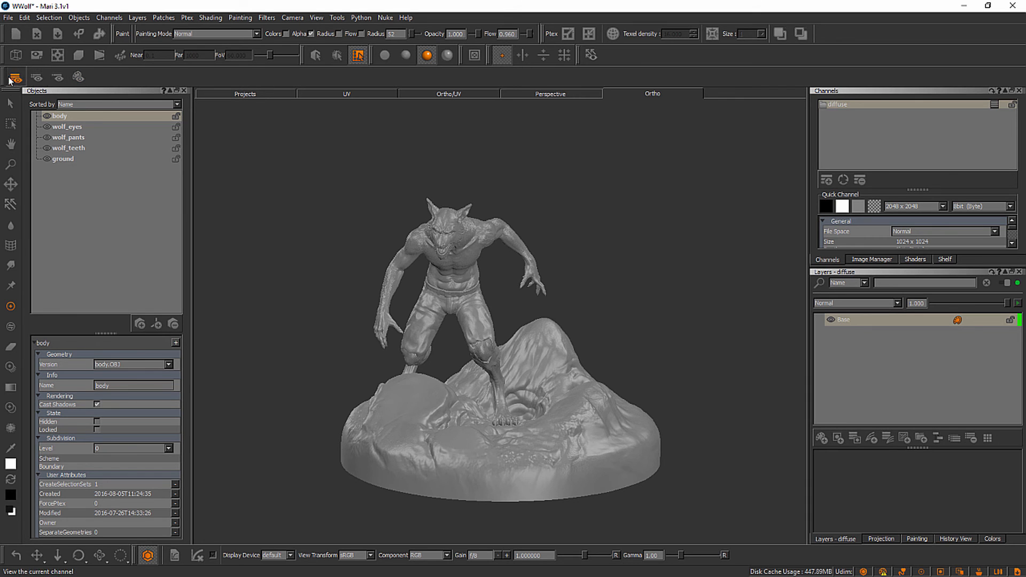
{"action": "mouse_move", "coordinate": [9, 81]}
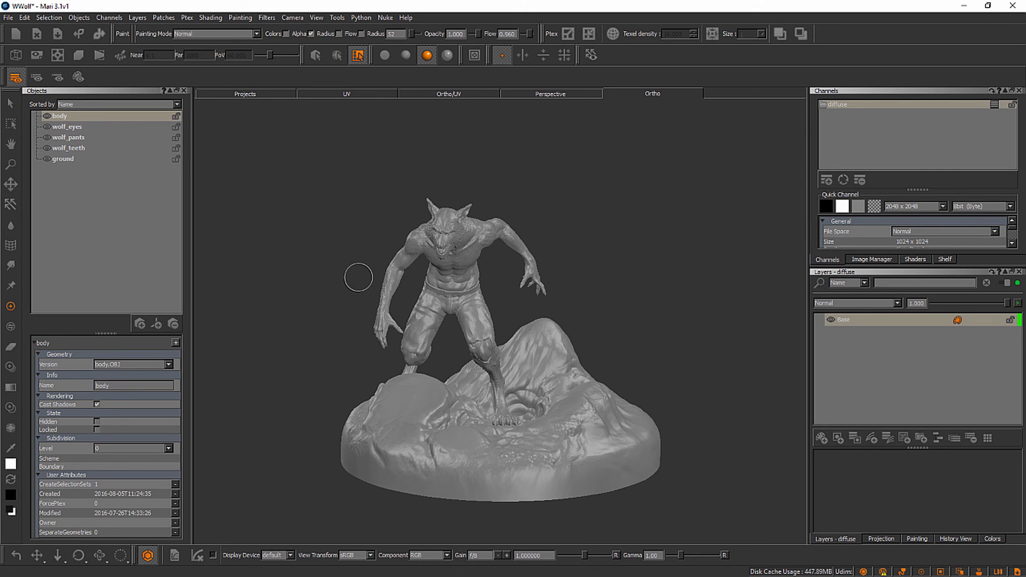
{"action": "mouse_move", "coordinate": [532, 254]}
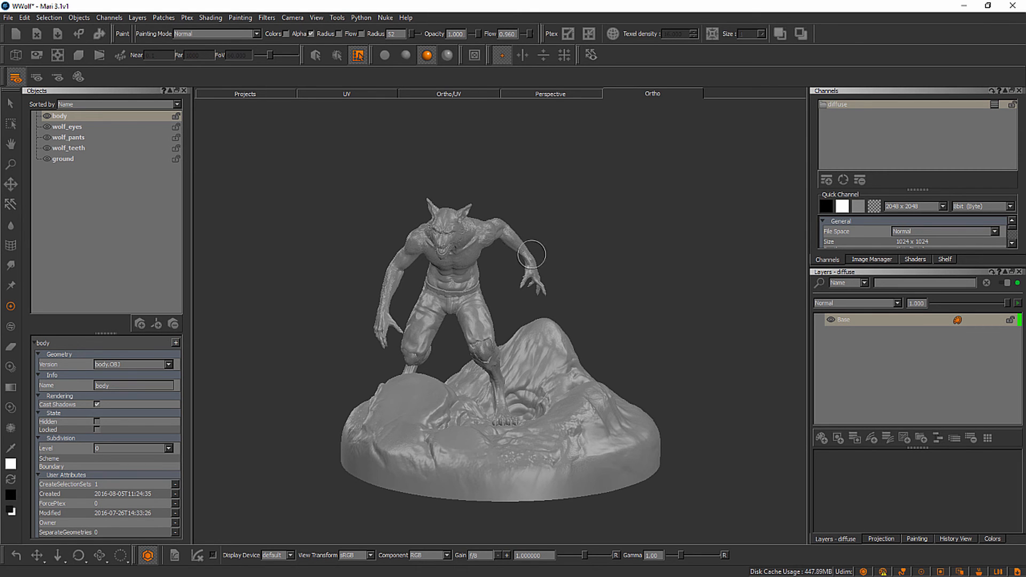
{"action": "mouse_move", "coordinate": [119, 455]}
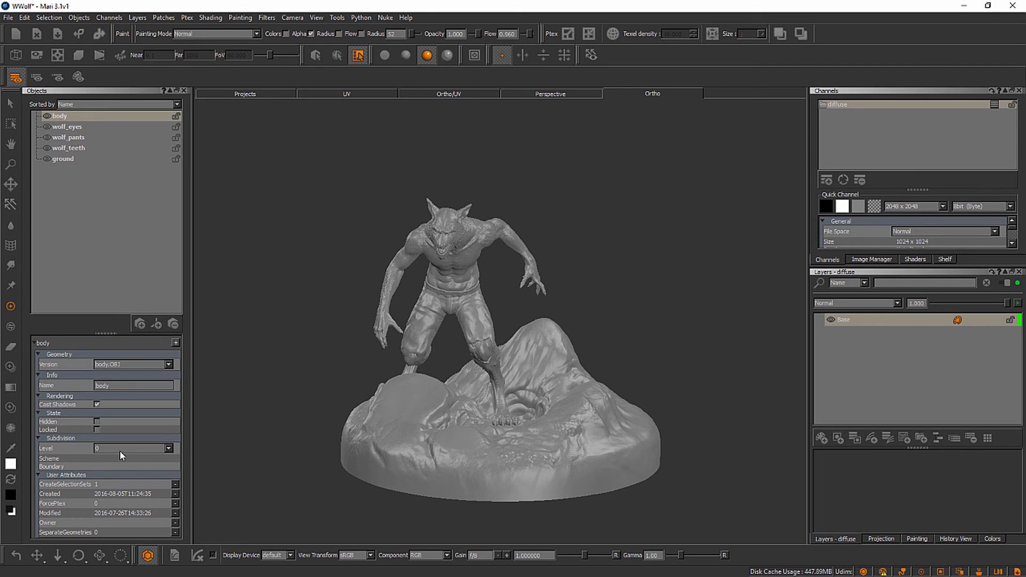
{"action": "mouse_move", "coordinate": [881, 426]}
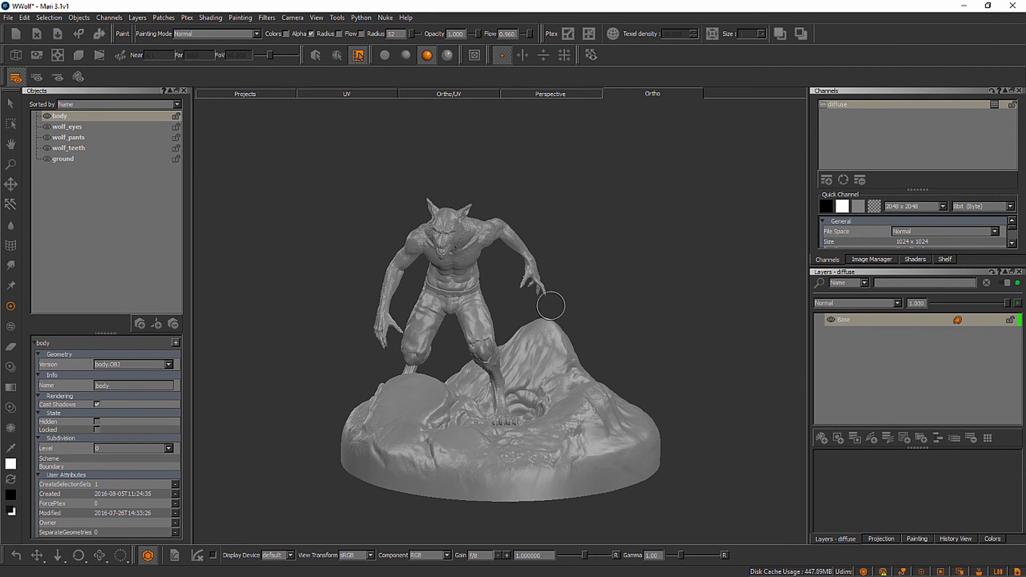
{"action": "mouse_move", "coordinate": [537, 286]}
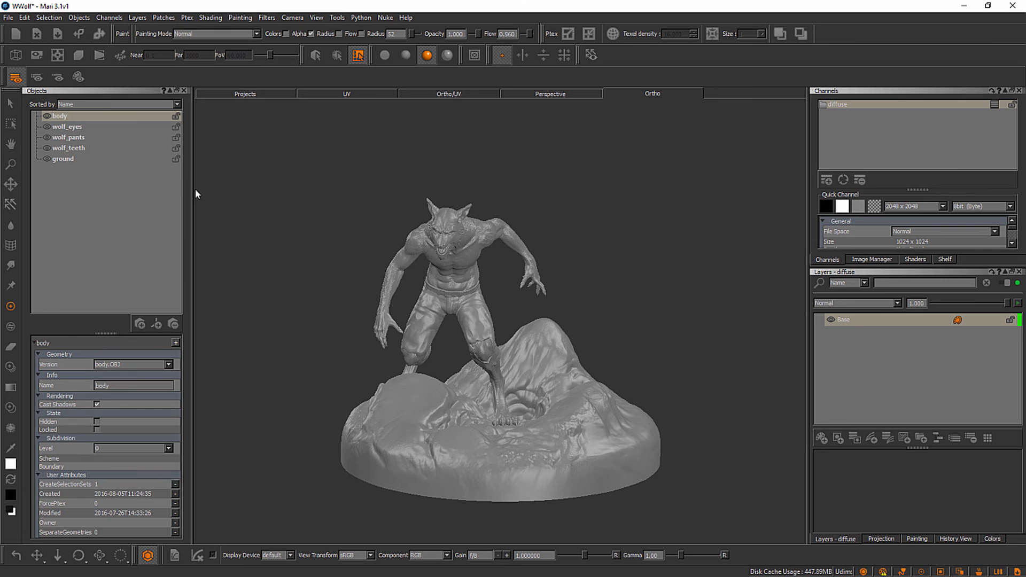
{"action": "mouse_move", "coordinate": [200, 195]}
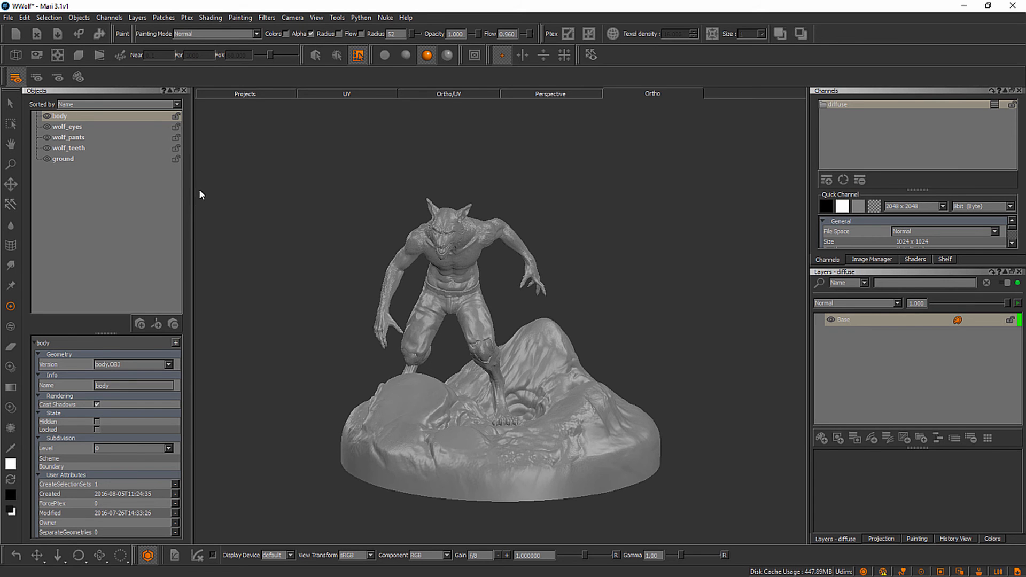
{"action": "left_click", "coordinate": [317, 18]}
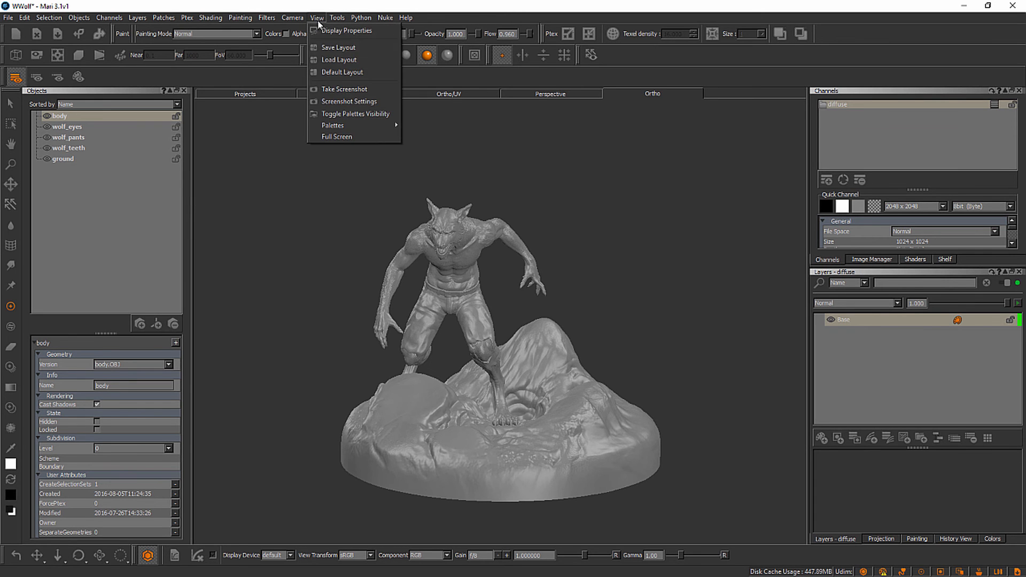
{"action": "mouse_move", "coordinate": [333, 125]}
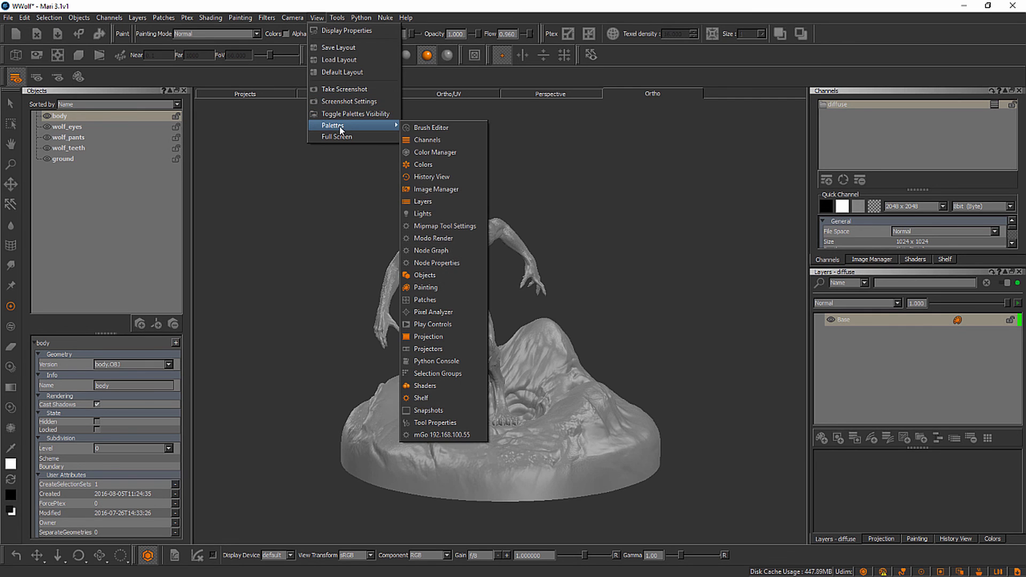
{"action": "mouse_move", "coordinate": [423, 214]}
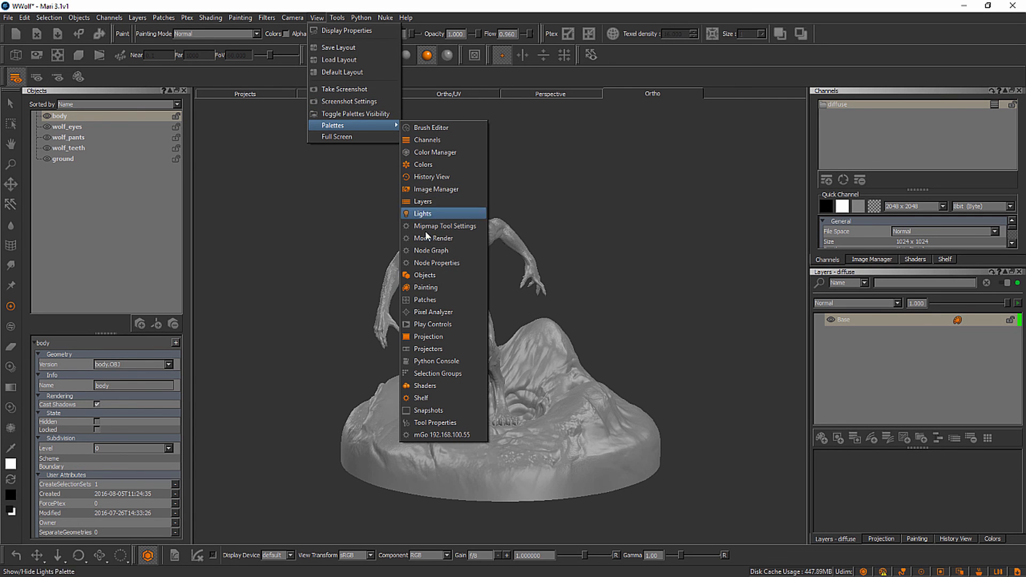
{"action": "mouse_move", "coordinate": [434, 411]}
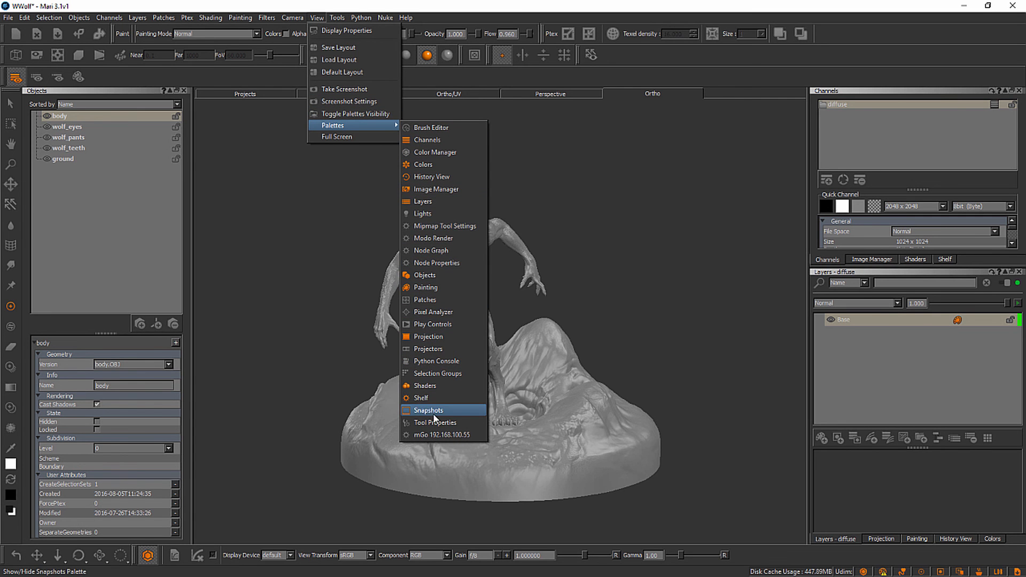
{"action": "mouse_move", "coordinate": [423, 201]}
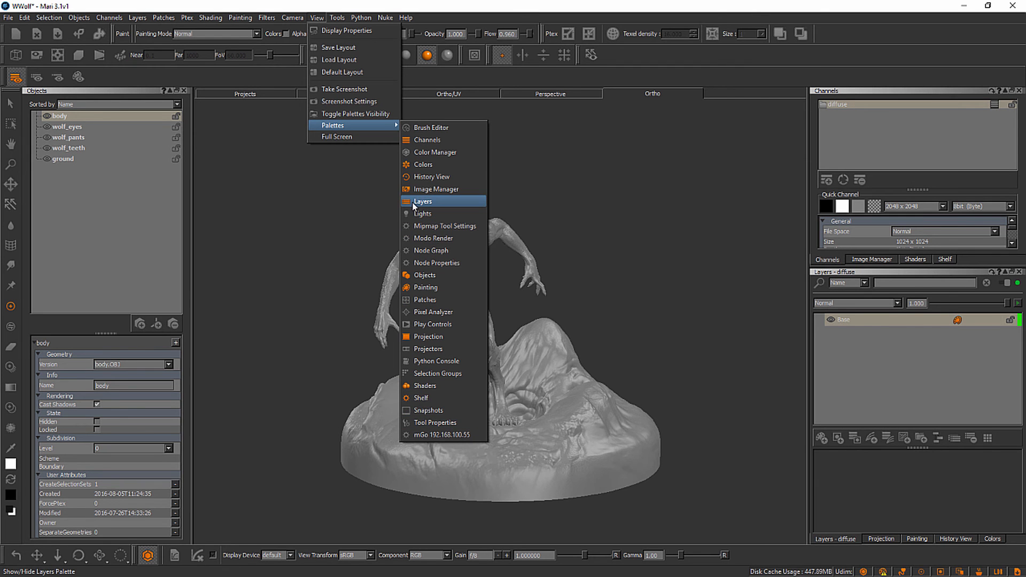
{"action": "mouse_move", "coordinate": [422, 213]}
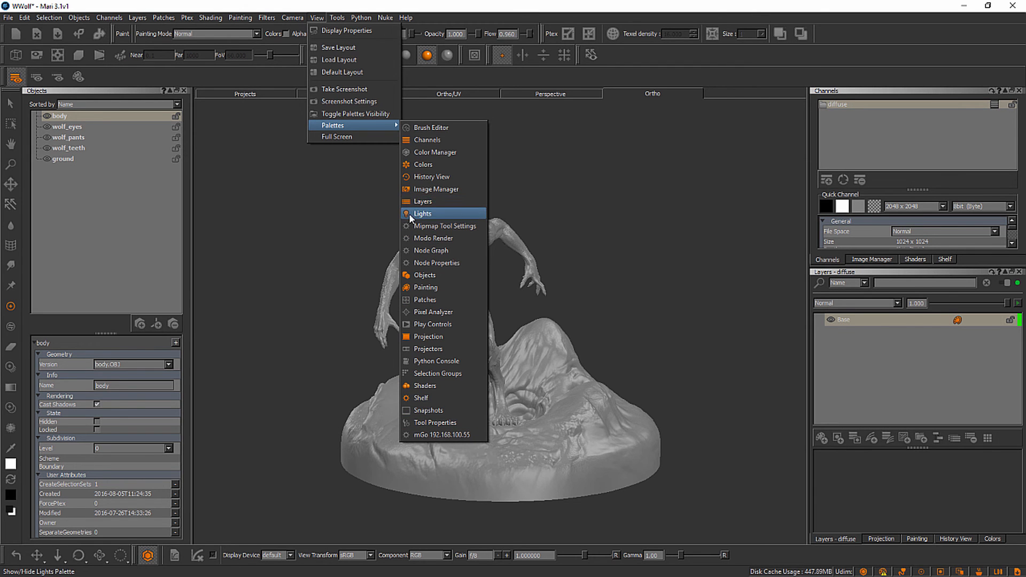
{"action": "mouse_move", "coordinate": [419, 217]}
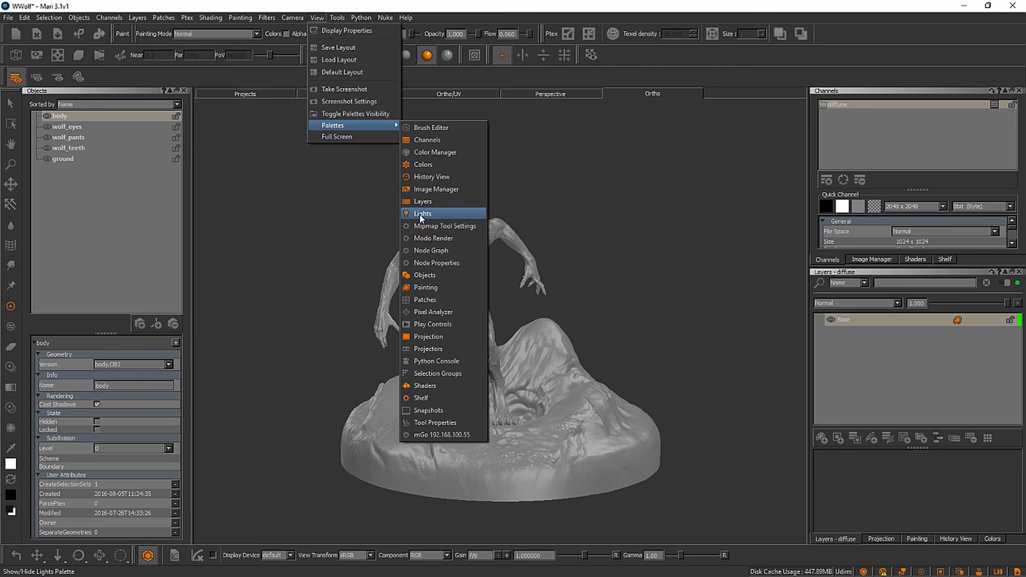
{"action": "left_click", "coordinate": [423, 214]}
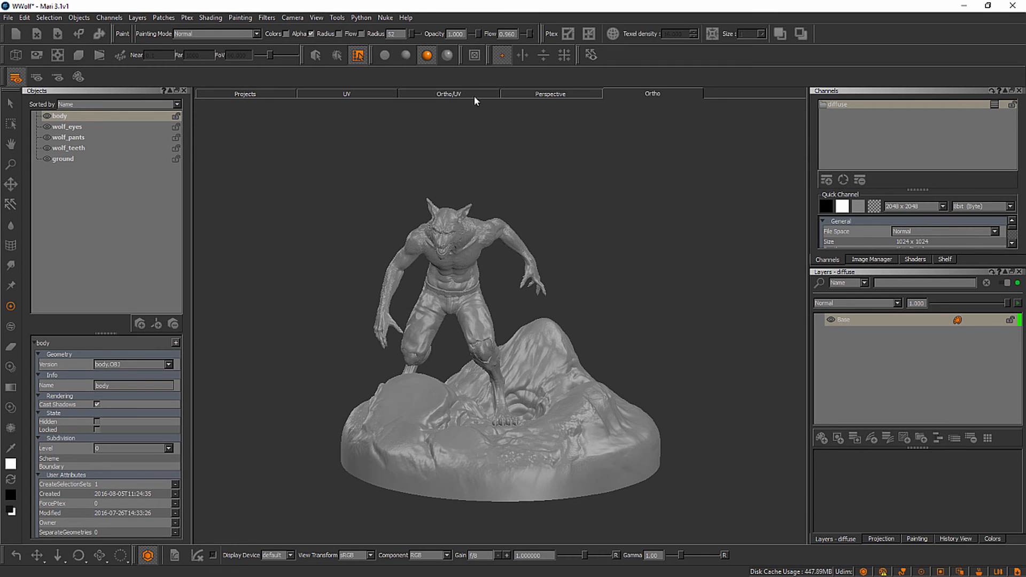
{"action": "mouse_move", "coordinate": [158, 122]}
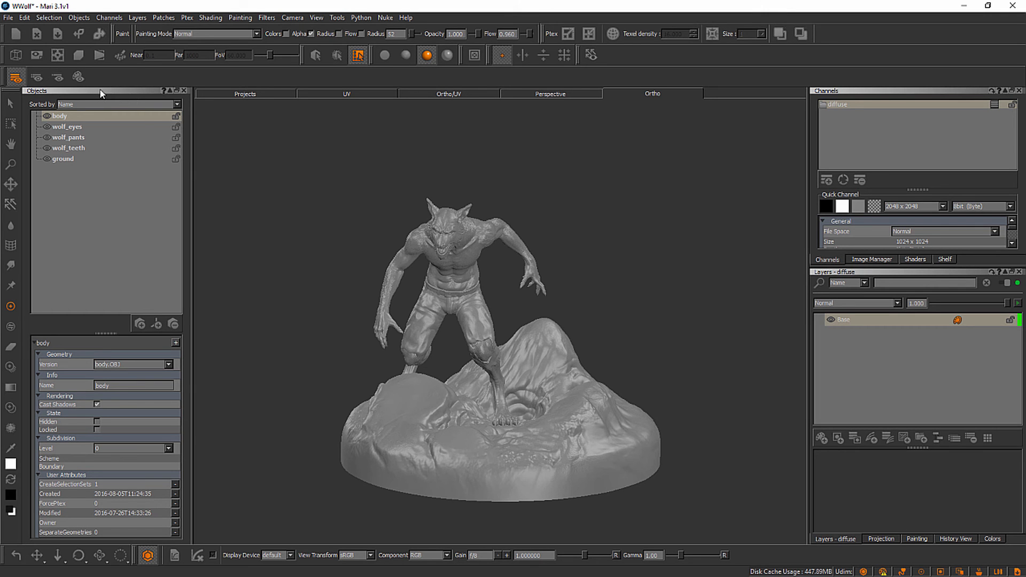
{"action": "mouse_move", "coordinate": [157, 103]}
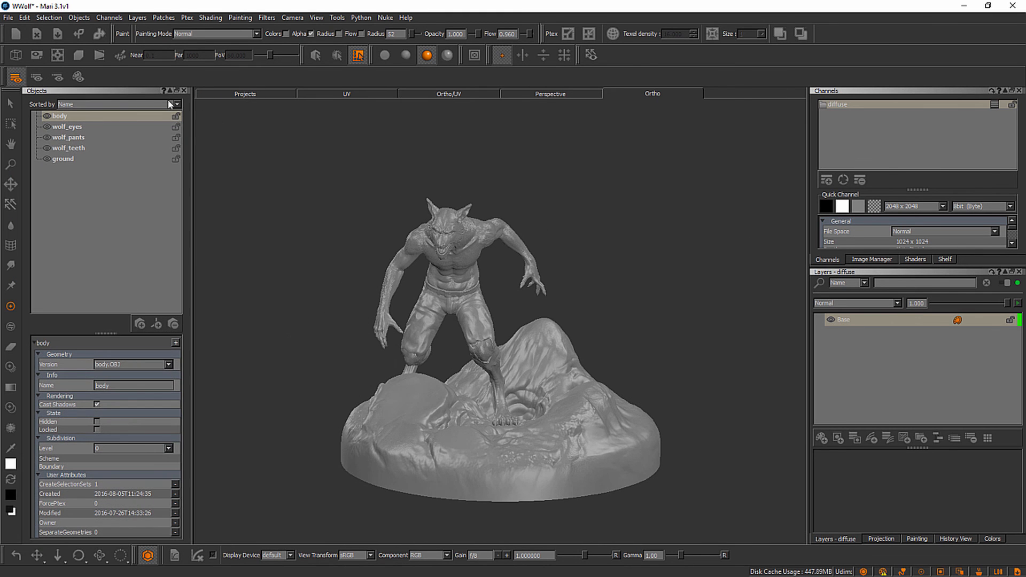
{"action": "mouse_move", "coordinate": [166, 95]}
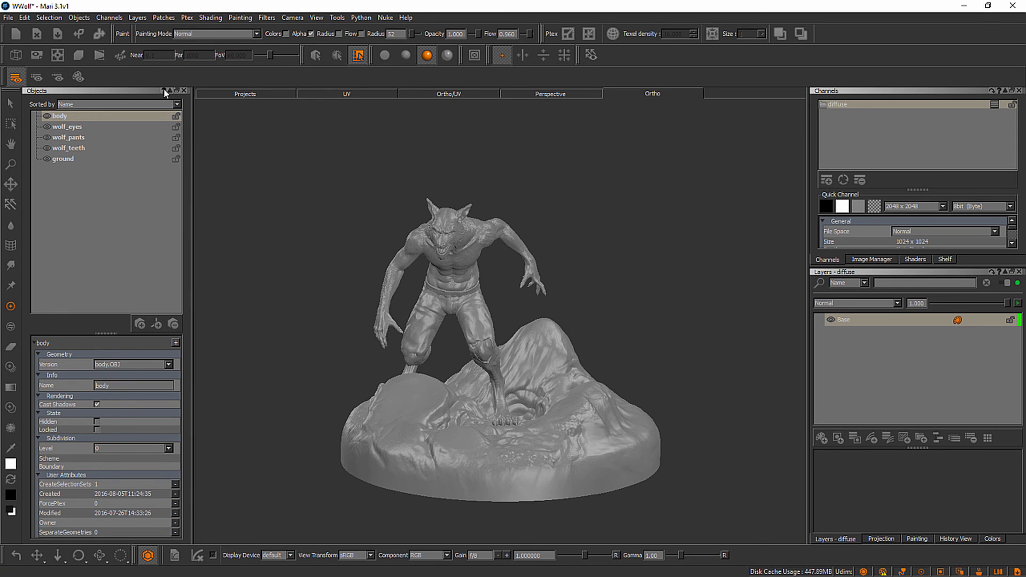
{"action": "mouse_move", "coordinate": [271, 382]}
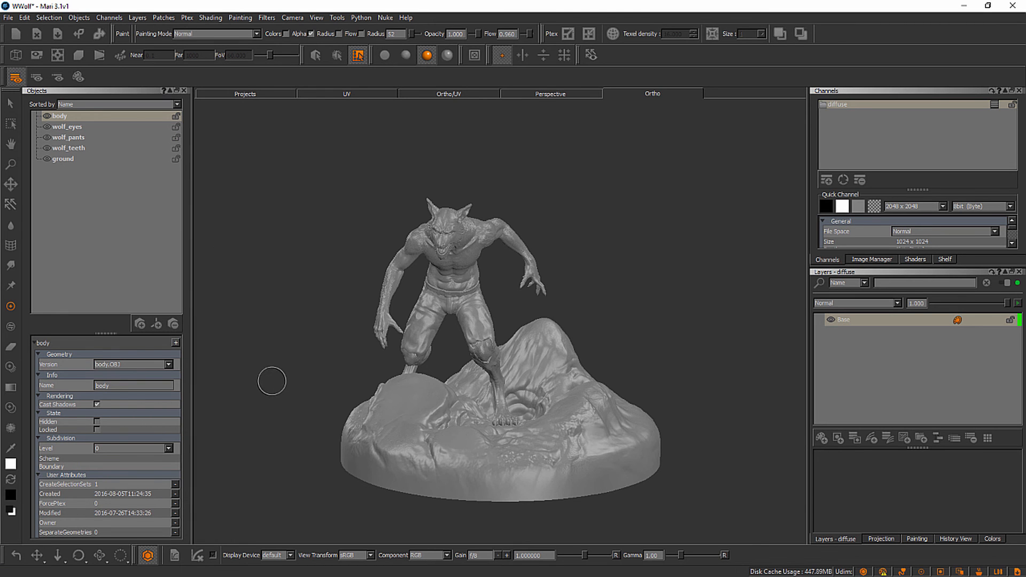
{"action": "left_click", "coordinate": [175, 116]}
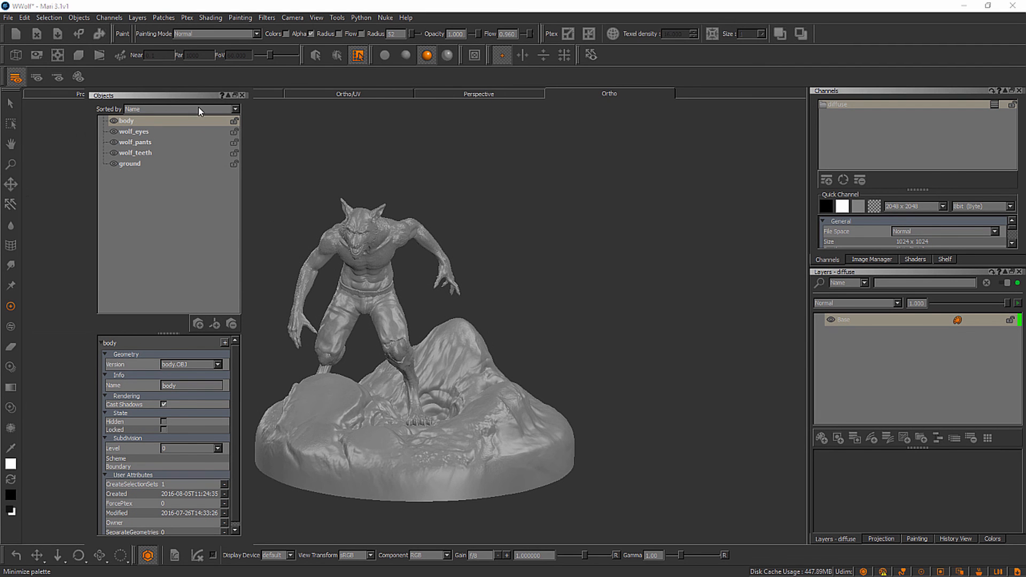
{"action": "mouse_move", "coordinate": [201, 105]}
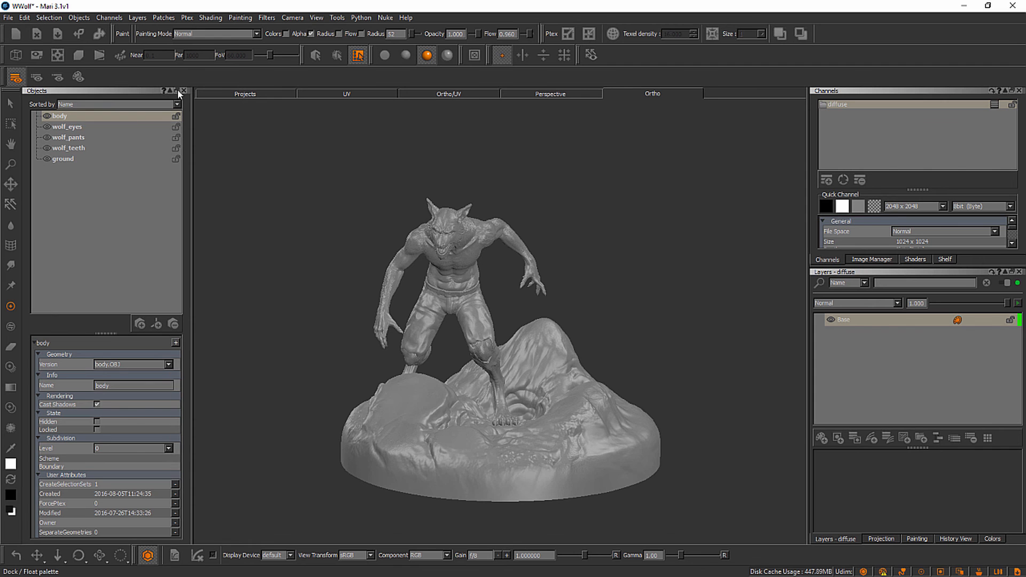
{"action": "mouse_move", "coordinate": [178, 94]}
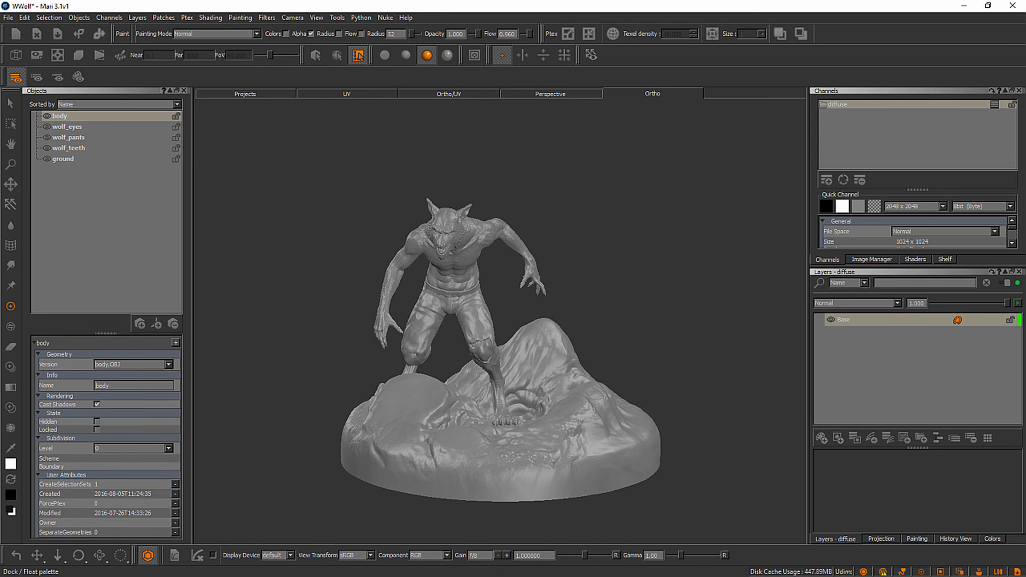
{"action": "mouse_move", "coordinate": [448, 290]}
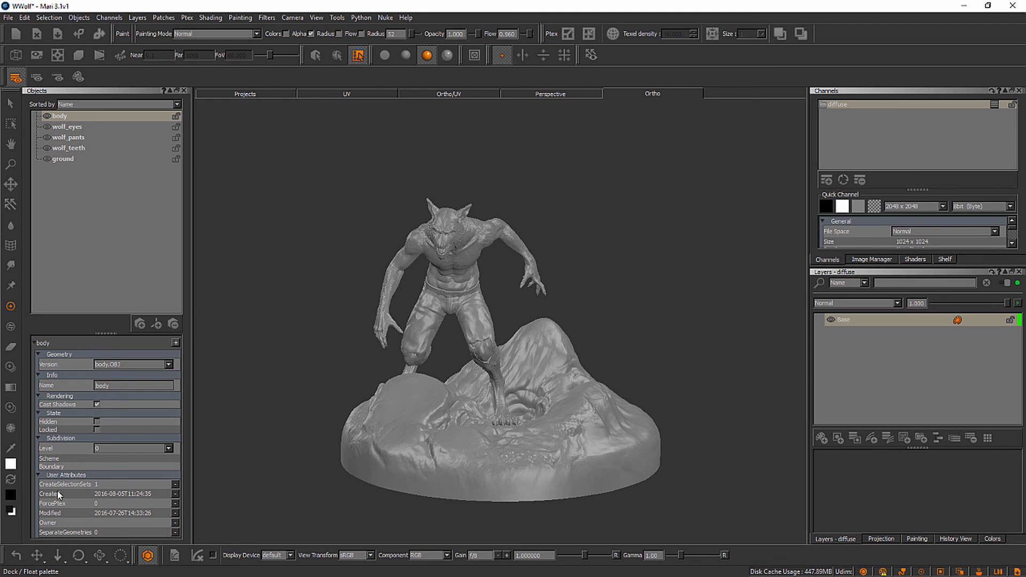
{"action": "mouse_move", "coordinate": [142, 533]}
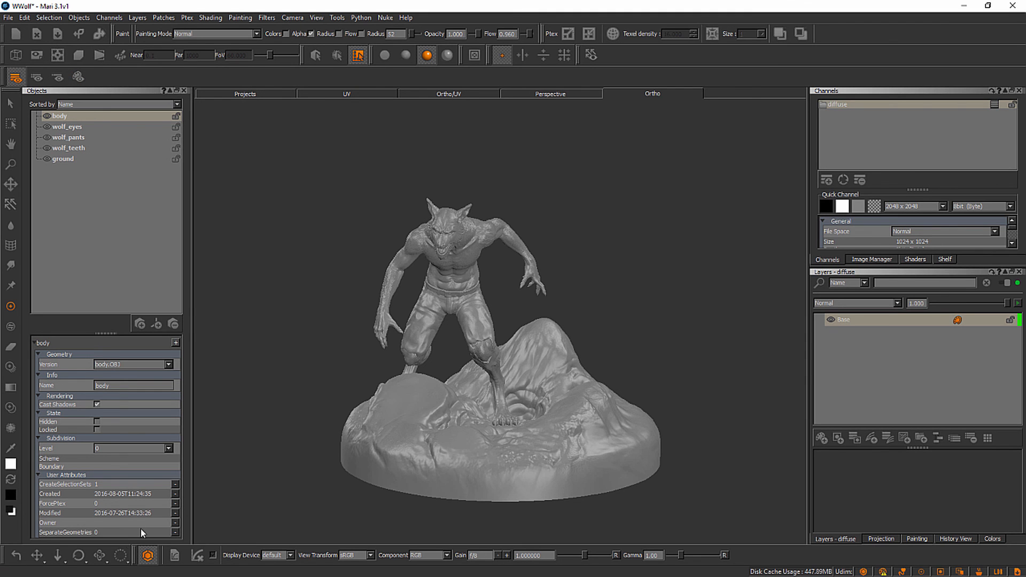
{"action": "mouse_move", "coordinate": [221, 549]}
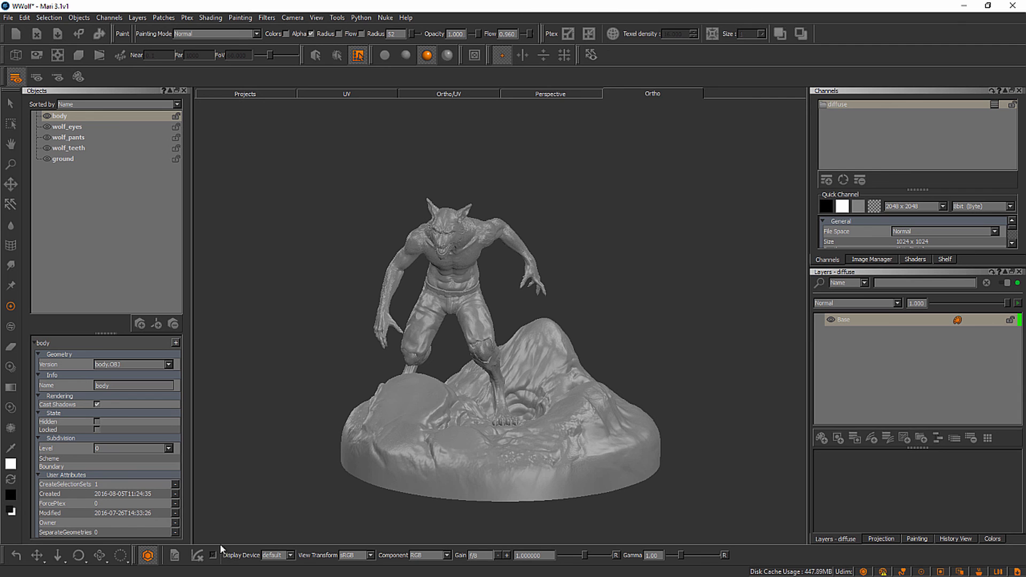
{"action": "mouse_move", "coordinate": [497, 49]}
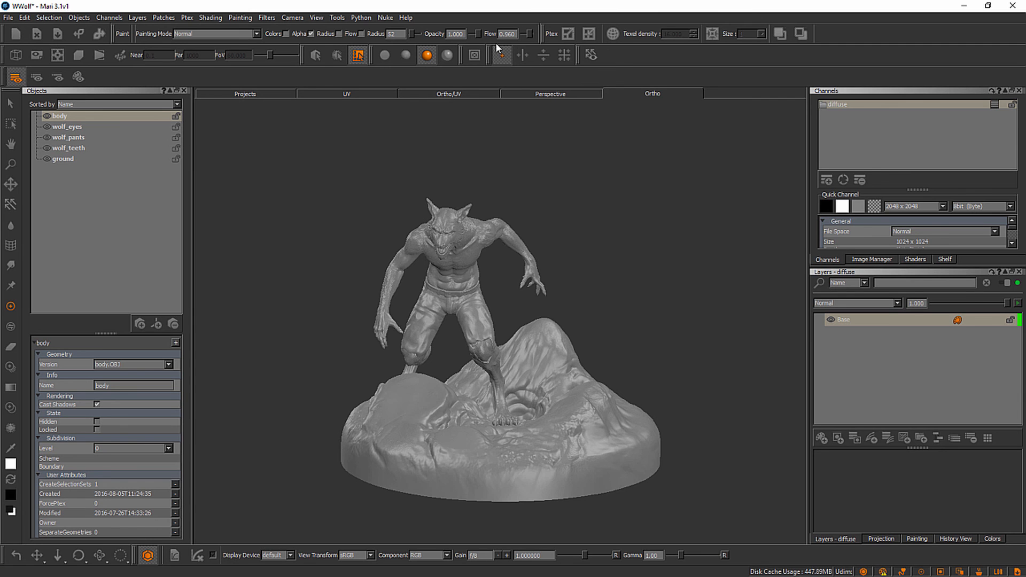
{"action": "mouse_move", "coordinate": [522, 56]}
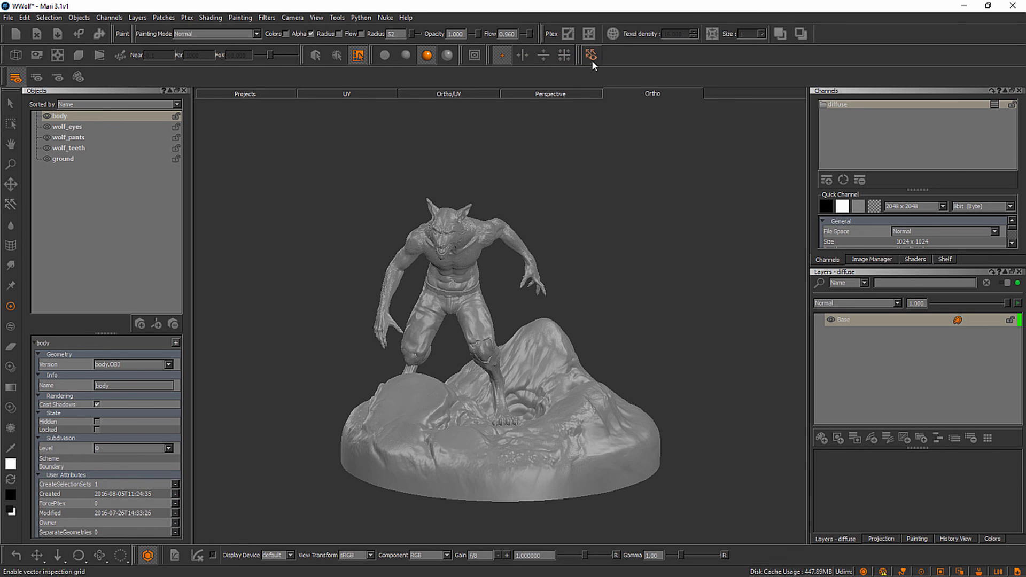
{"action": "left_click", "coordinate": [590, 55]}
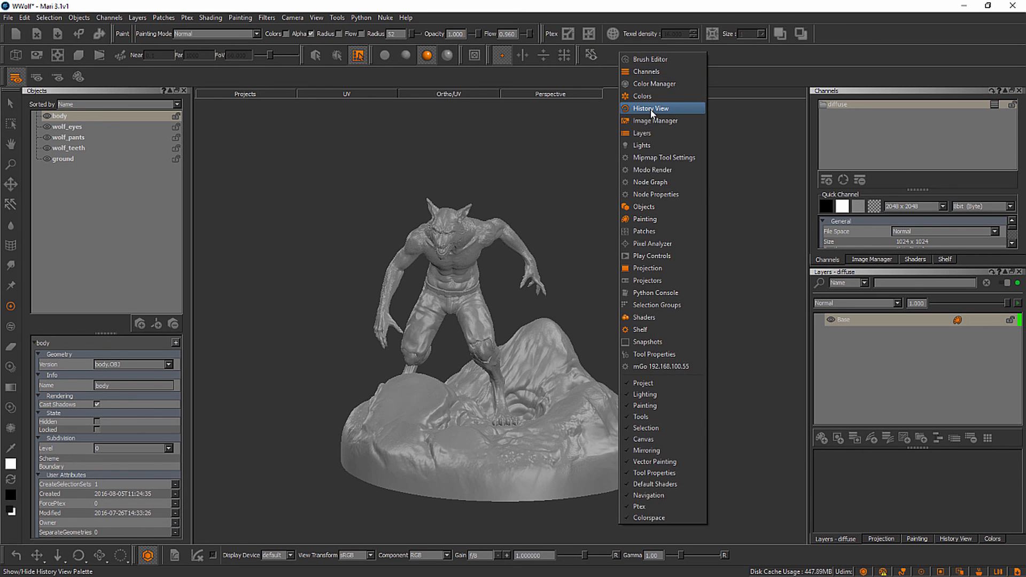
{"action": "mouse_move", "coordinate": [653, 243]}
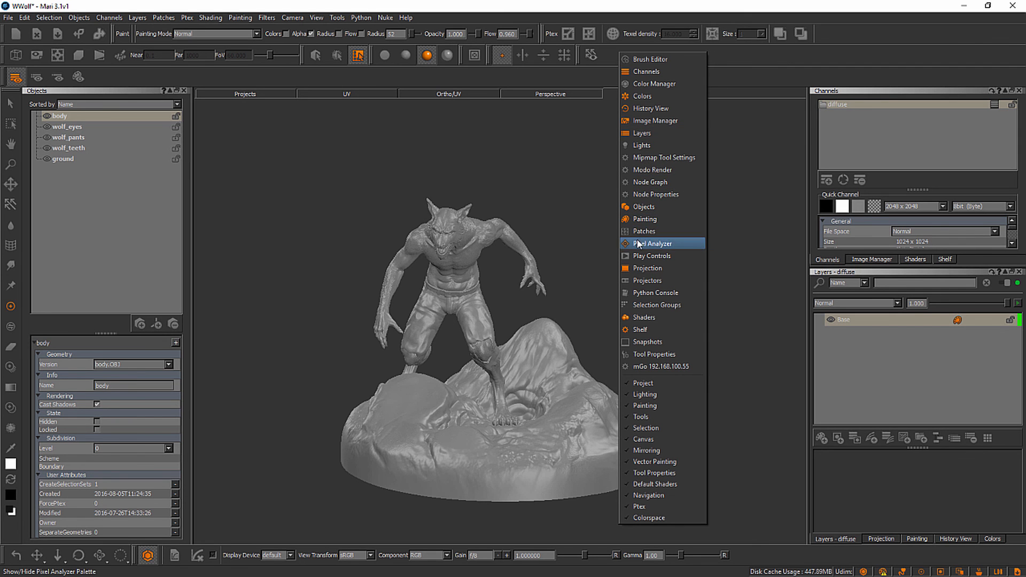
{"action": "mouse_move", "coordinate": [646, 71]}
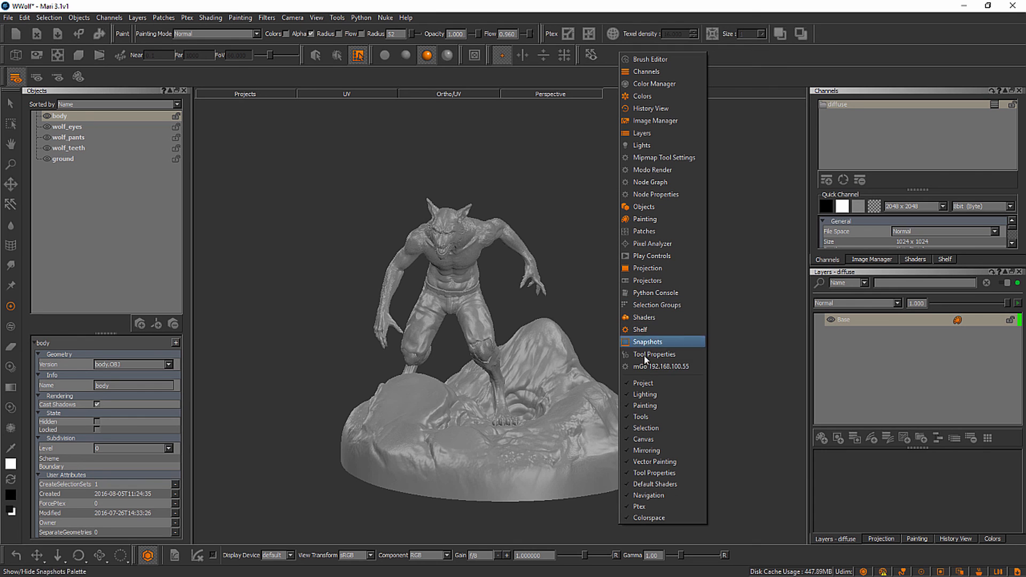
{"action": "mouse_move", "coordinate": [662, 380]}
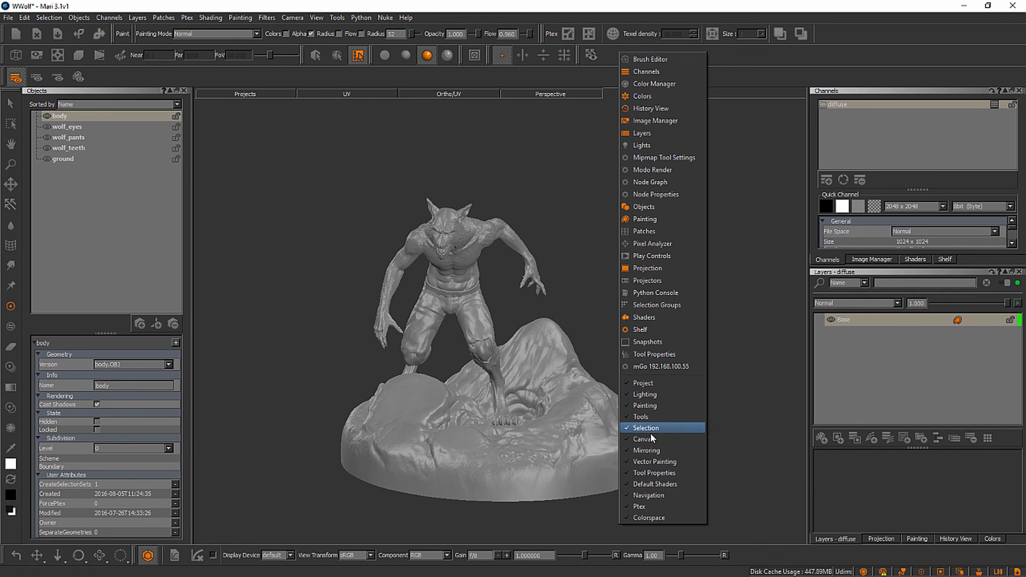
{"action": "mouse_move", "coordinate": [653, 462]}
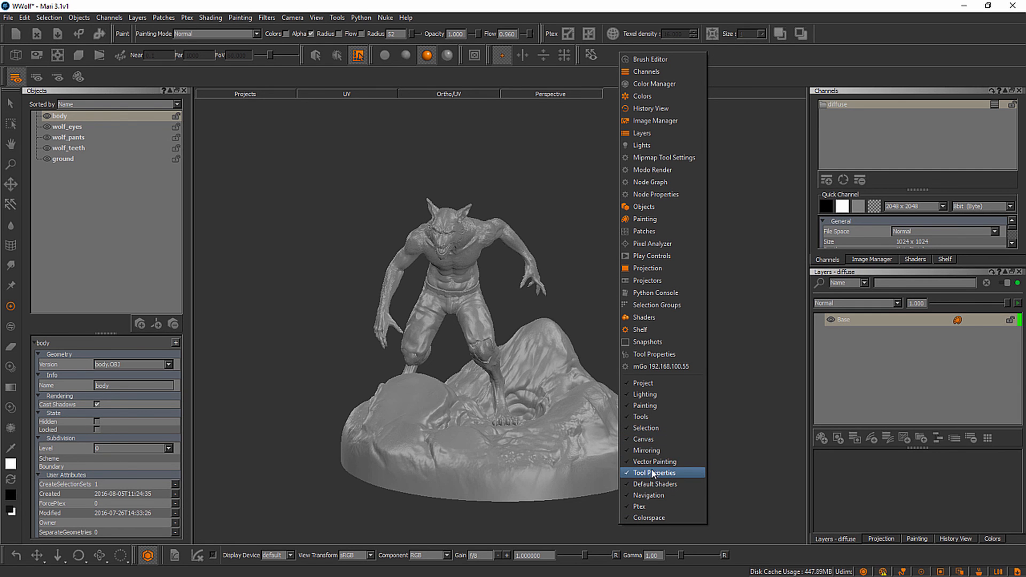
{"action": "mouse_move", "coordinate": [645, 428]}
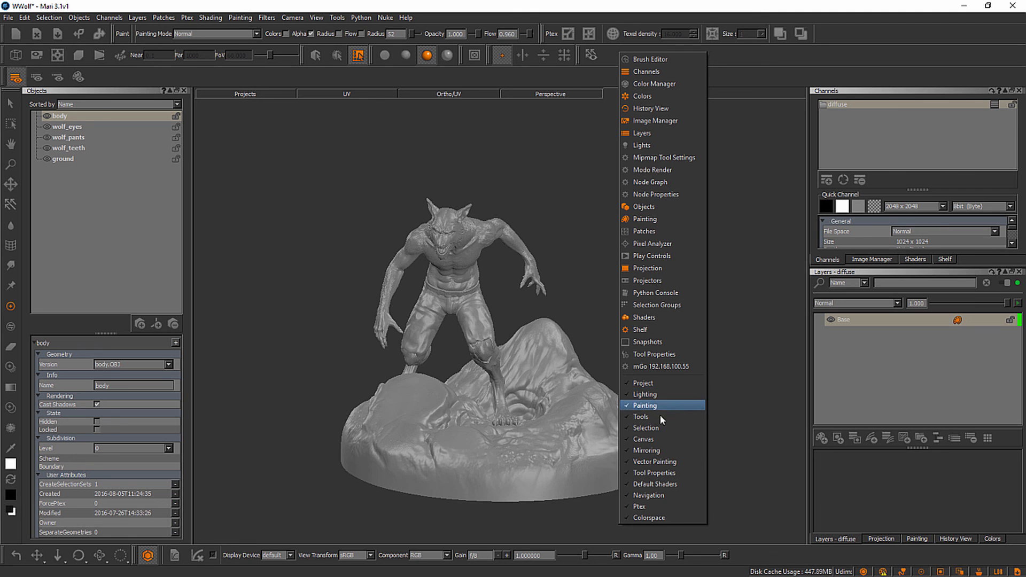
{"action": "mouse_move", "coordinate": [662, 461]}
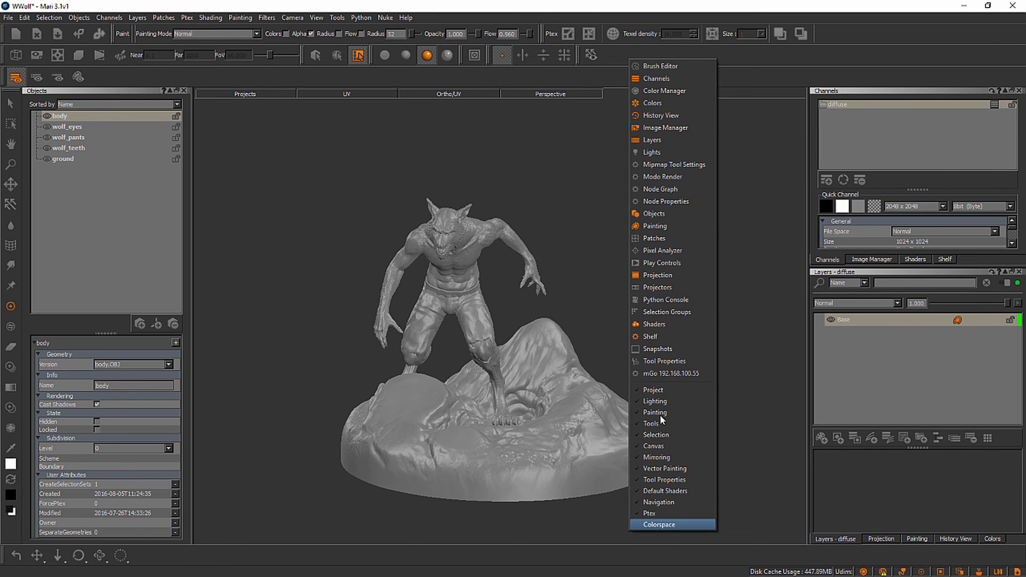
{"action": "left_click", "coordinate": [661, 524]}
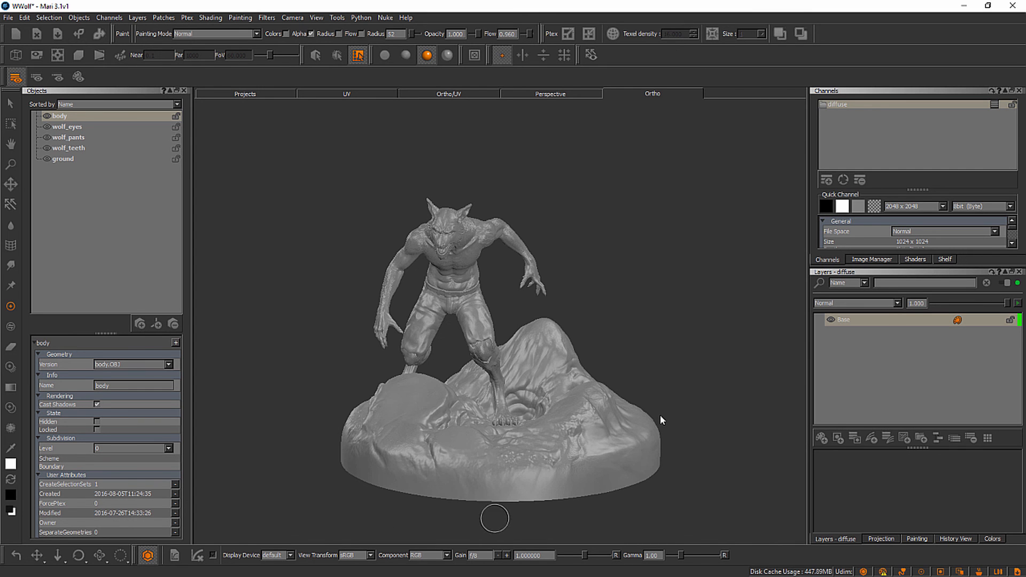
{"action": "mouse_move", "coordinate": [534, 123]}
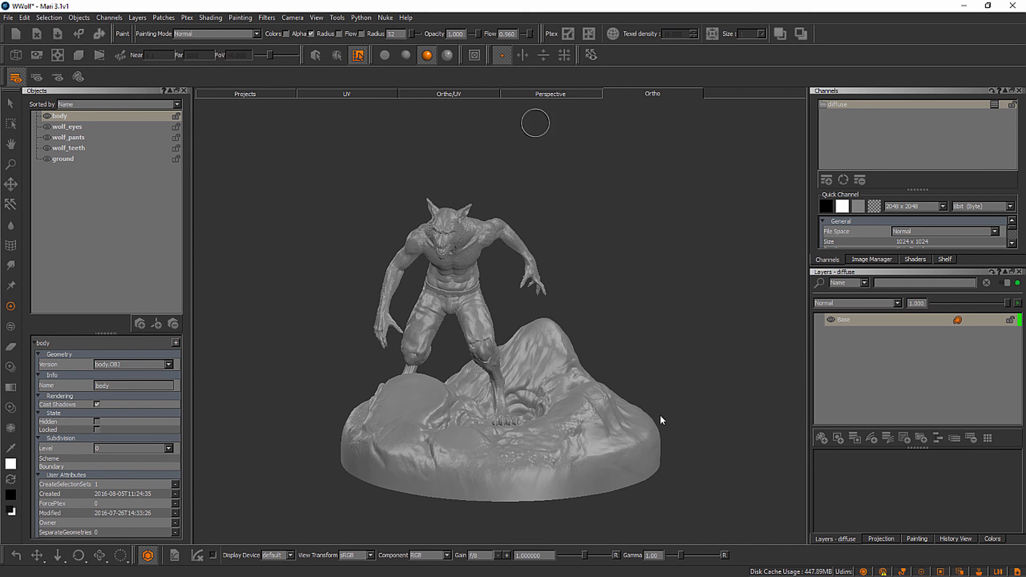
{"action": "left_click", "coordinate": [316, 17]}
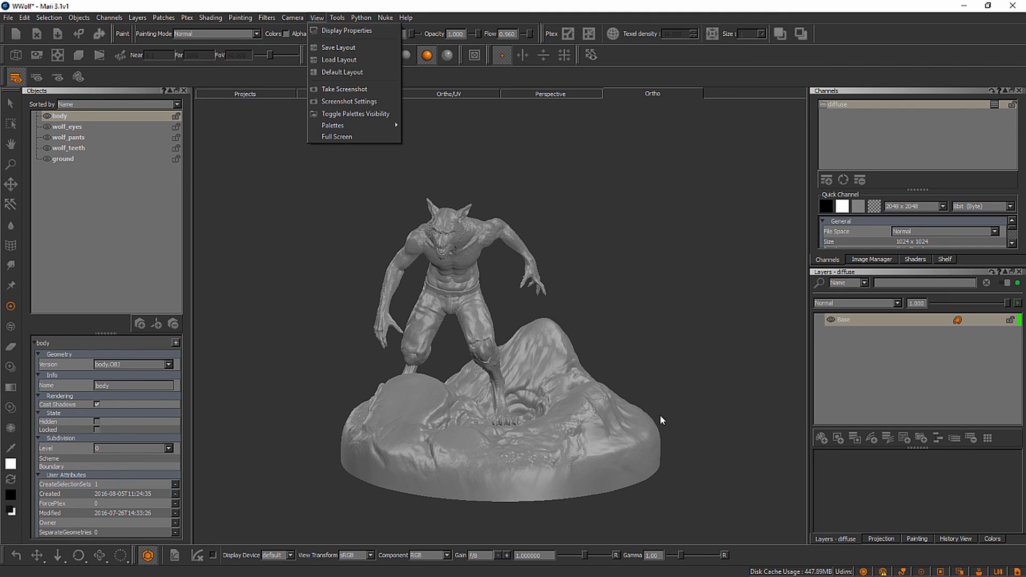
{"action": "left_click", "coordinate": [332, 125]}
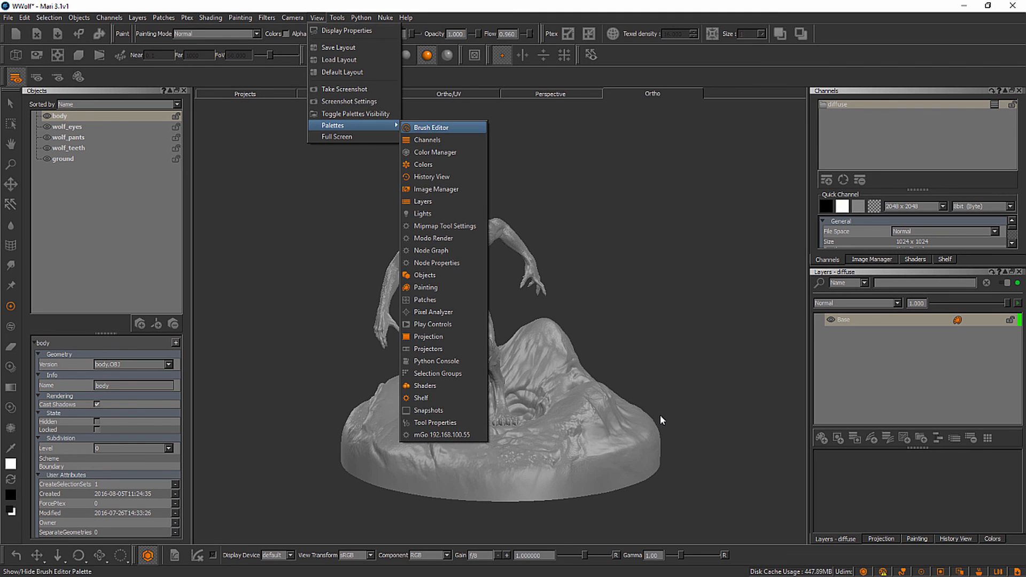
{"action": "mouse_move", "coordinate": [443, 225]}
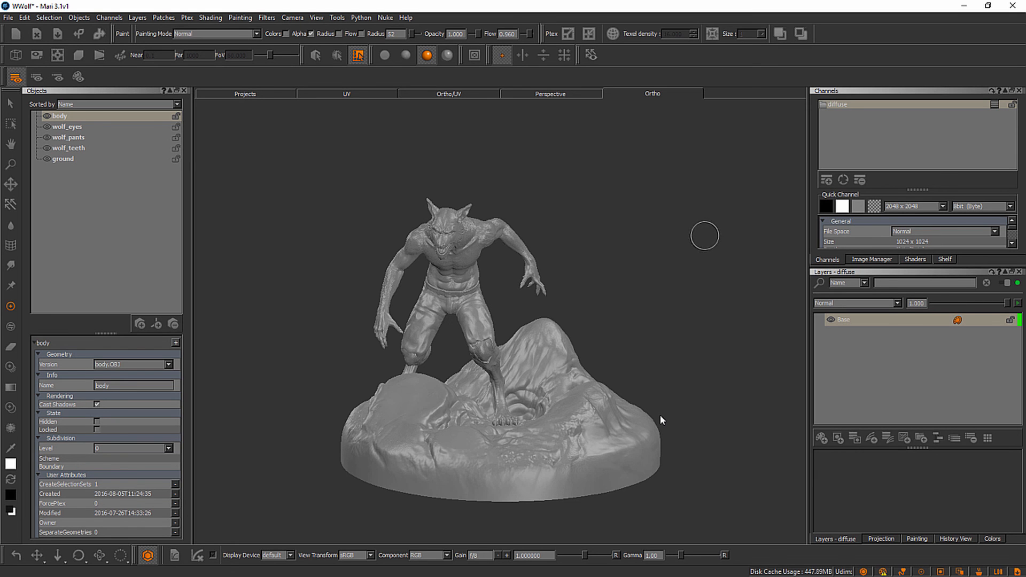
{"action": "mouse_move", "coordinate": [754, 209]}
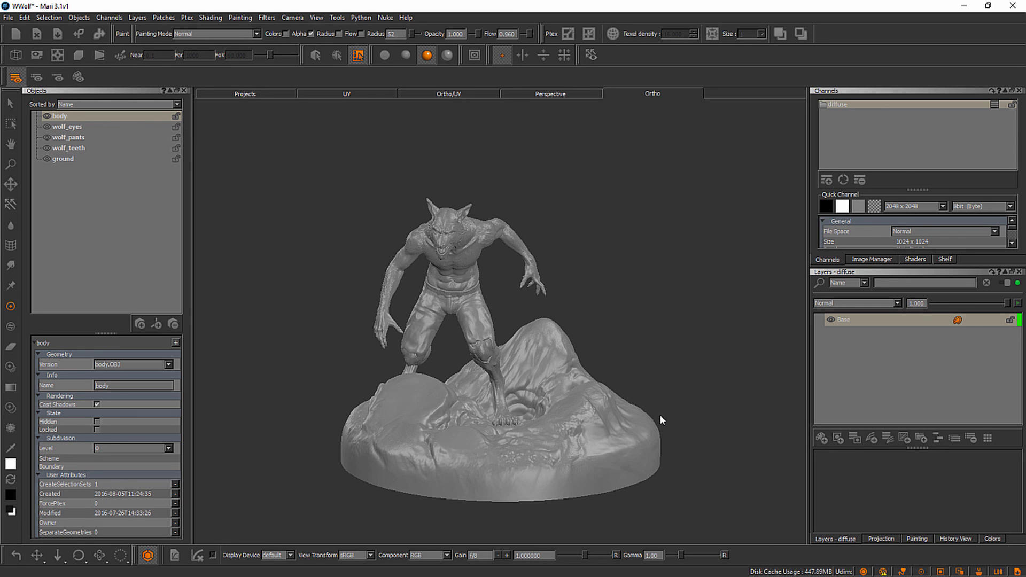
{"action": "left_click", "coordinate": [871, 259]}
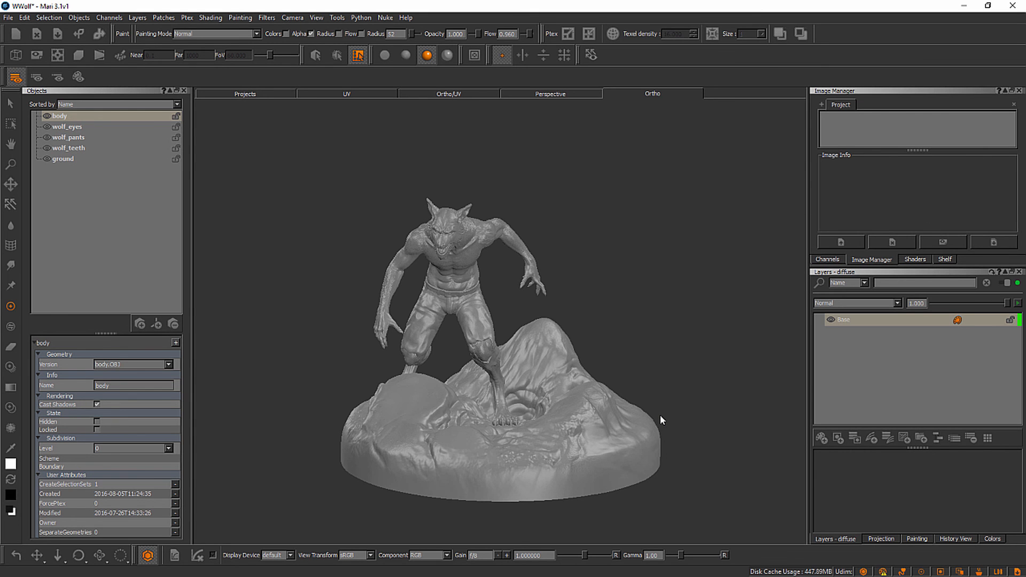
{"action": "left_click", "coordinate": [943, 259]}
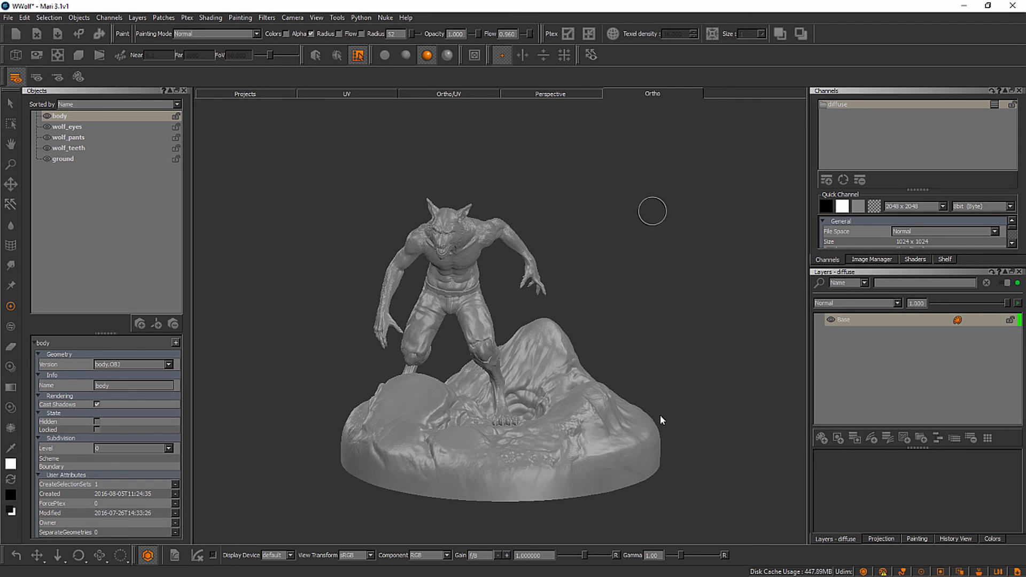
{"action": "mouse_move", "coordinate": [557, 204]}
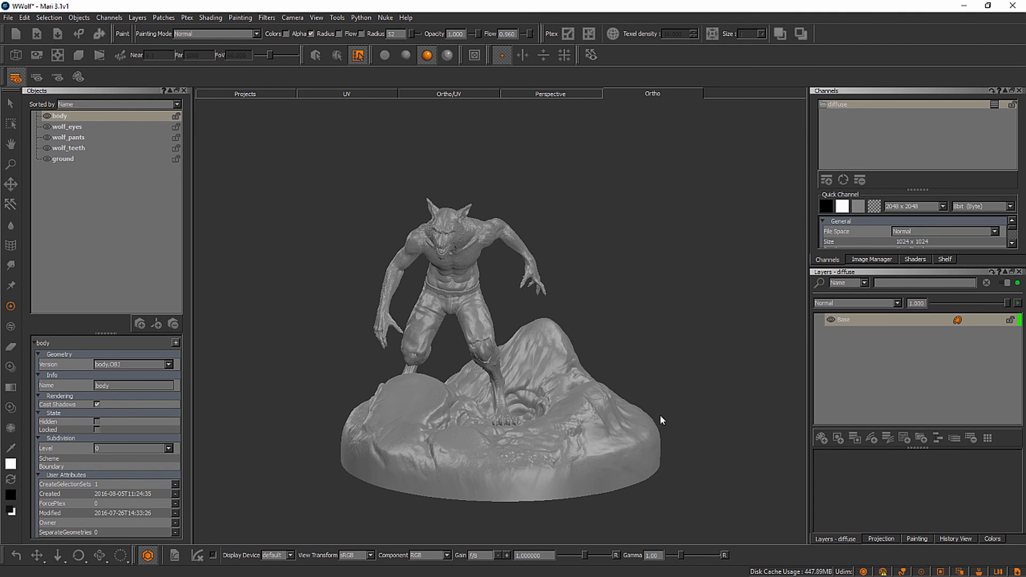
{"action": "left_click", "coordinate": [317, 18]}
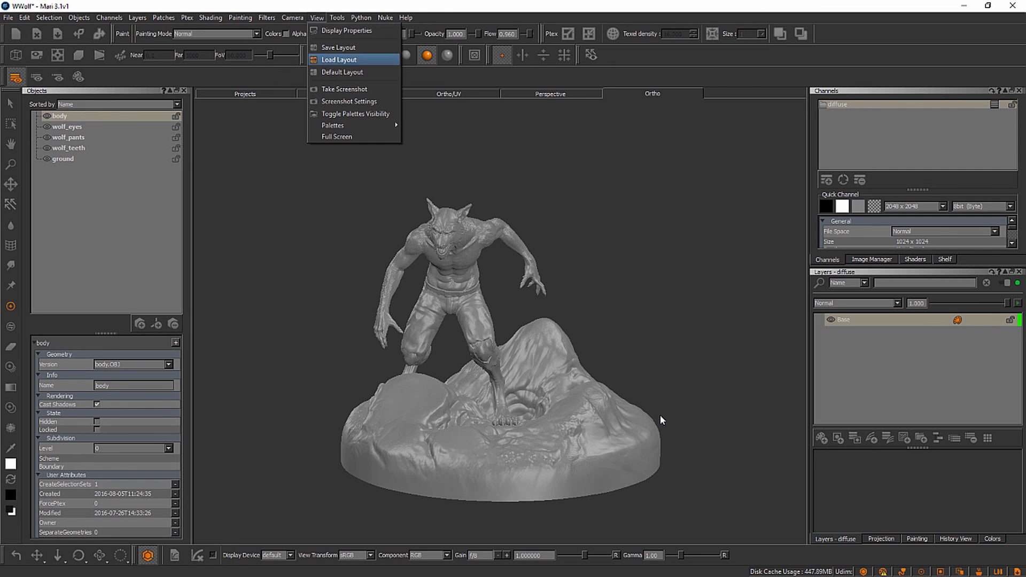
{"action": "mouse_move", "coordinate": [338, 47]}
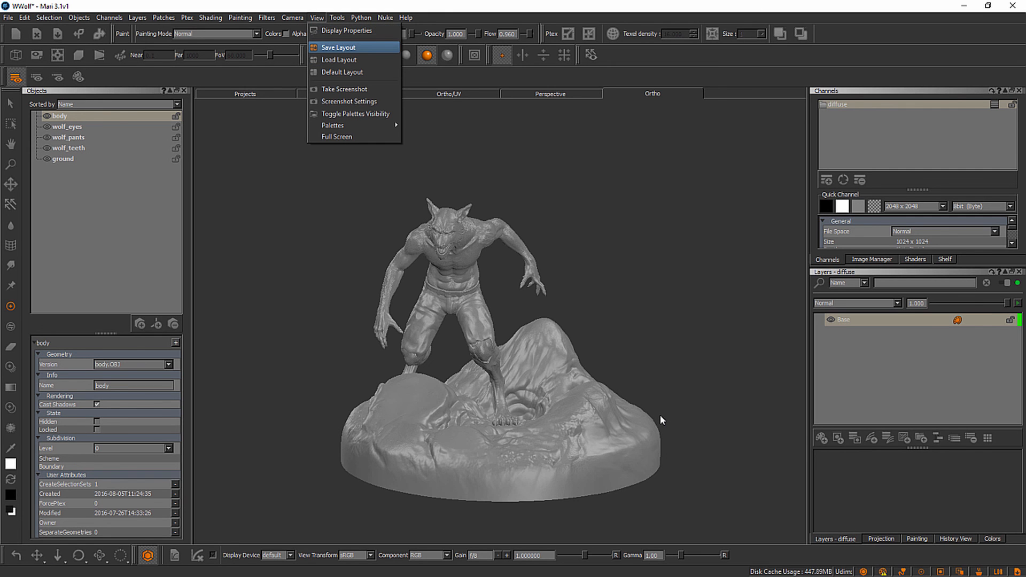
{"action": "mouse_move", "coordinate": [339, 59]}
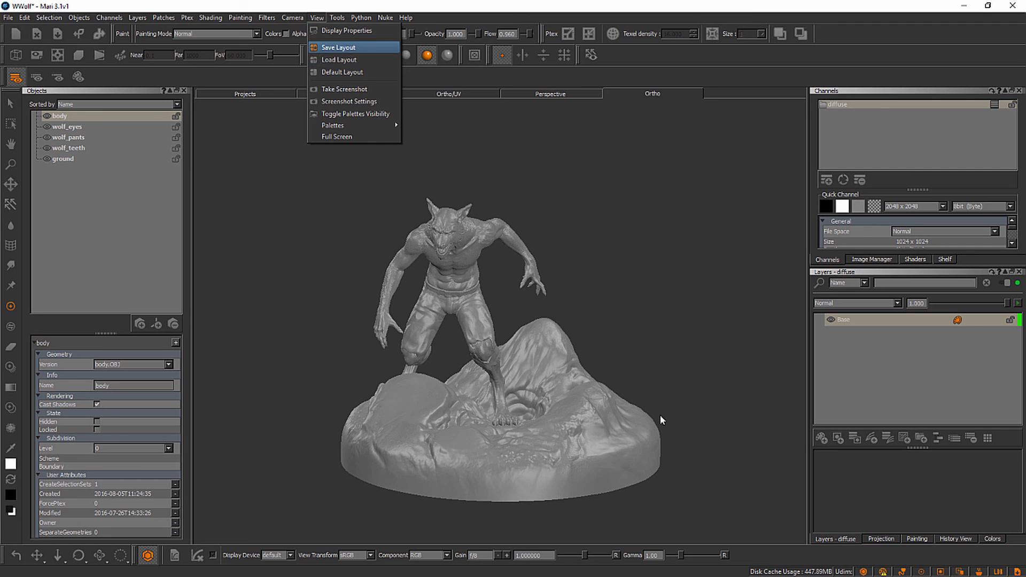
{"action": "mouse_move", "coordinate": [342, 72]}
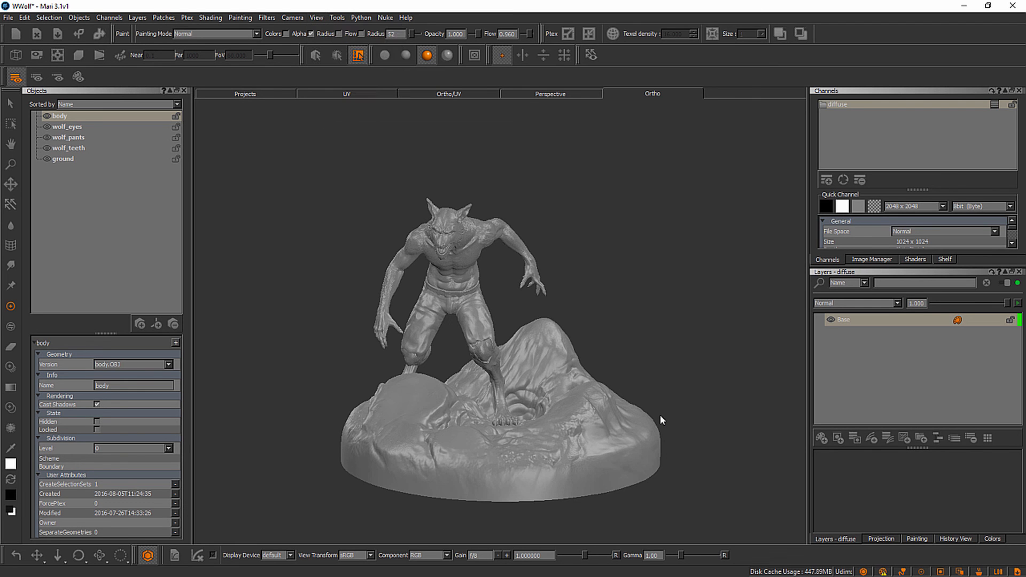
{"action": "mouse_move", "coordinate": [466, 283]}
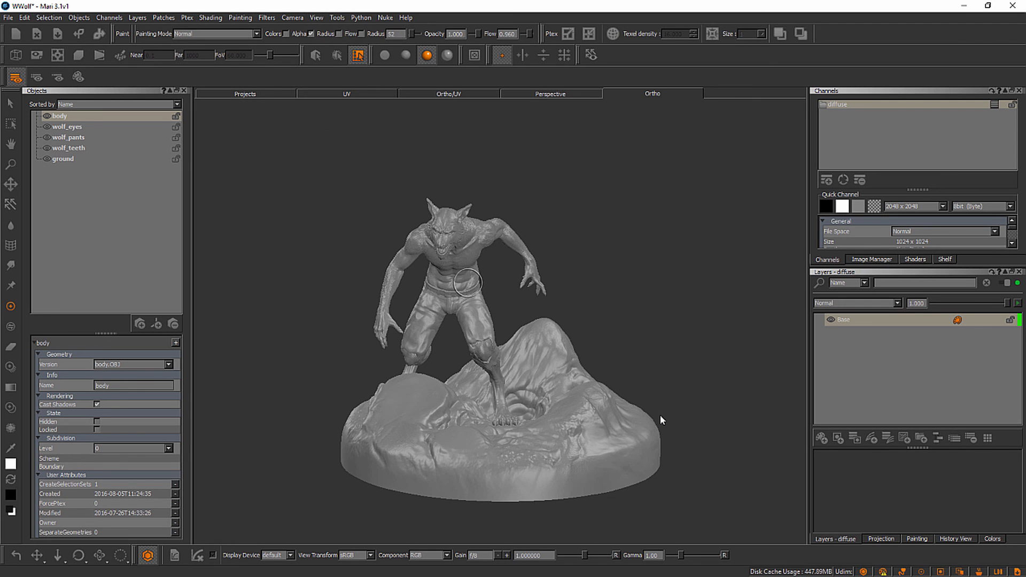
{"action": "mouse_move", "coordinate": [472, 282]}
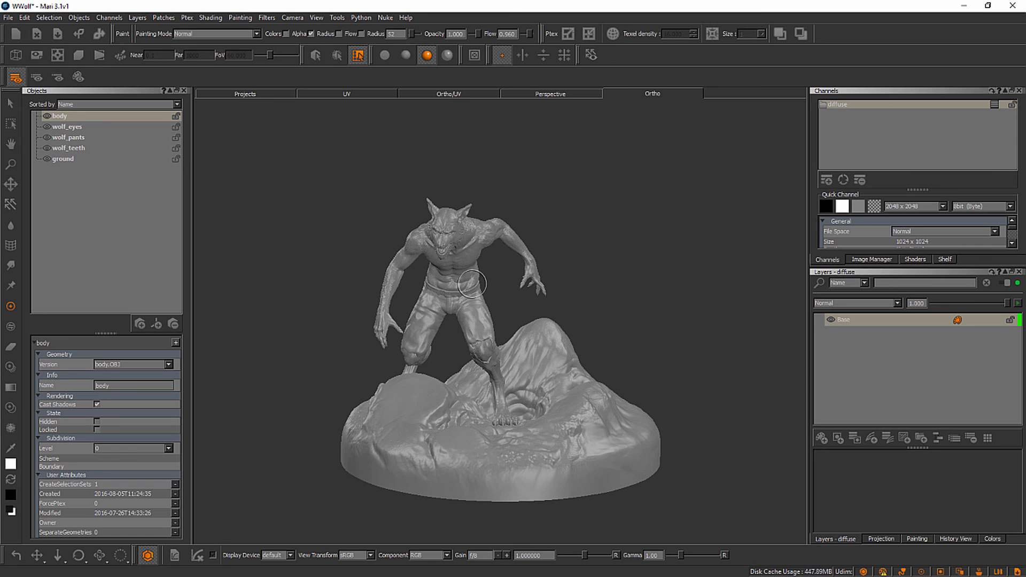